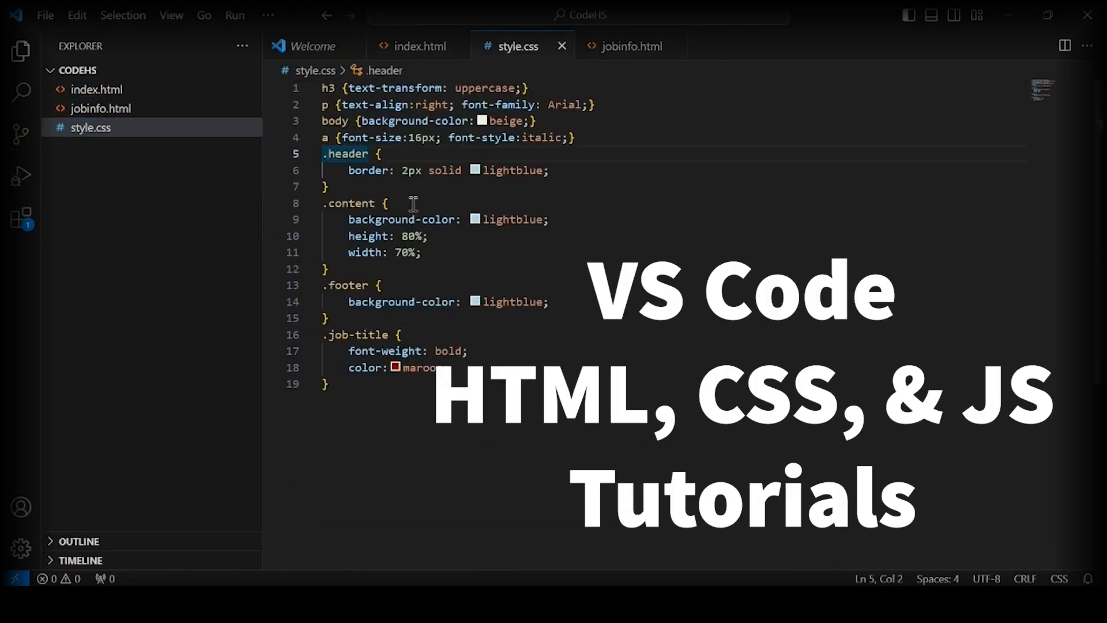
Switch from the VS Code style.css editor to the browser with the CodeHS Lesson 2.1 list
click(421, 46)
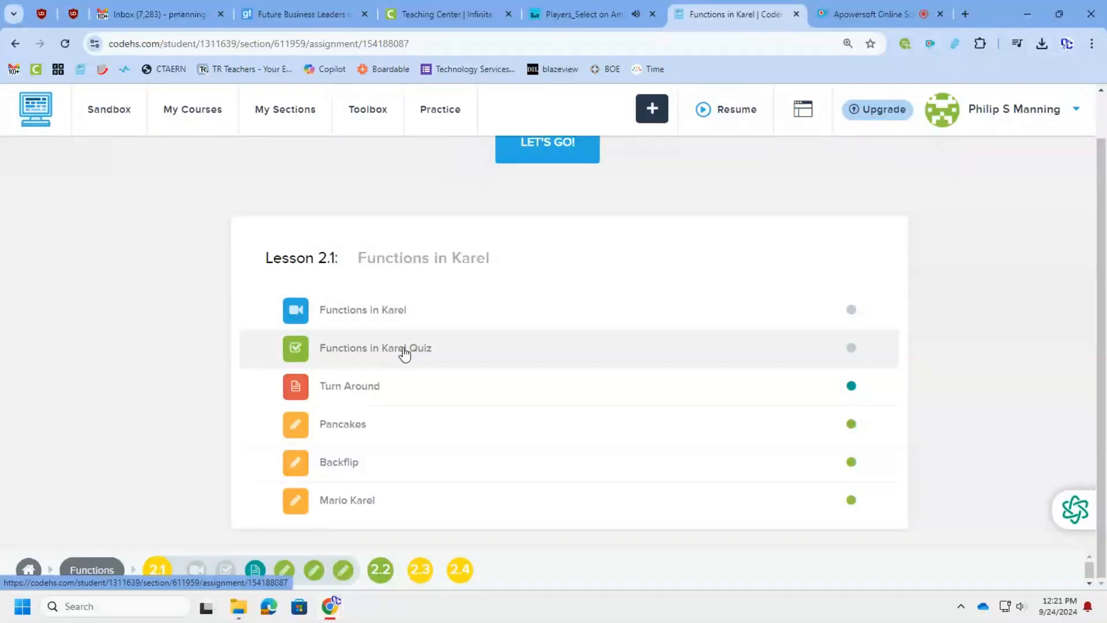
Answer the Functions in Karel Quiz with option B, the four-left-turns spin function, and check it
click(374, 347)
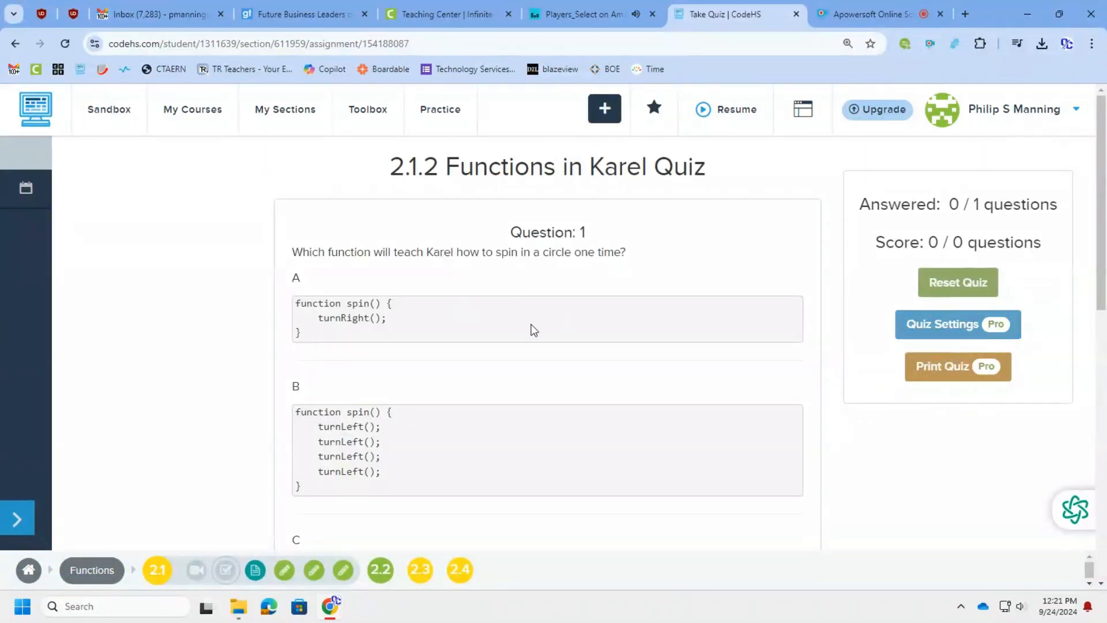
scroll(down, 3)
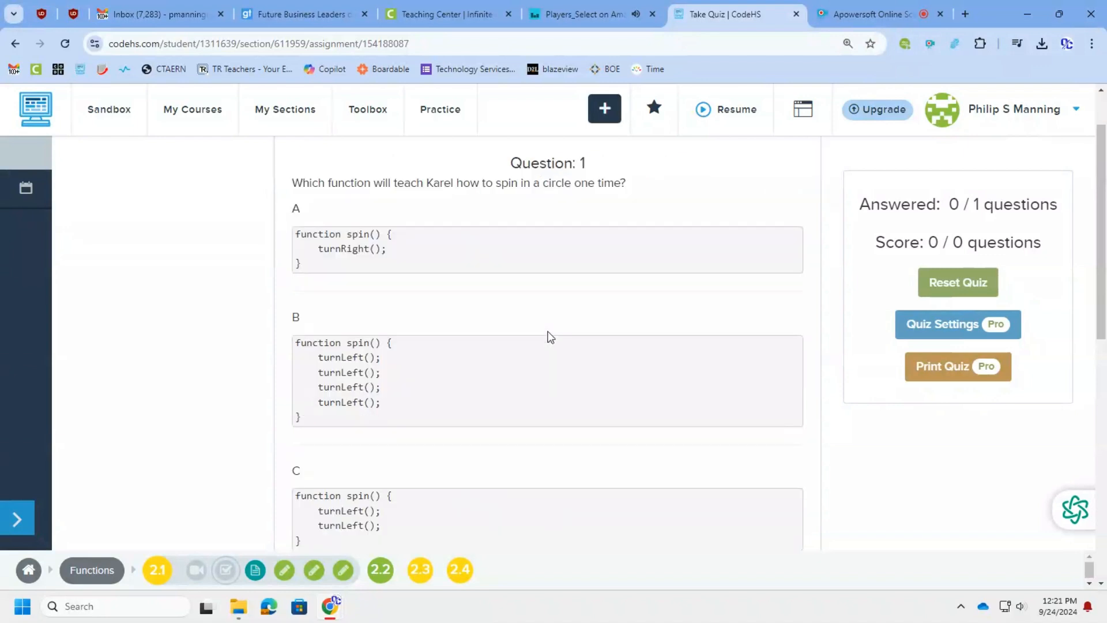
scroll(down, 3)
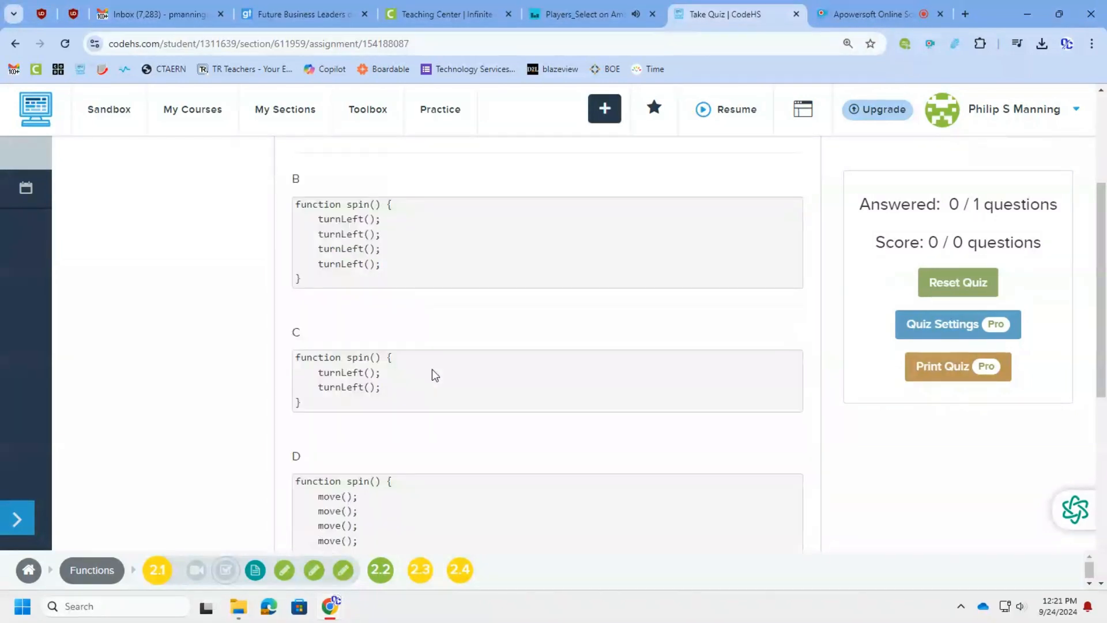
scroll(down, 3)
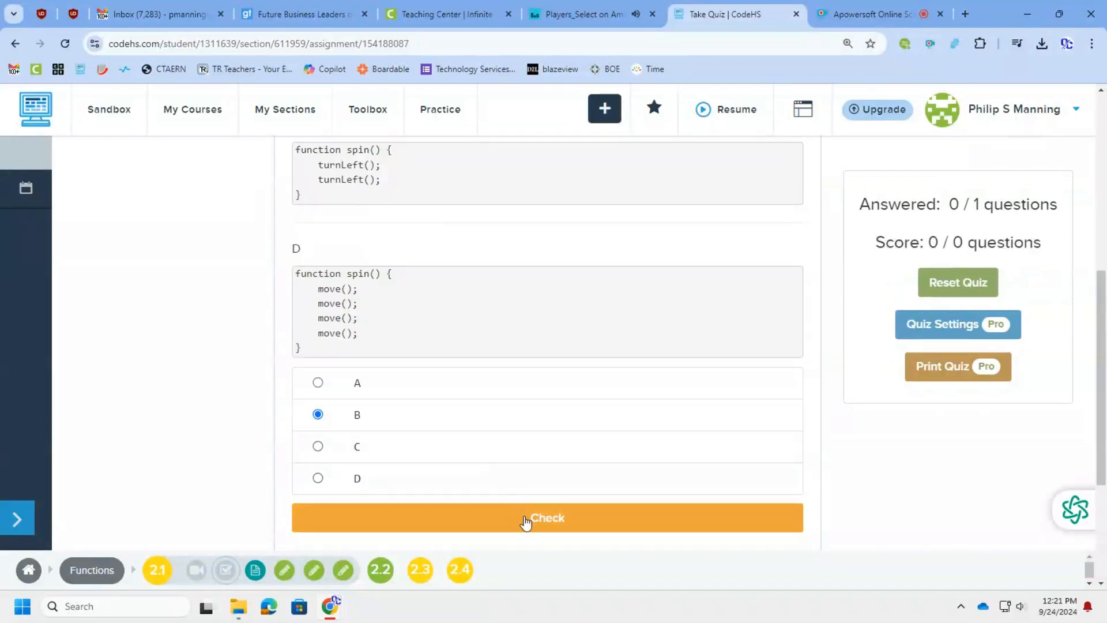
click(547, 517)
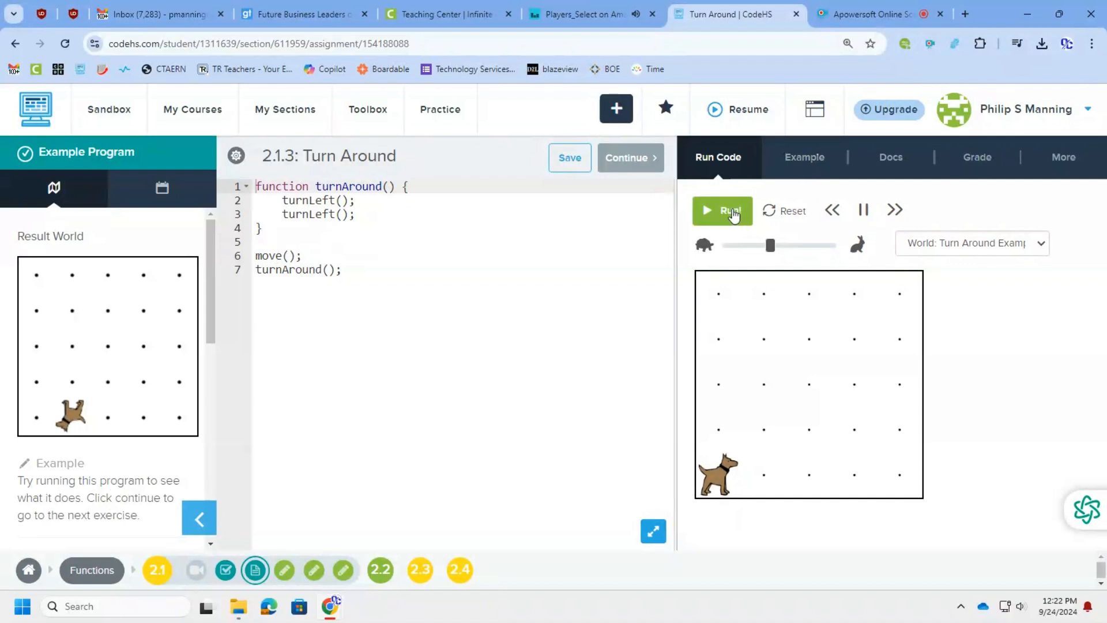
Run the 2.1.3 Turn Around example to completion and continue to the next exercise
click(722, 210)
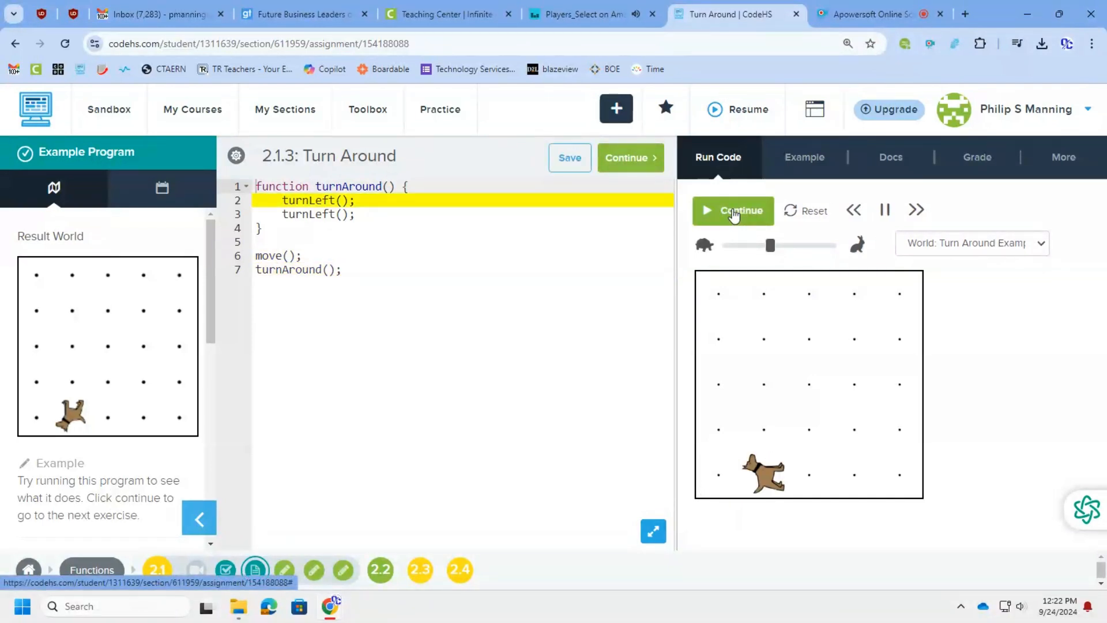
click(732, 210)
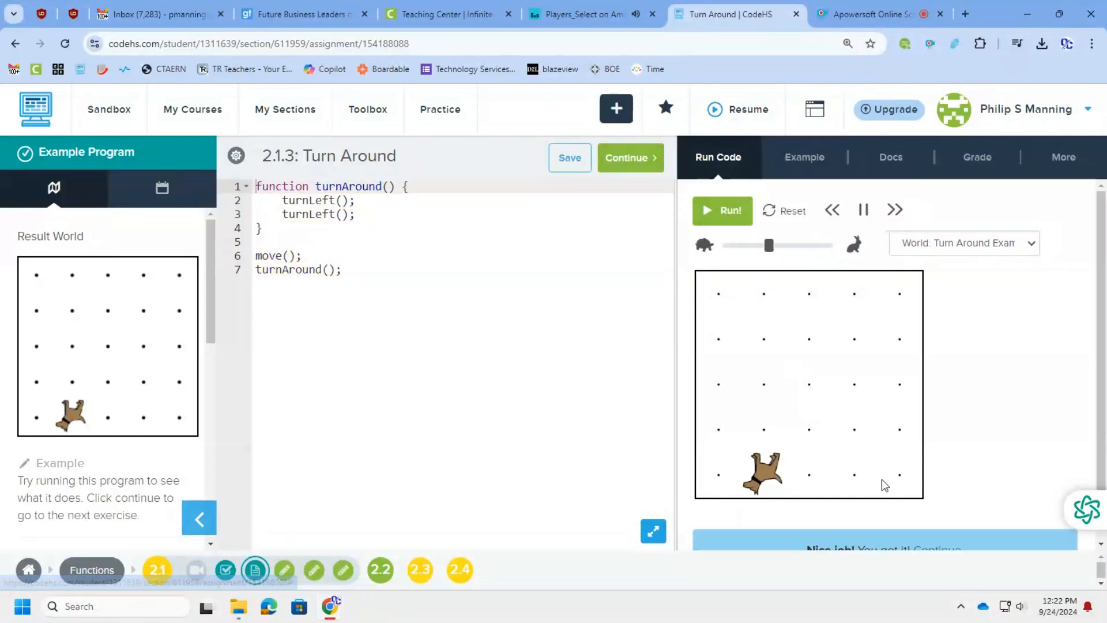
click(625, 158)
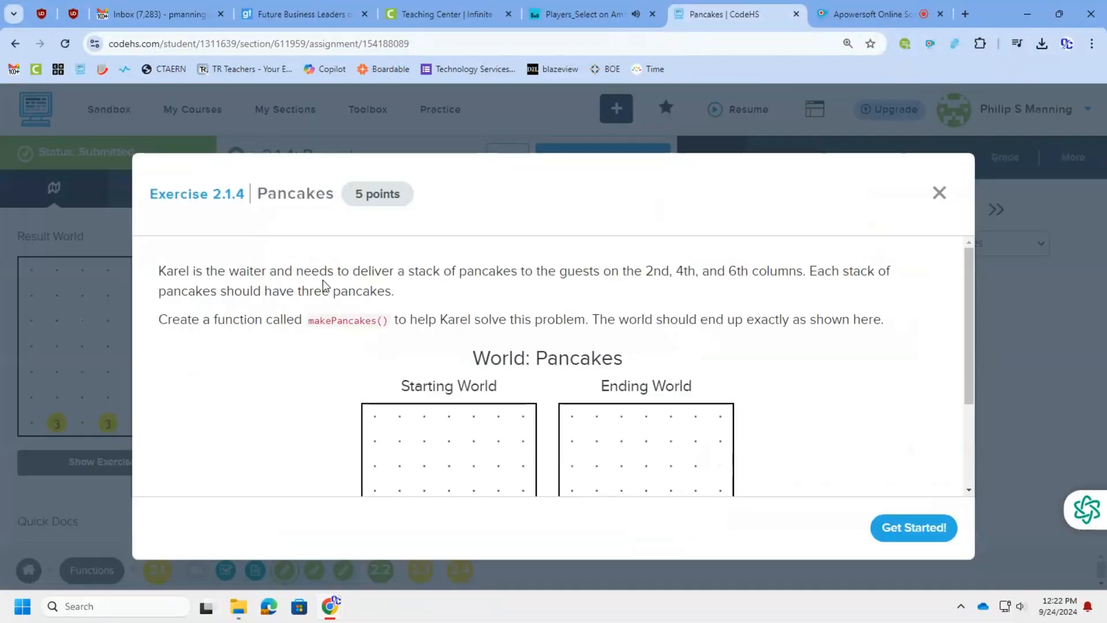
mouse_move(633, 276)
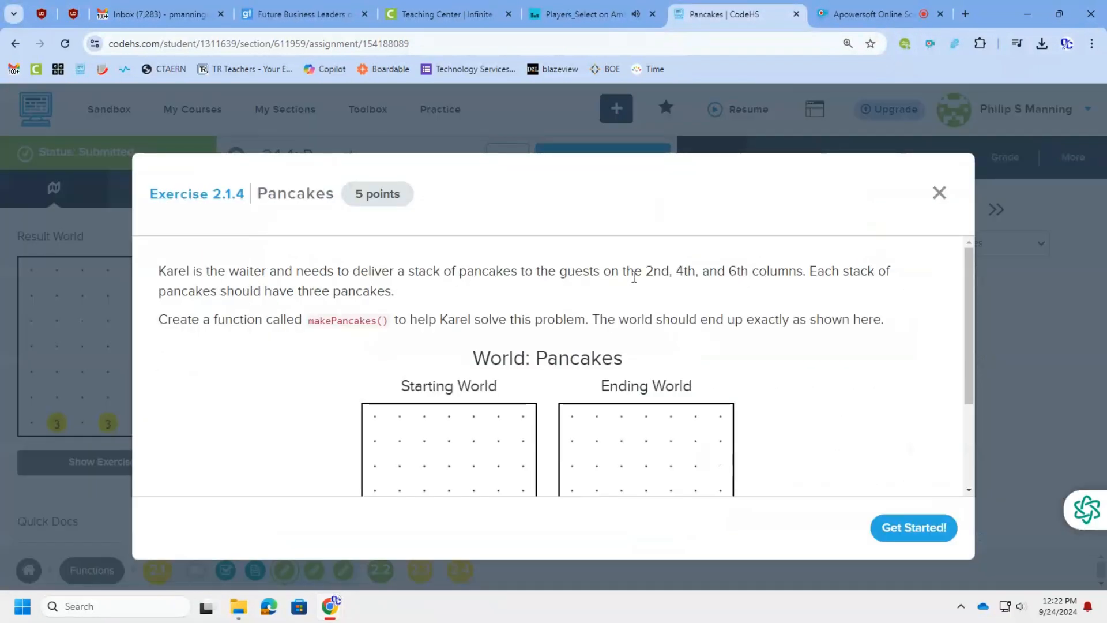
mouse_move(325, 292)
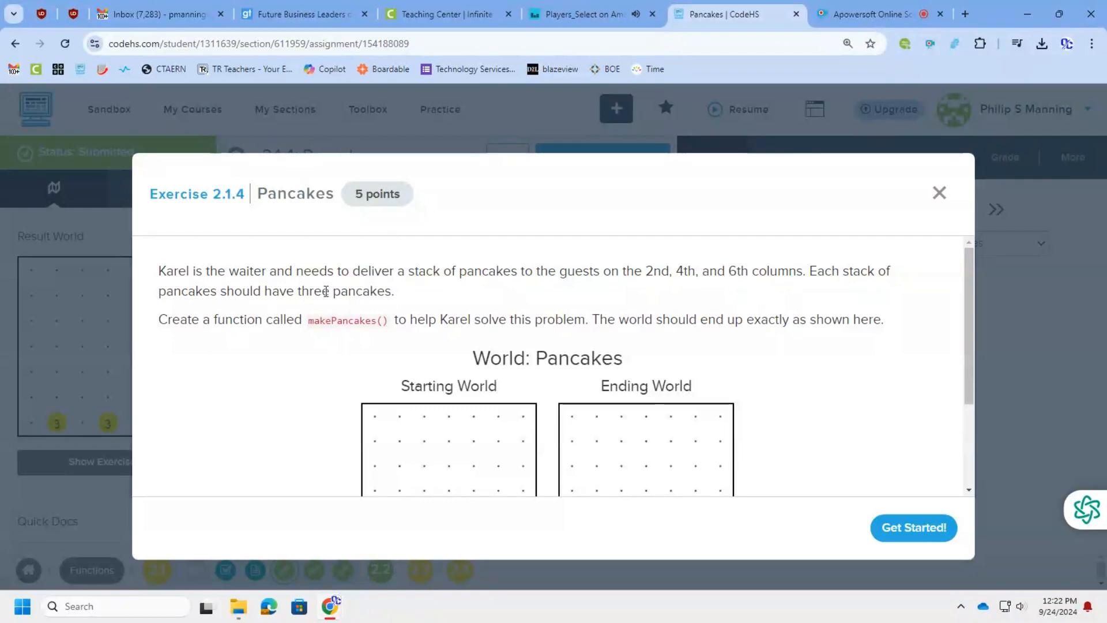
mouse_move(855, 361)
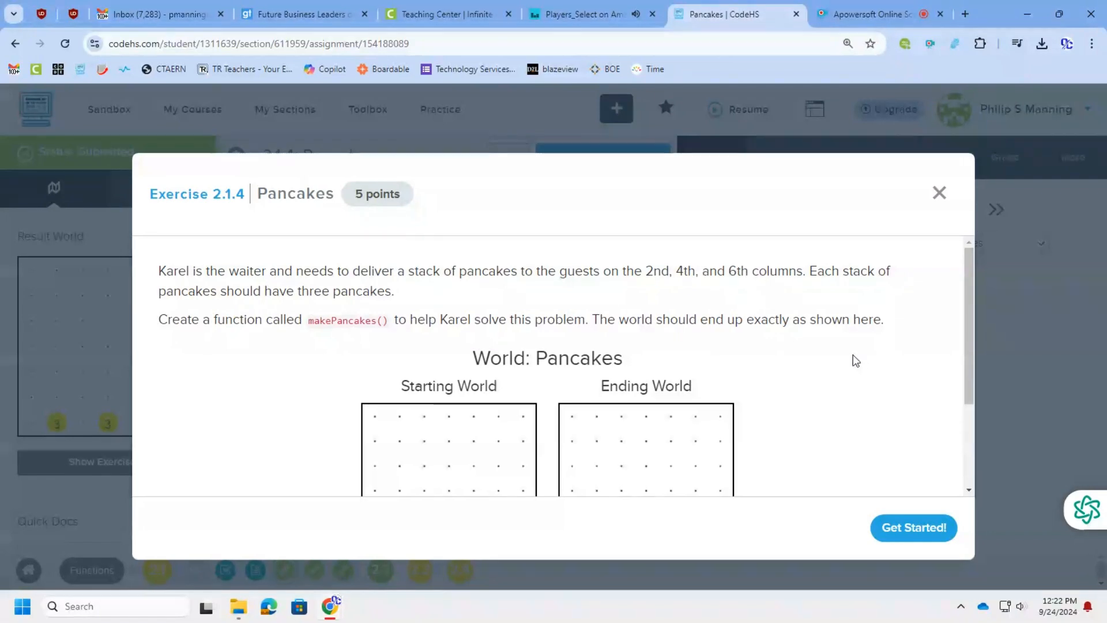
Start the Pancakes exercise and run it so Karel stacks three balls on columns 2, 4 and 6
scroll(down, 3)
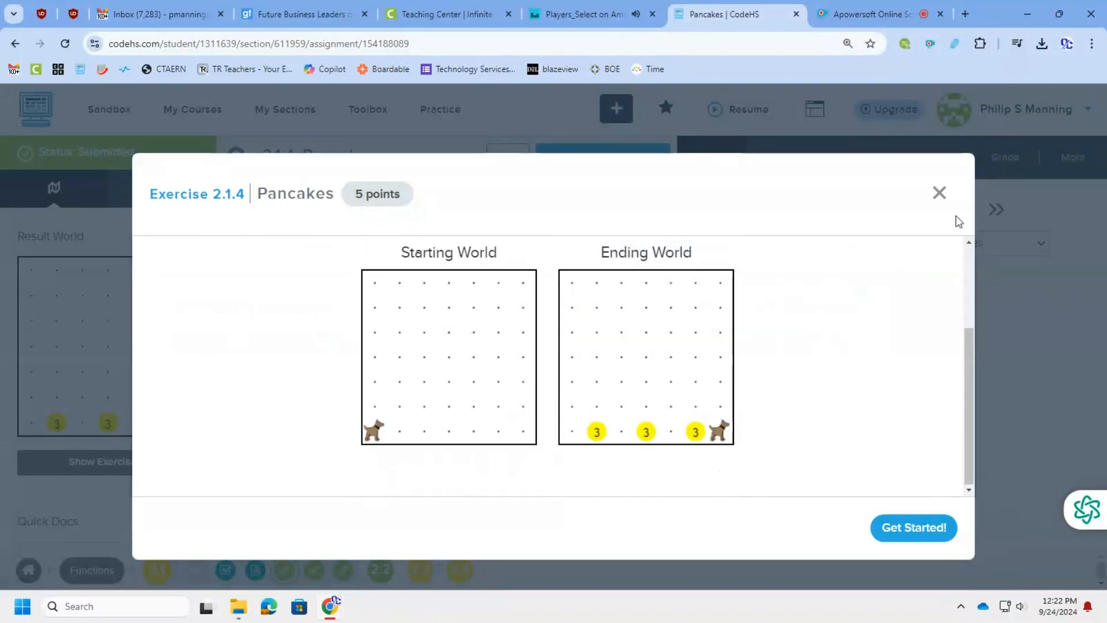
click(939, 193)
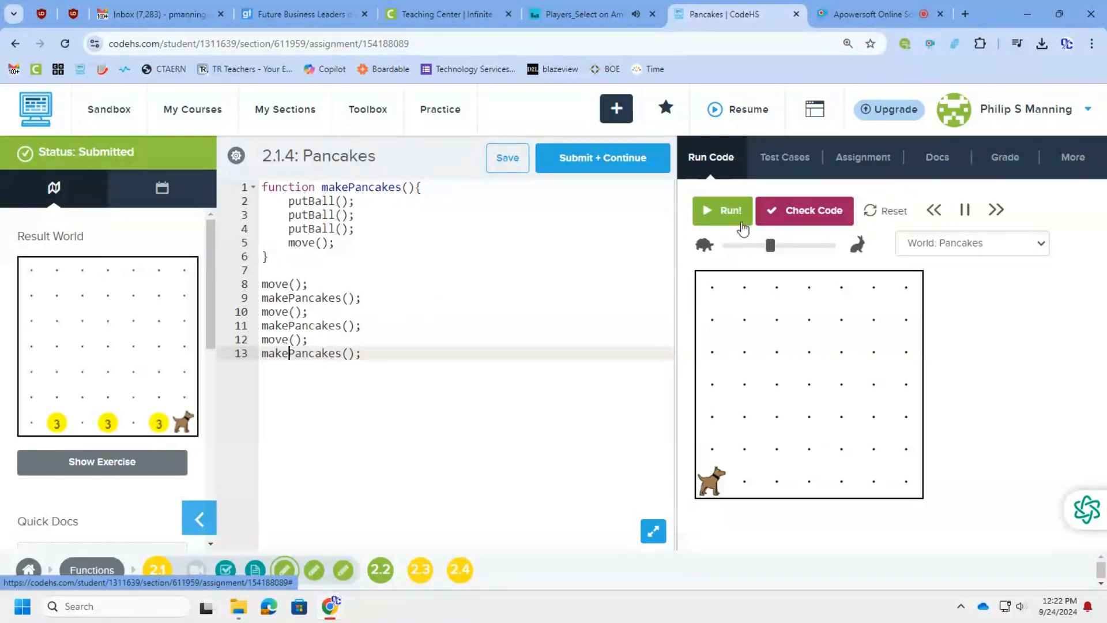
click(721, 210)
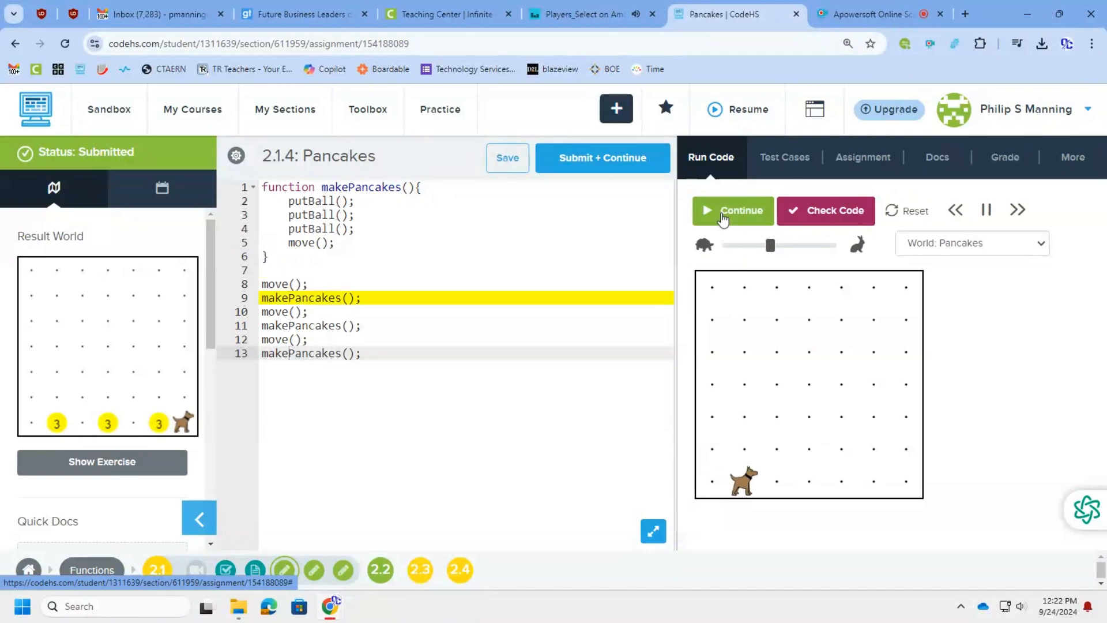
click(733, 210)
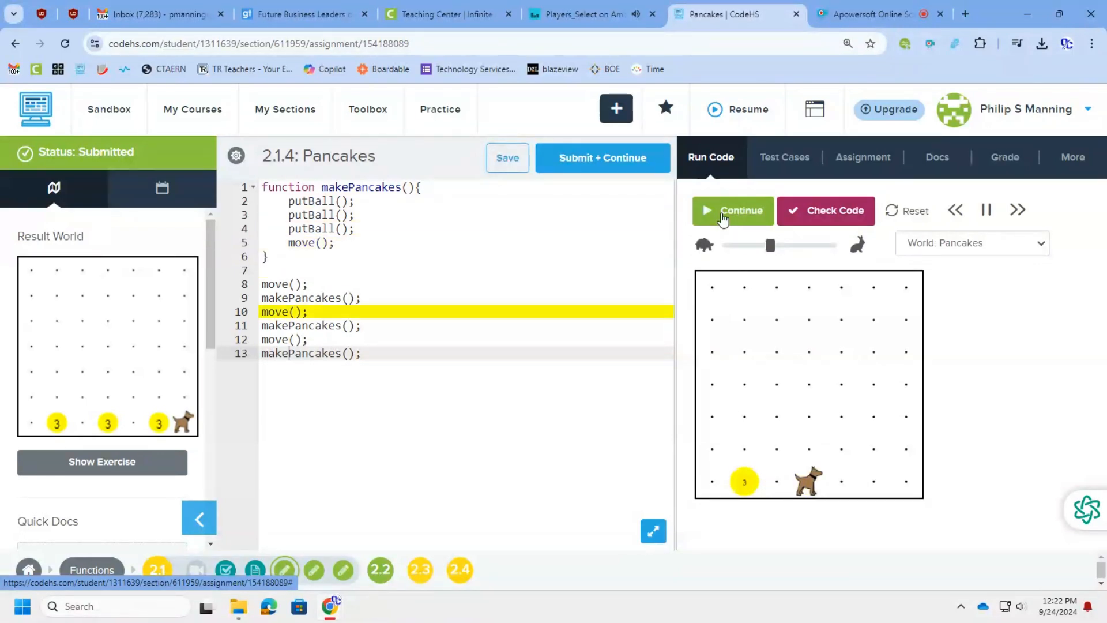
click(733, 210)
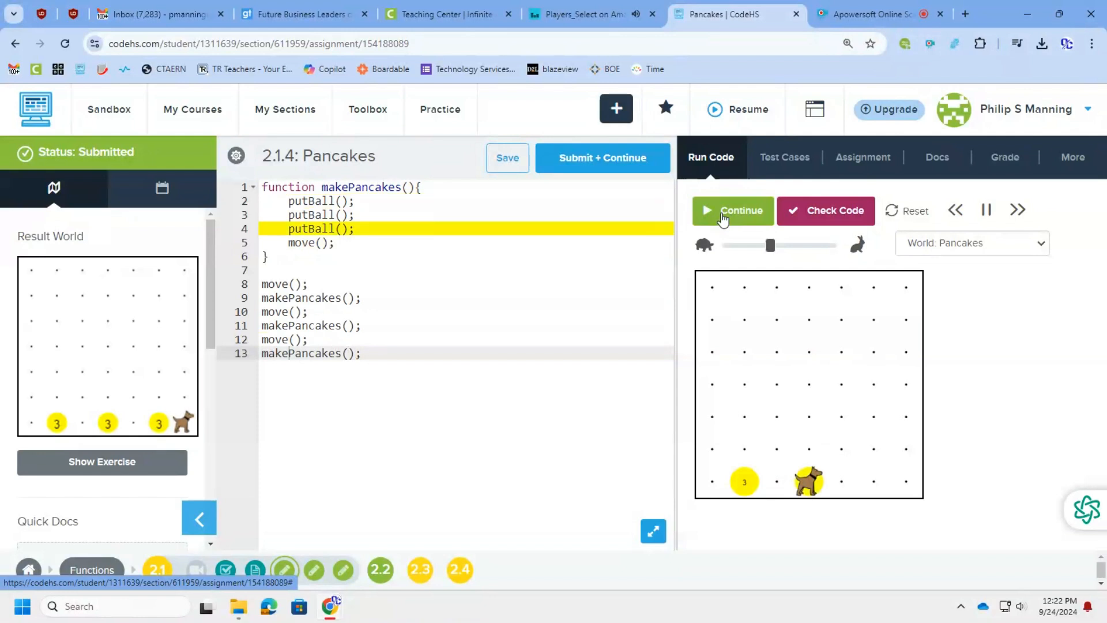
click(732, 210)
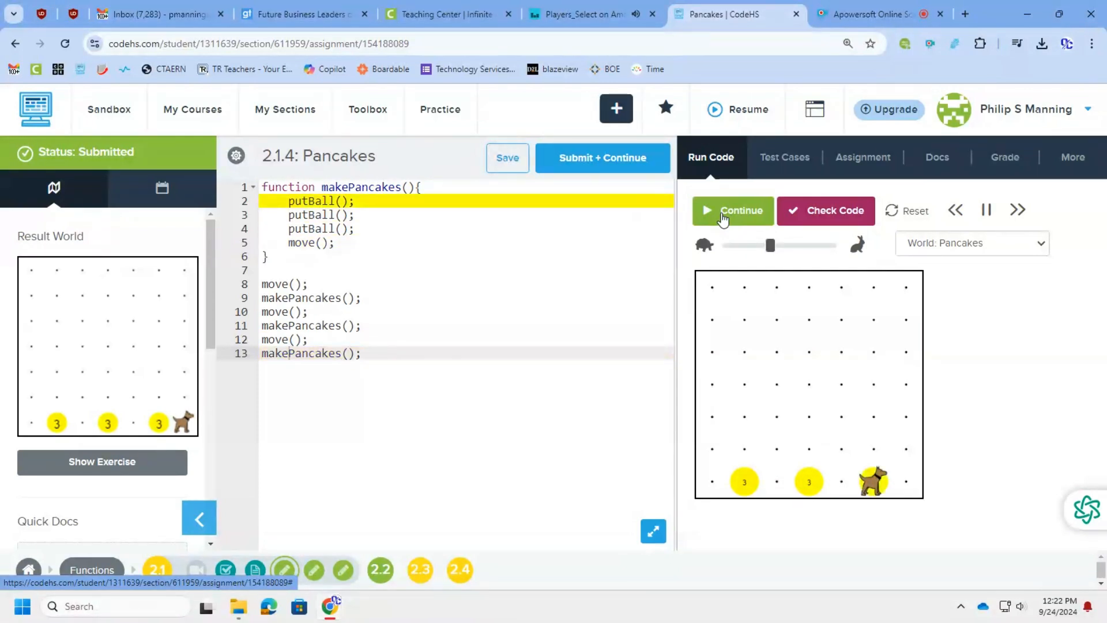
click(732, 209)
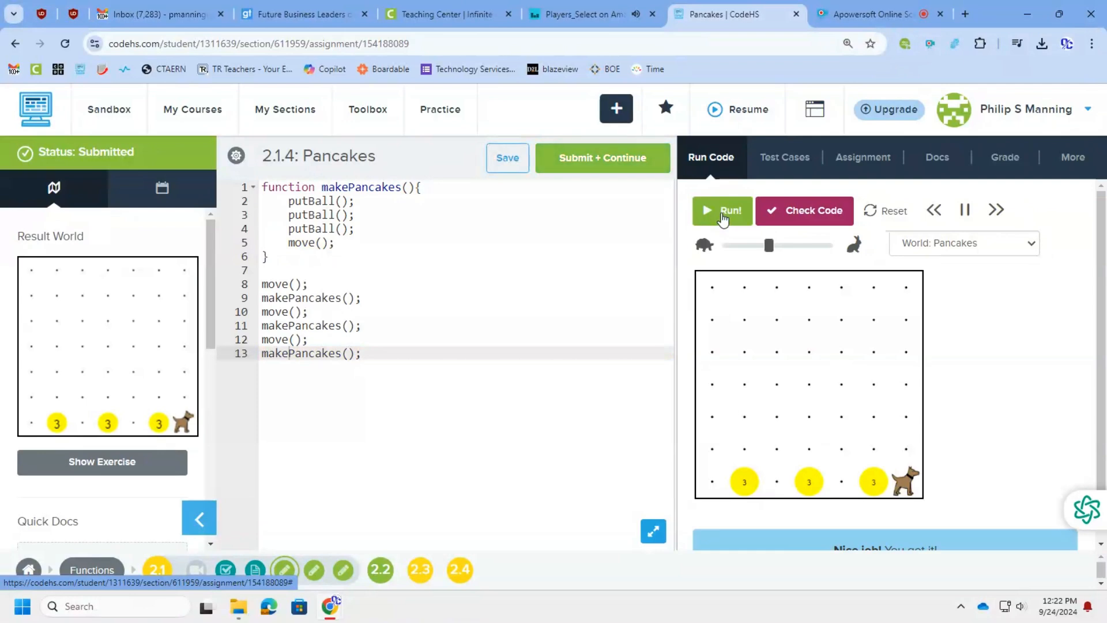
Check the Pancakes code against all six test cases and submit it, moving on
click(784, 157)
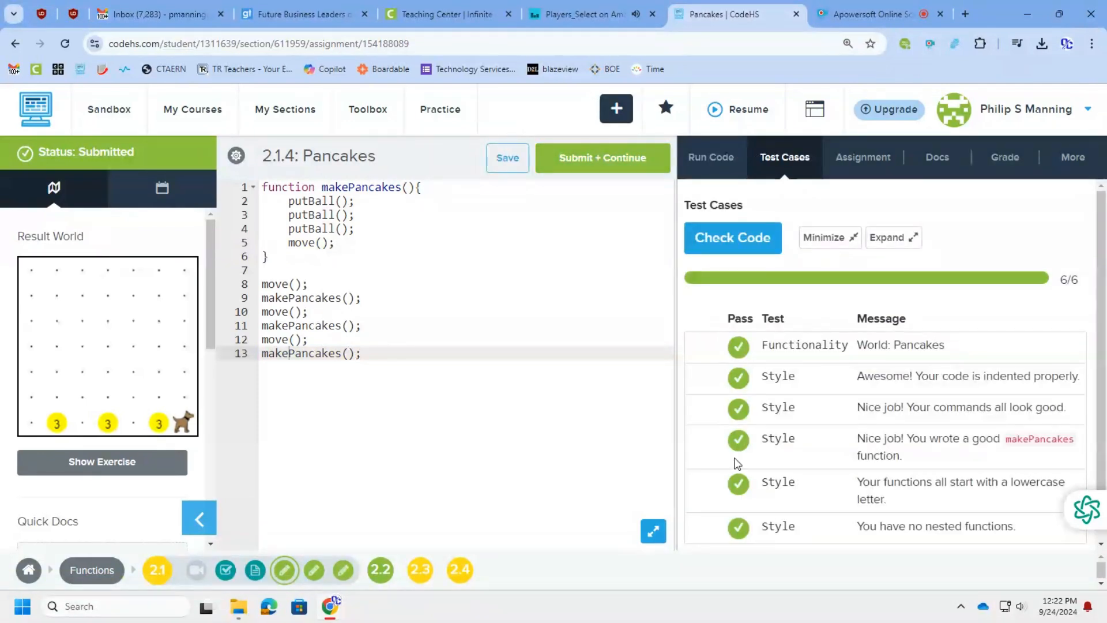
click(732, 237)
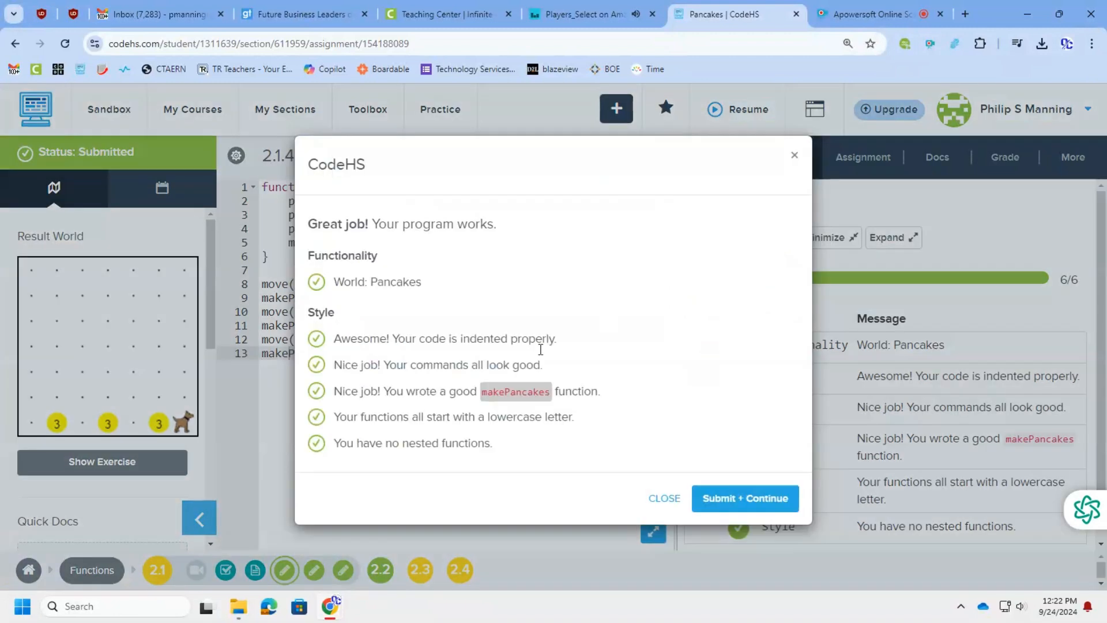
click(662, 498)
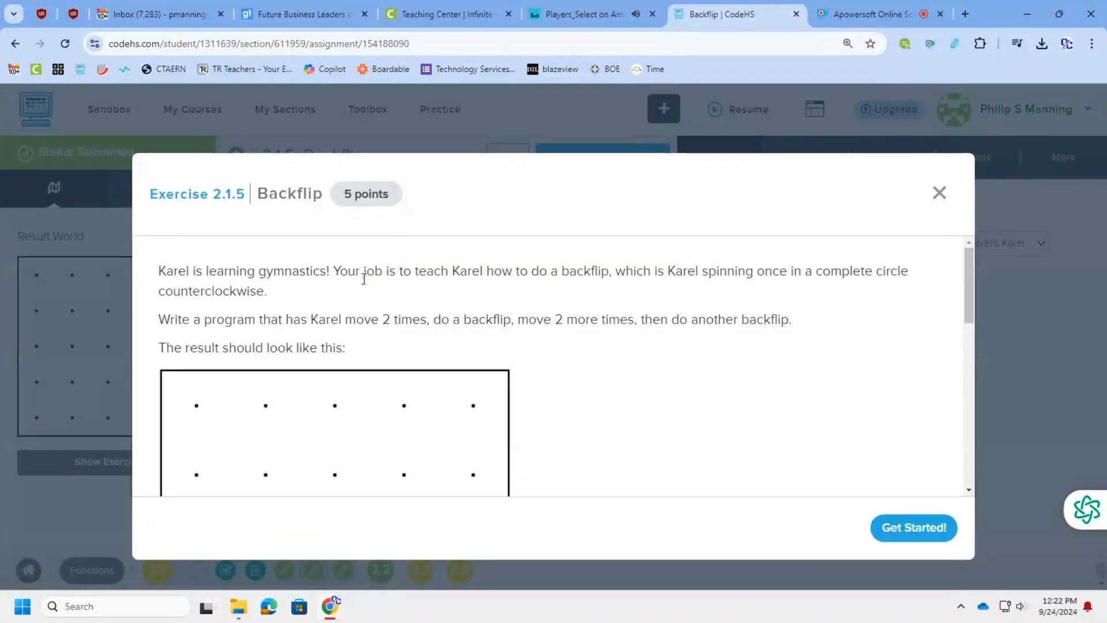
mouse_move(701, 286)
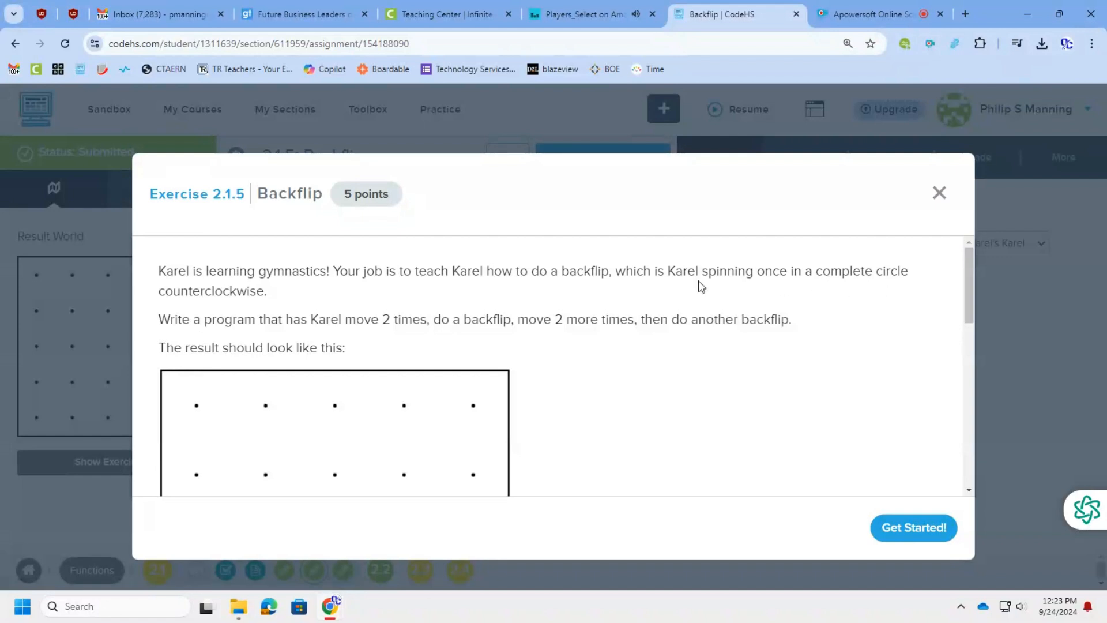
mouse_move(363, 329)
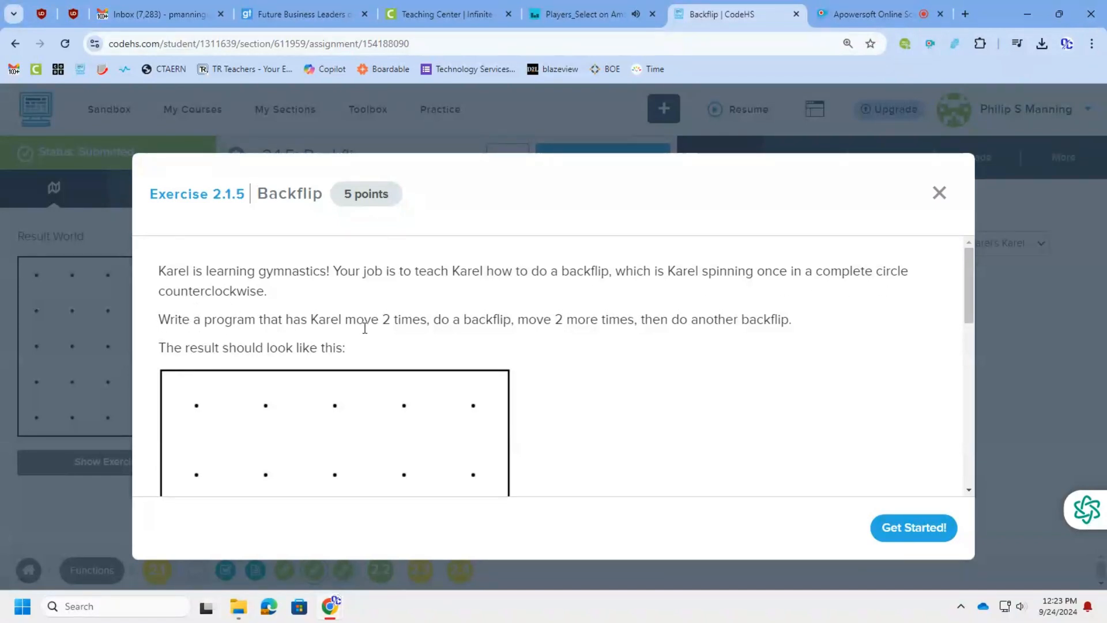
mouse_move(492, 325)
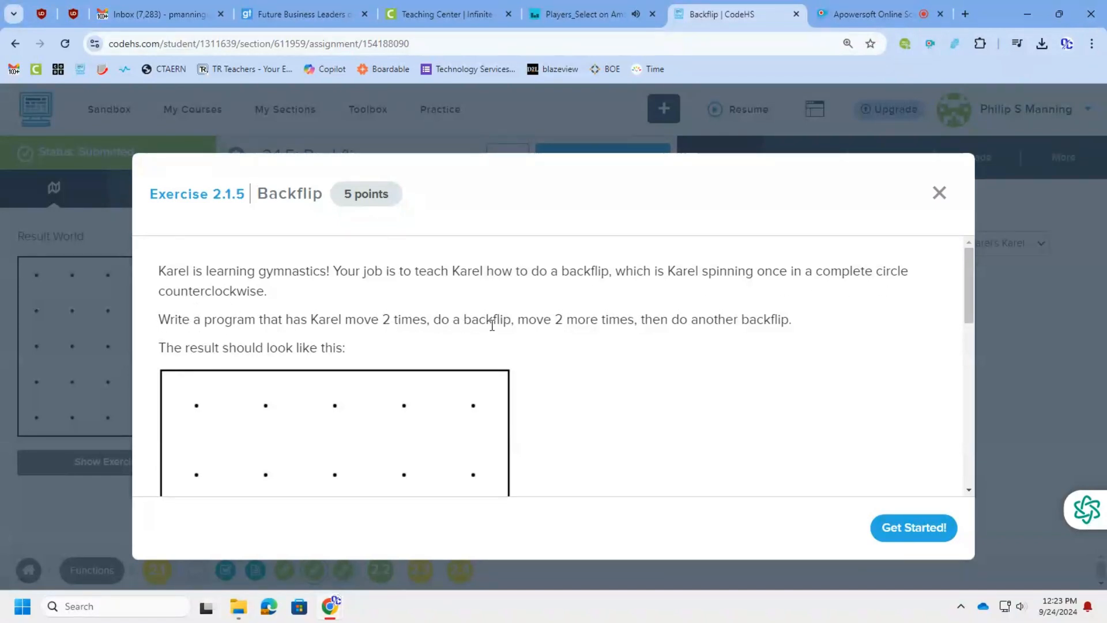
Read through the Backflip exercise description and start coding
scroll(down, 3)
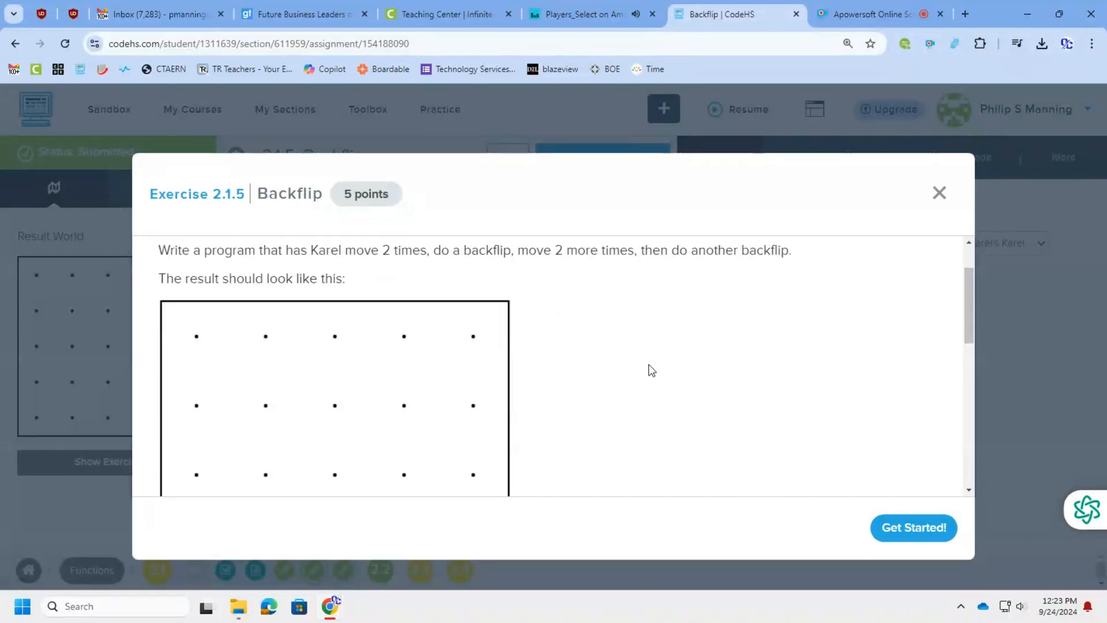
scroll(down, 3)
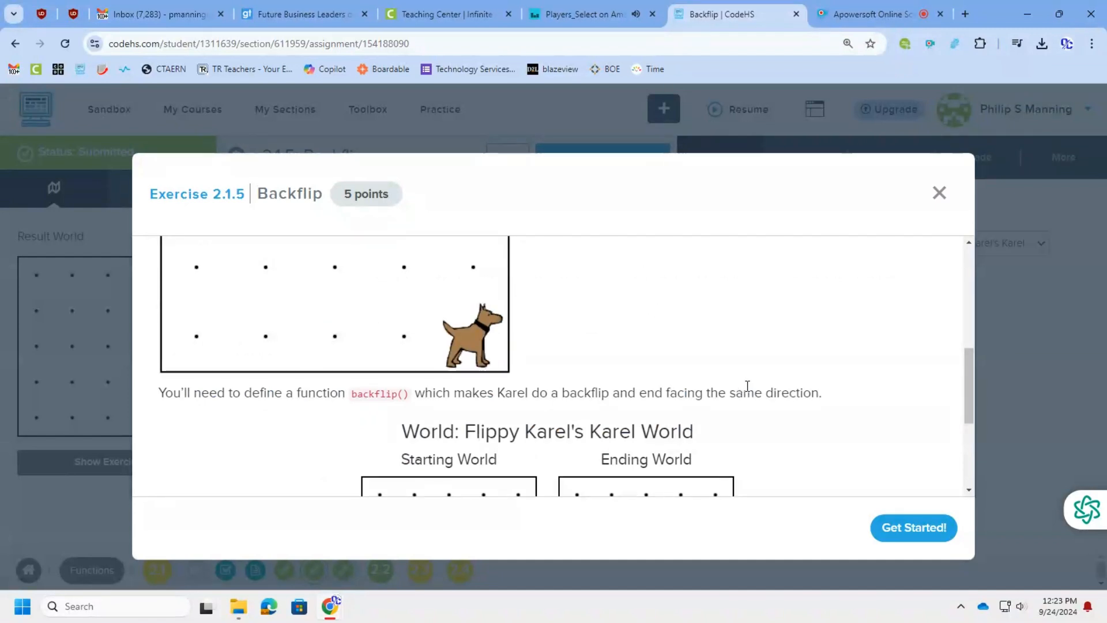
scroll(down, 3)
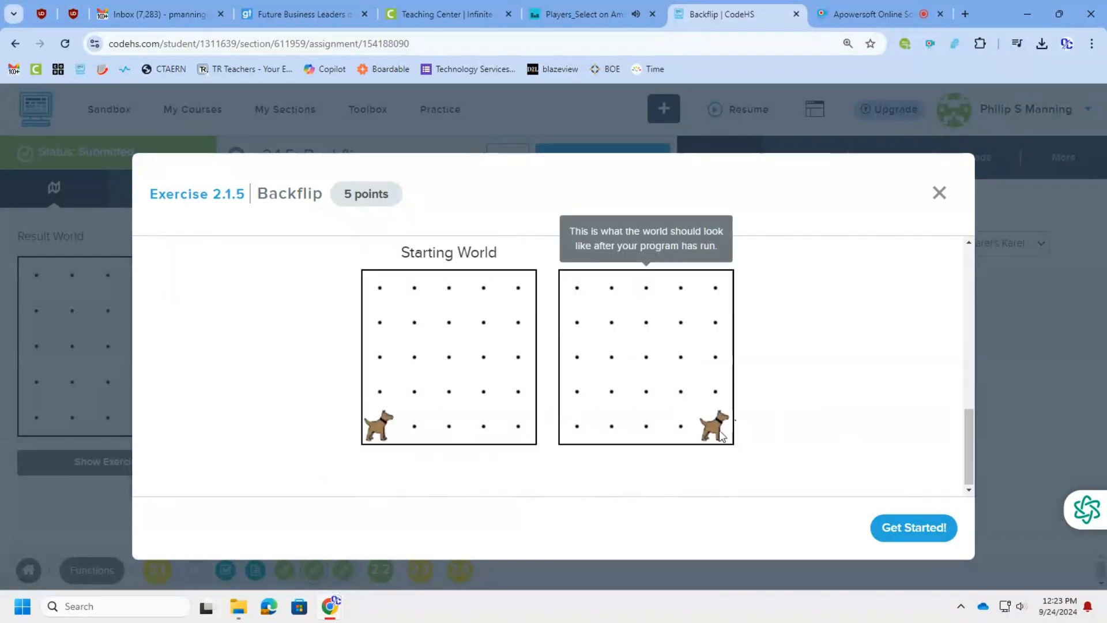
click(939, 193)
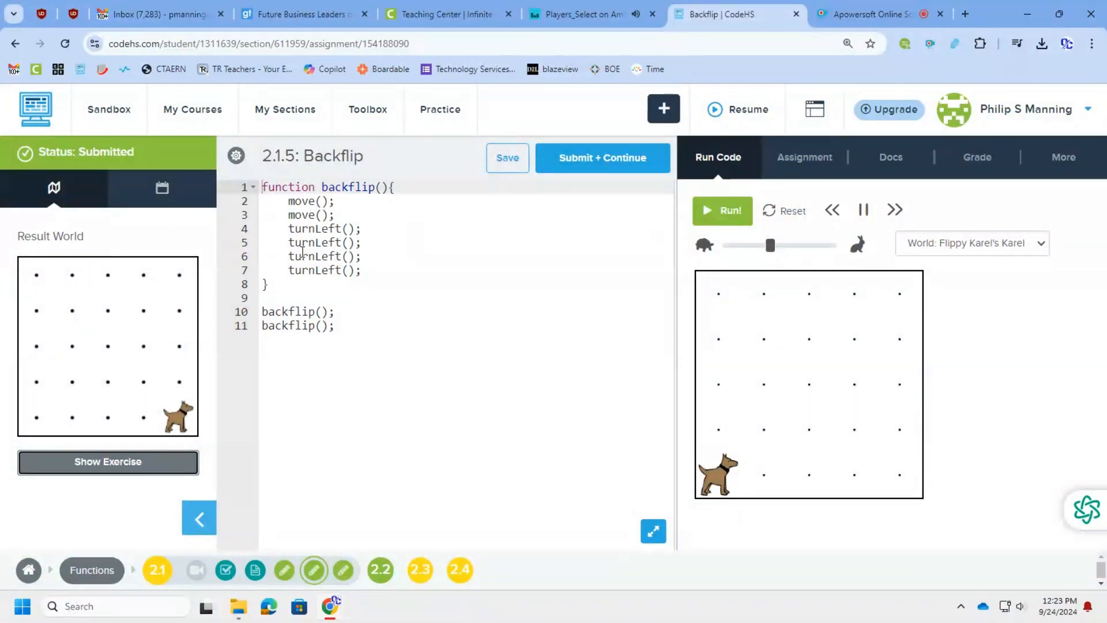
mouse_move(261, 320)
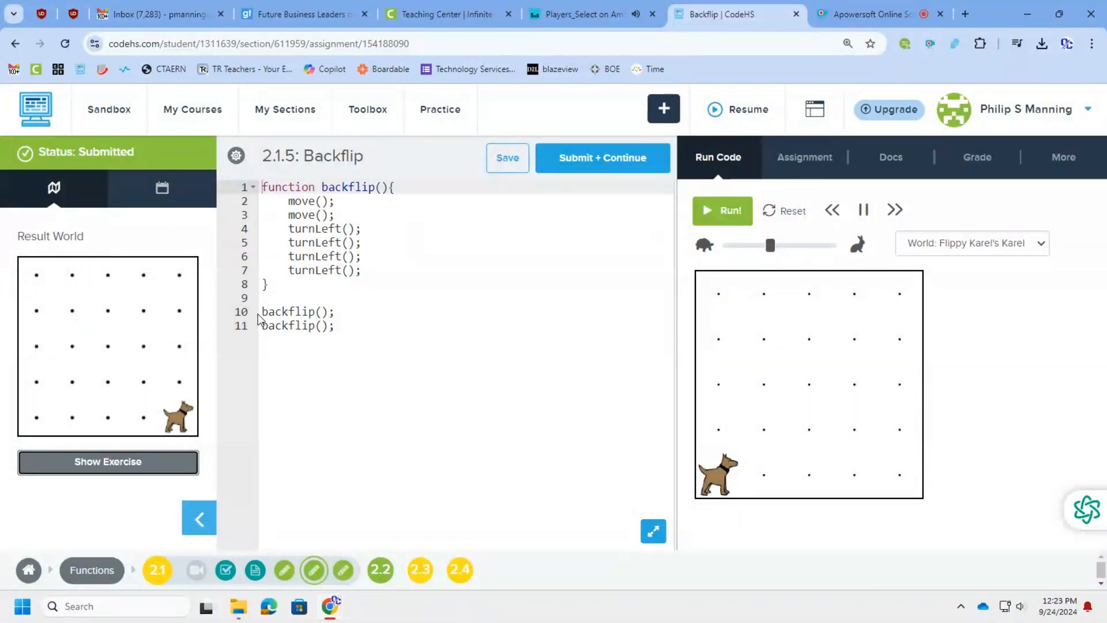
mouse_move(828, 236)
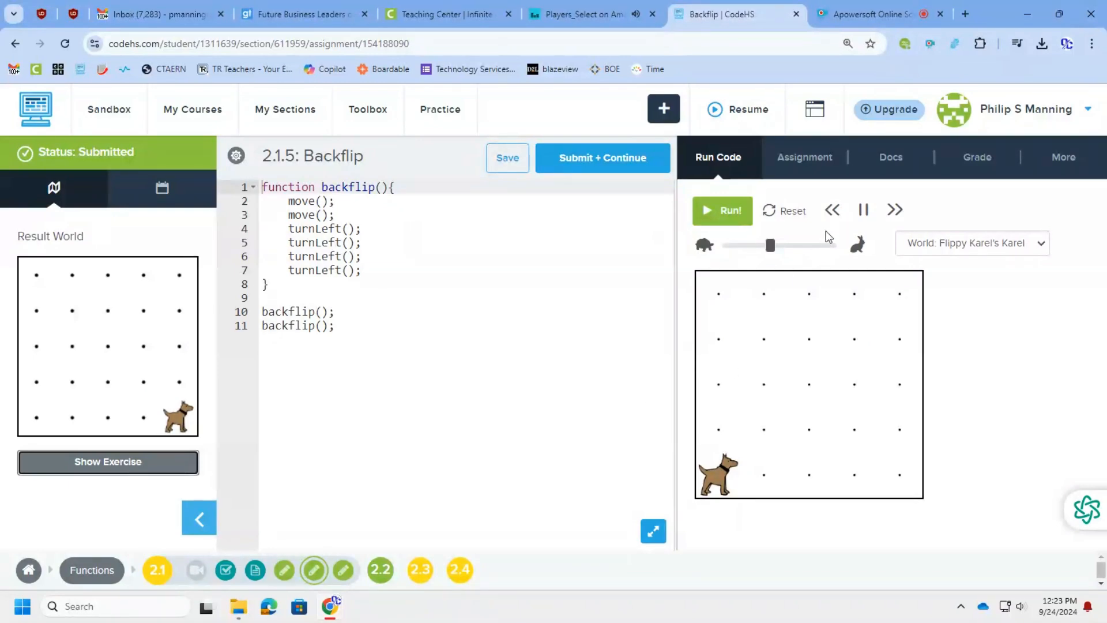
Run the Backflip program to completion, then submit it for grading and continue
click(722, 210)
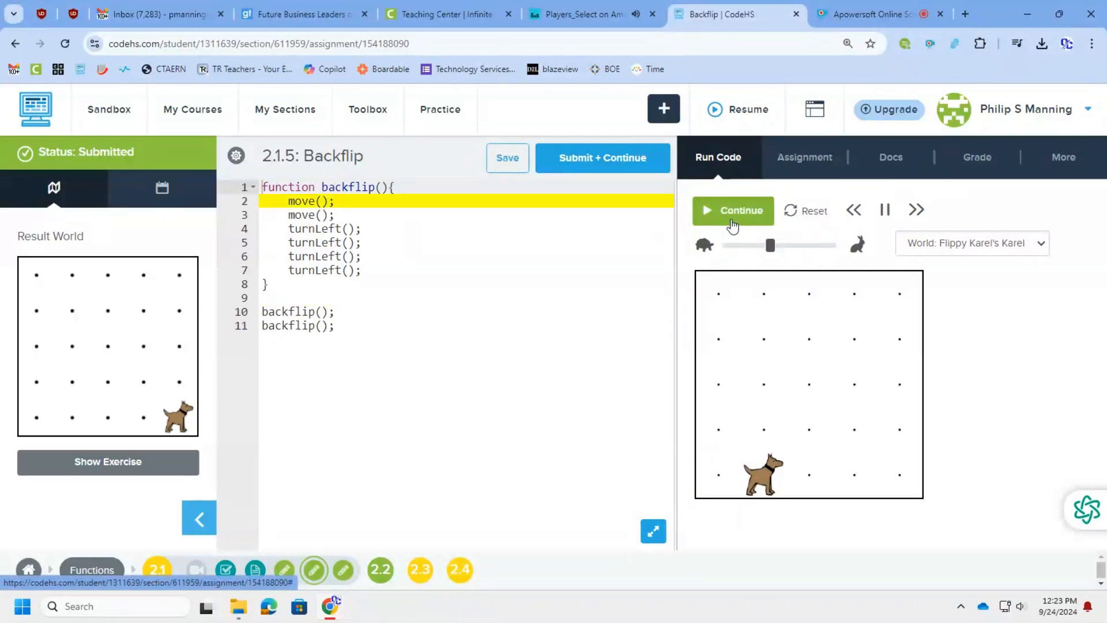
click(734, 210)
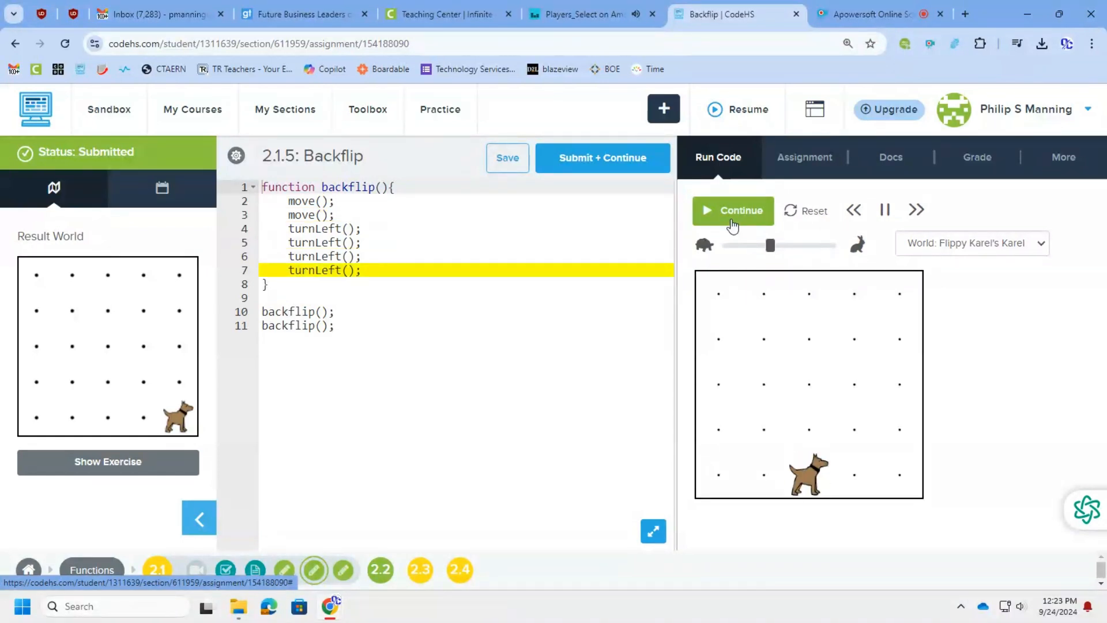
click(734, 210)
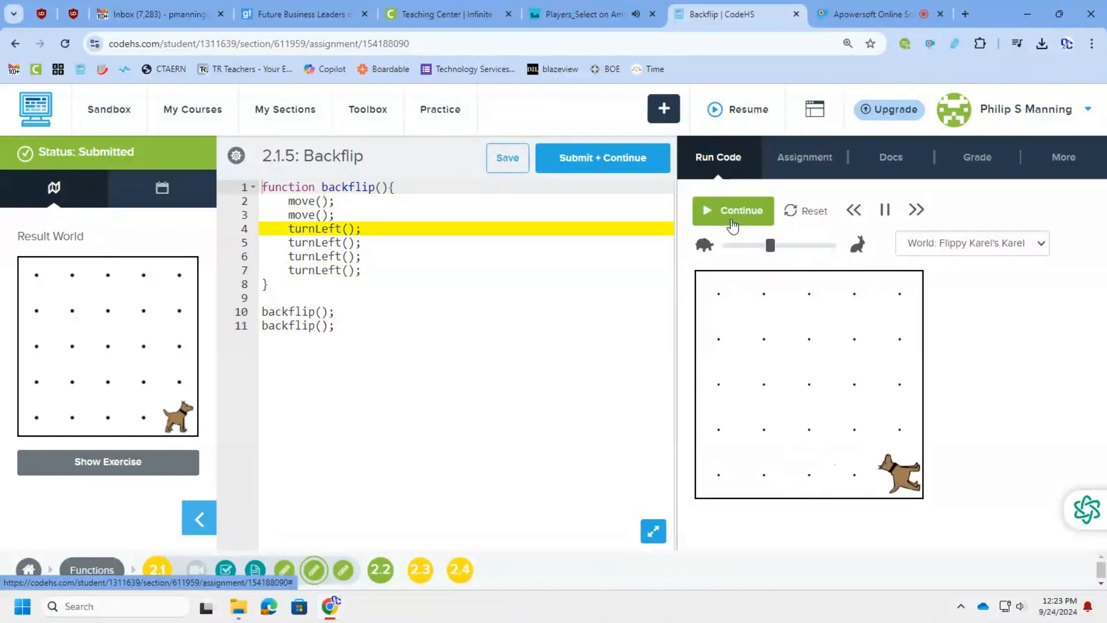
click(734, 210)
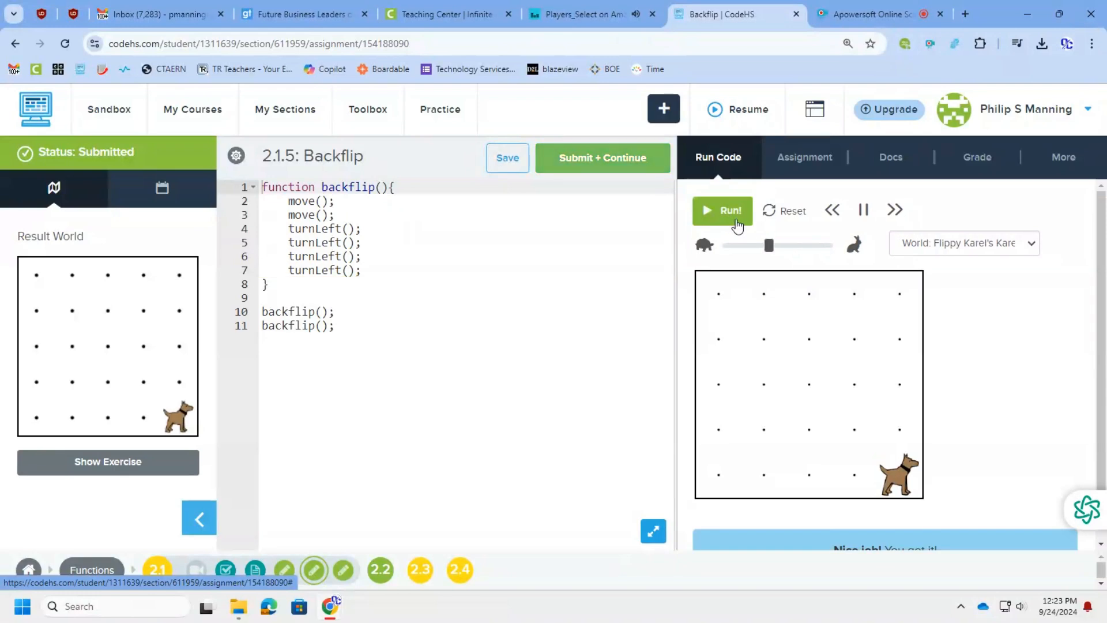
click(722, 210)
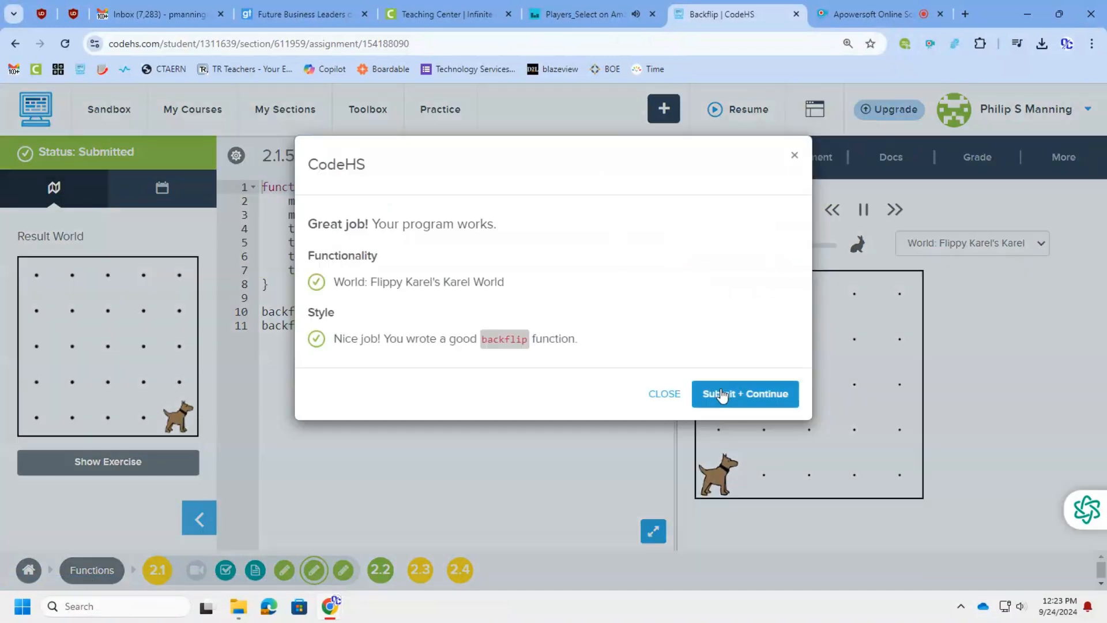
click(743, 394)
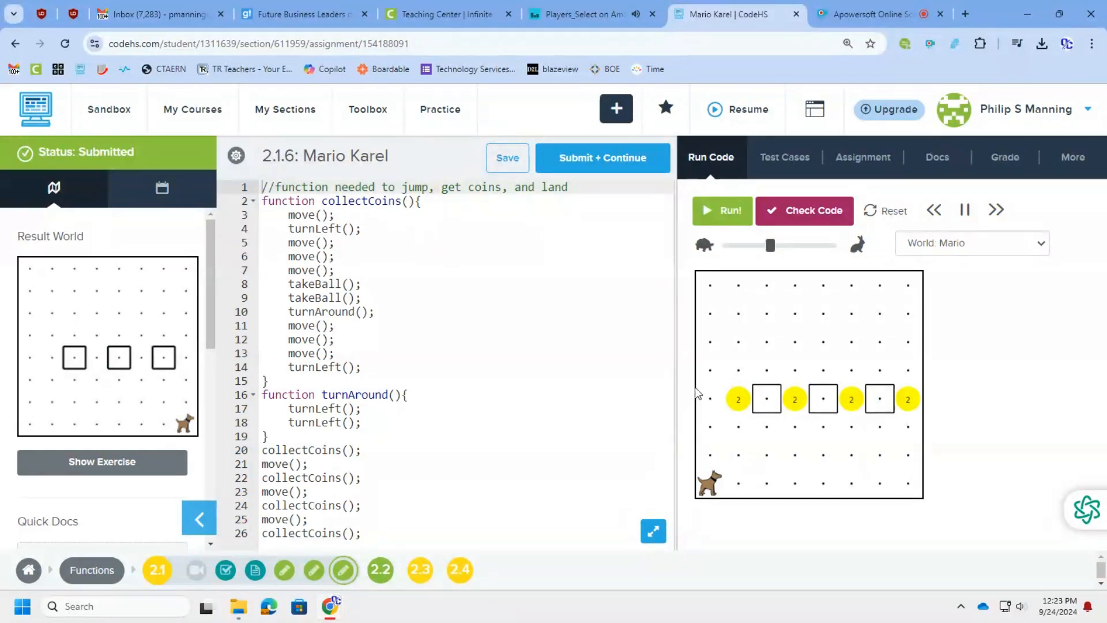
Read the Mario Karel exercise instructions and return to the code
click(102, 461)
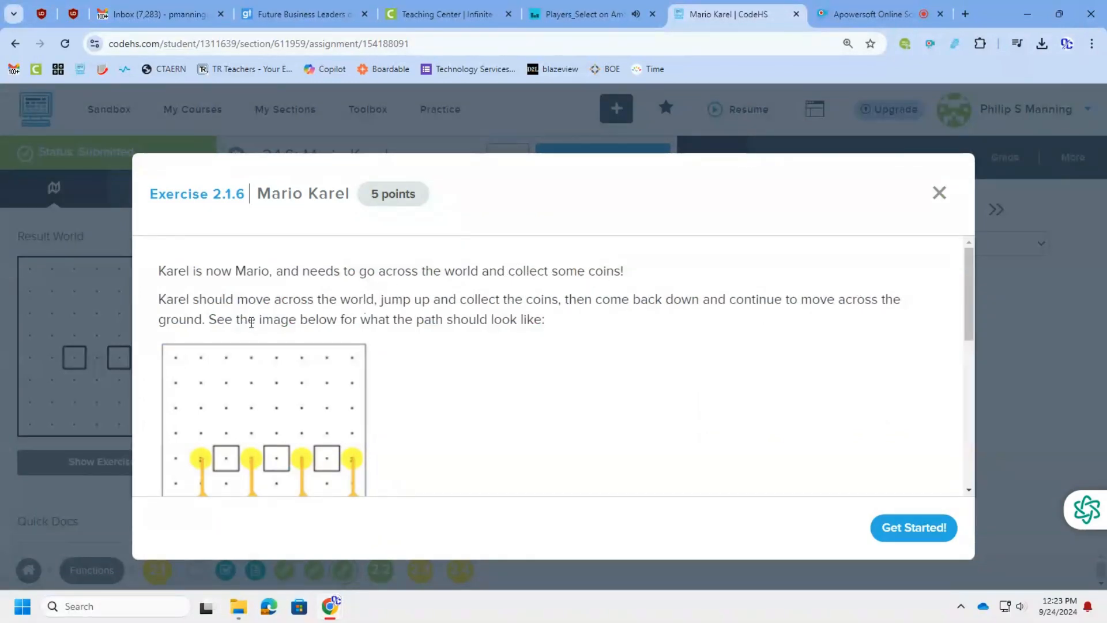
scroll(down, 3)
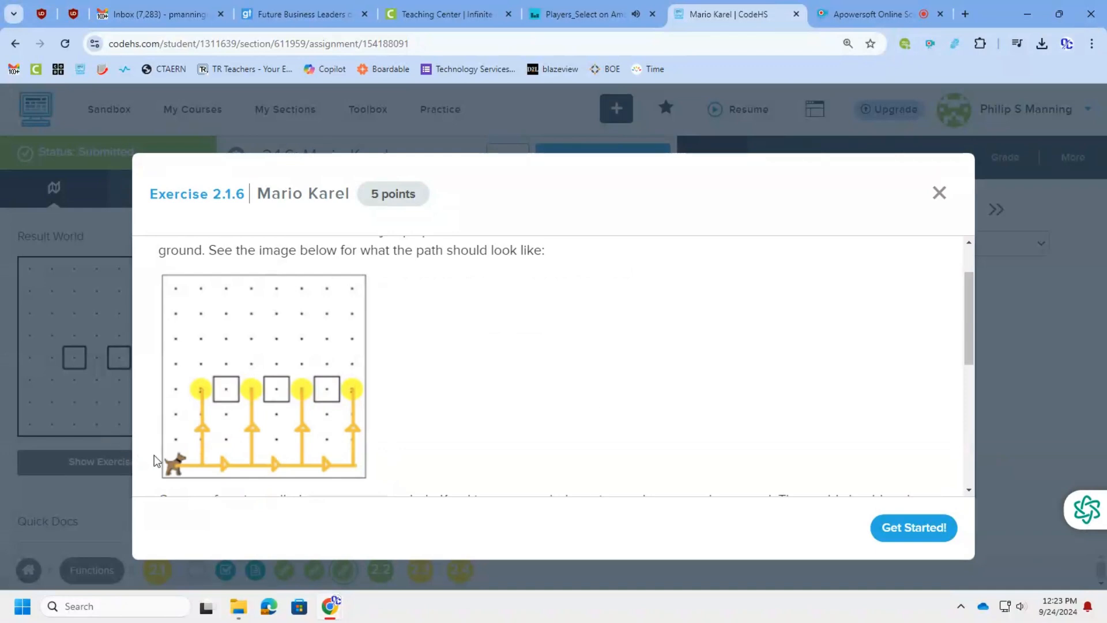
mouse_move(203, 396)
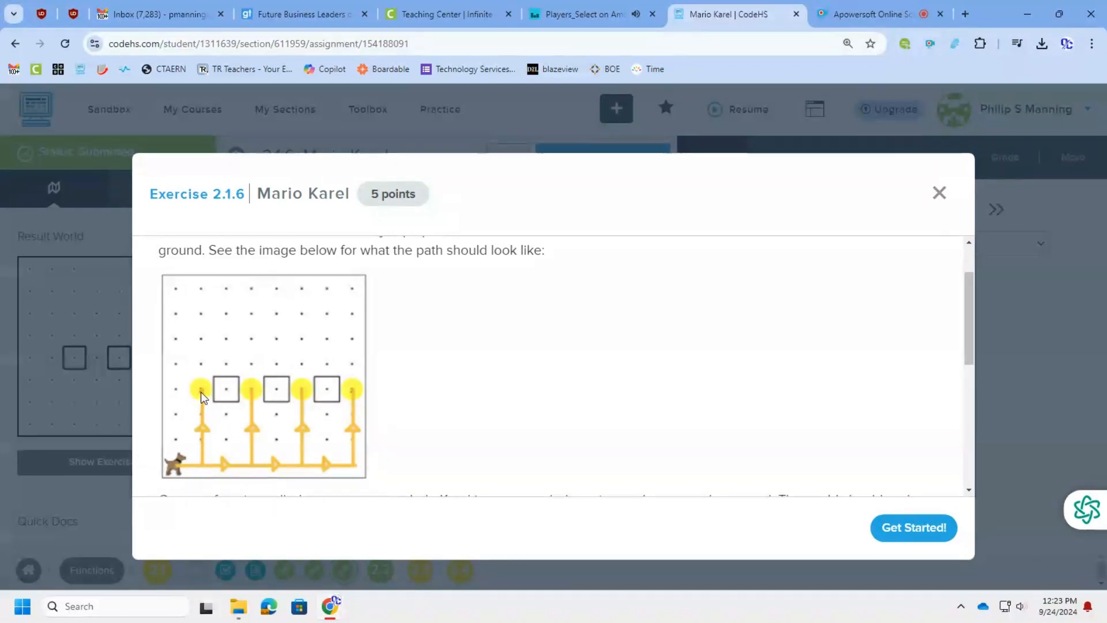
mouse_move(206, 404)
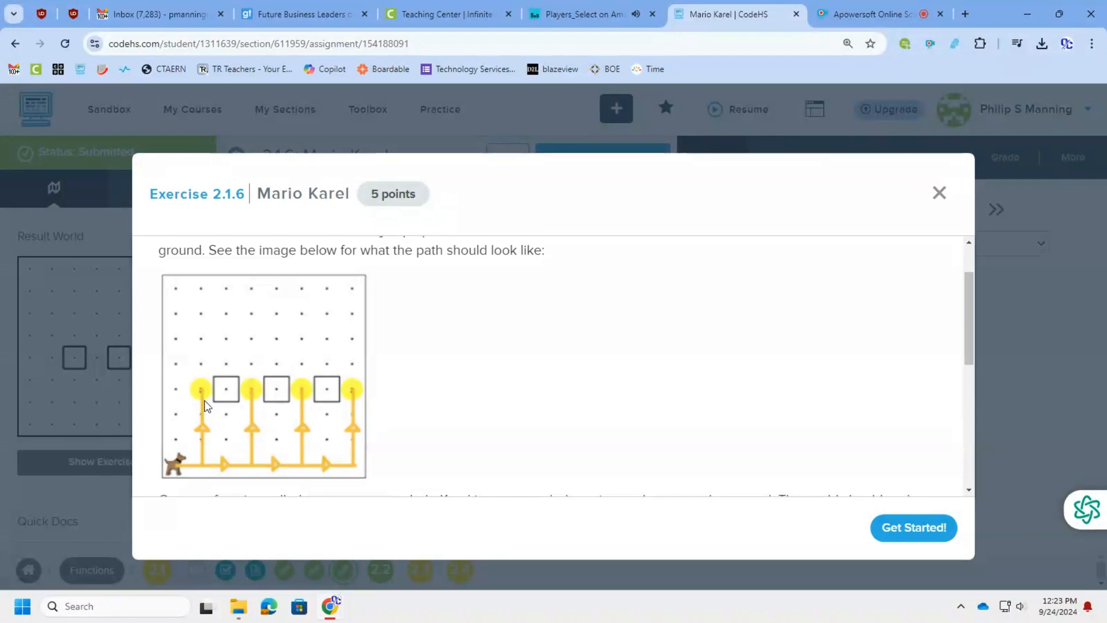
mouse_move(253, 416)
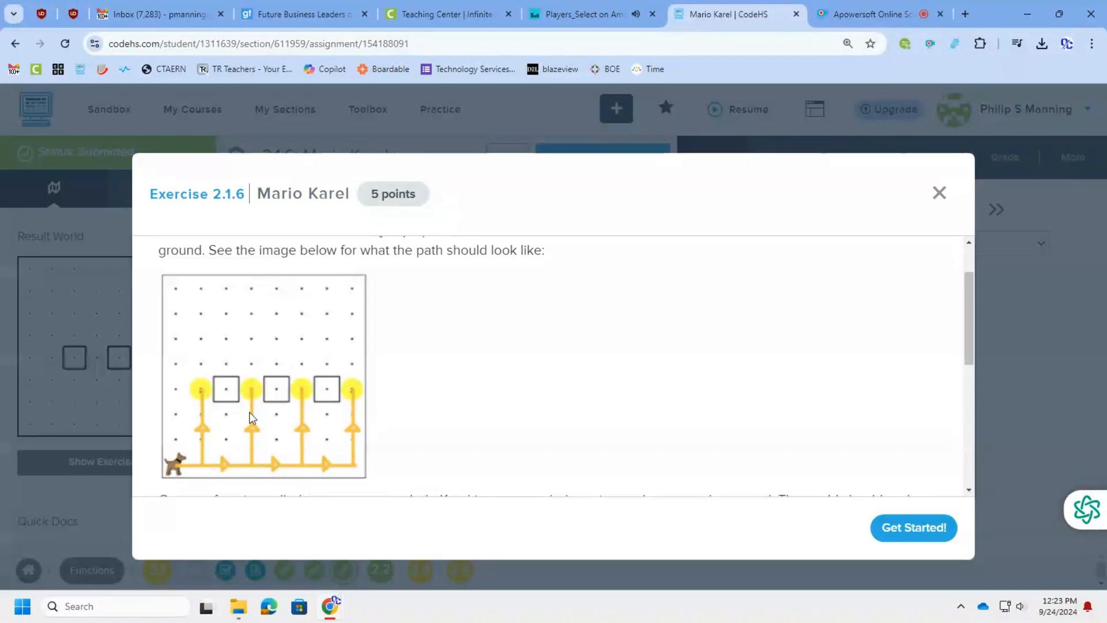
mouse_move(334, 467)
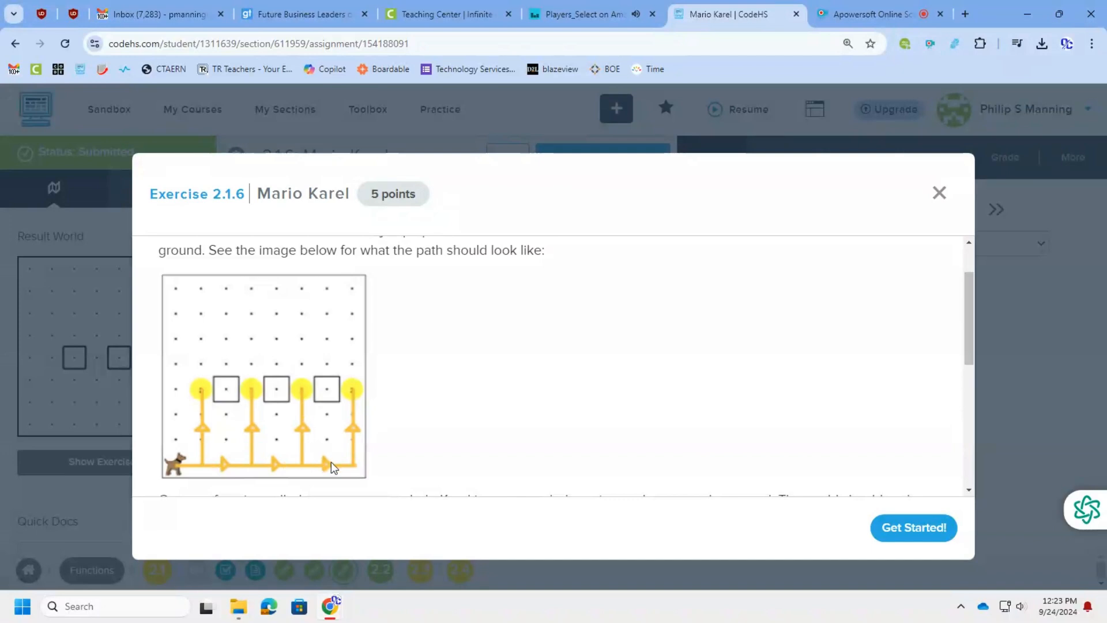
scroll(down, 3)
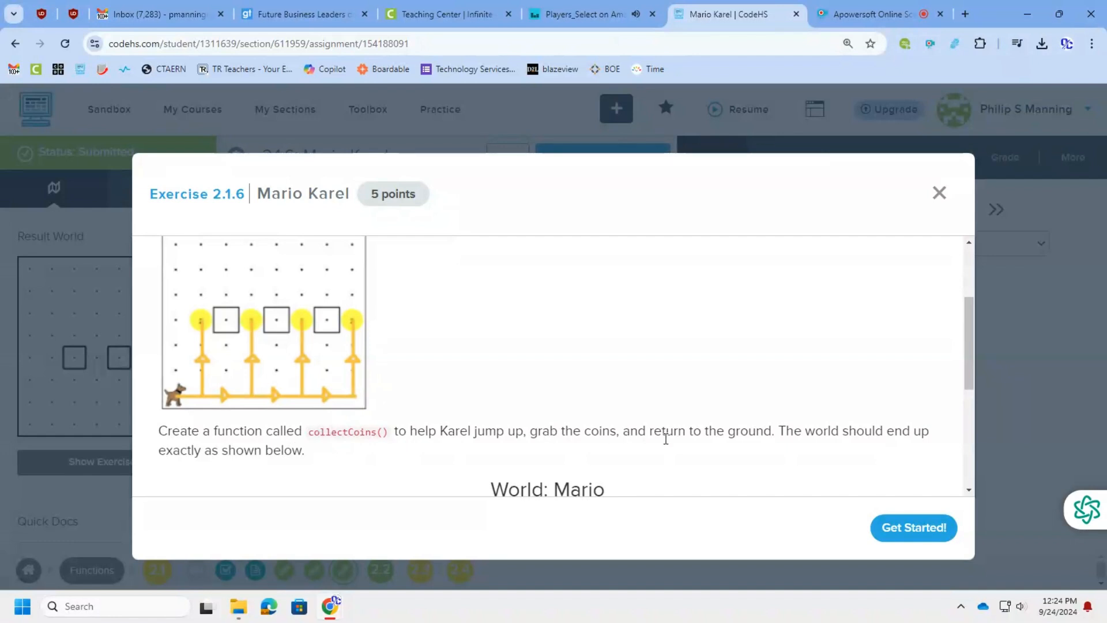
scroll(down, 3)
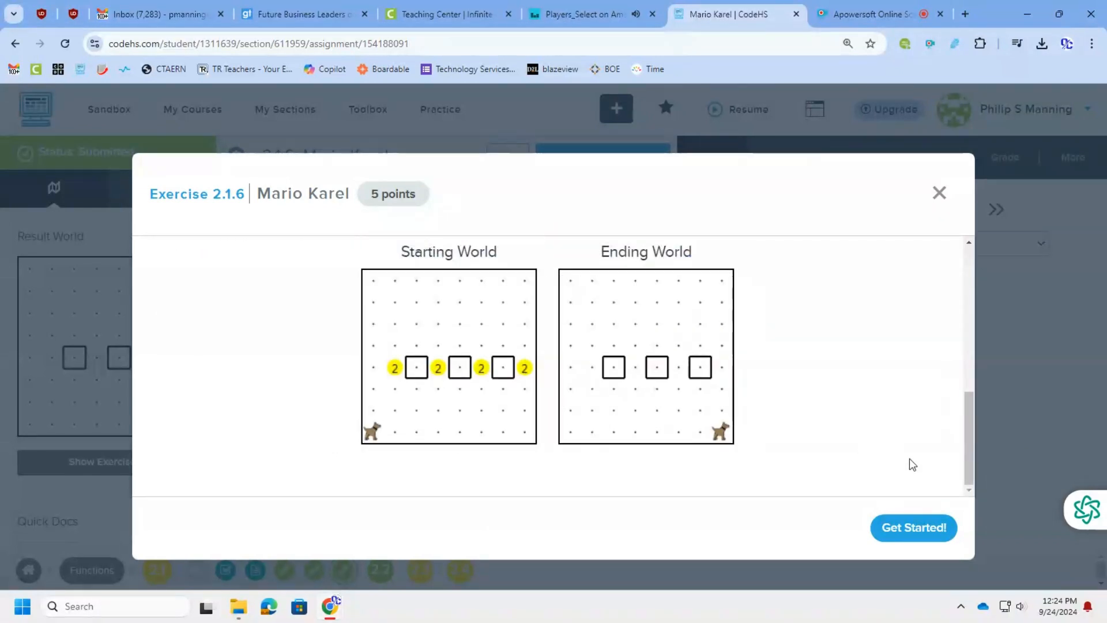
click(913, 527)
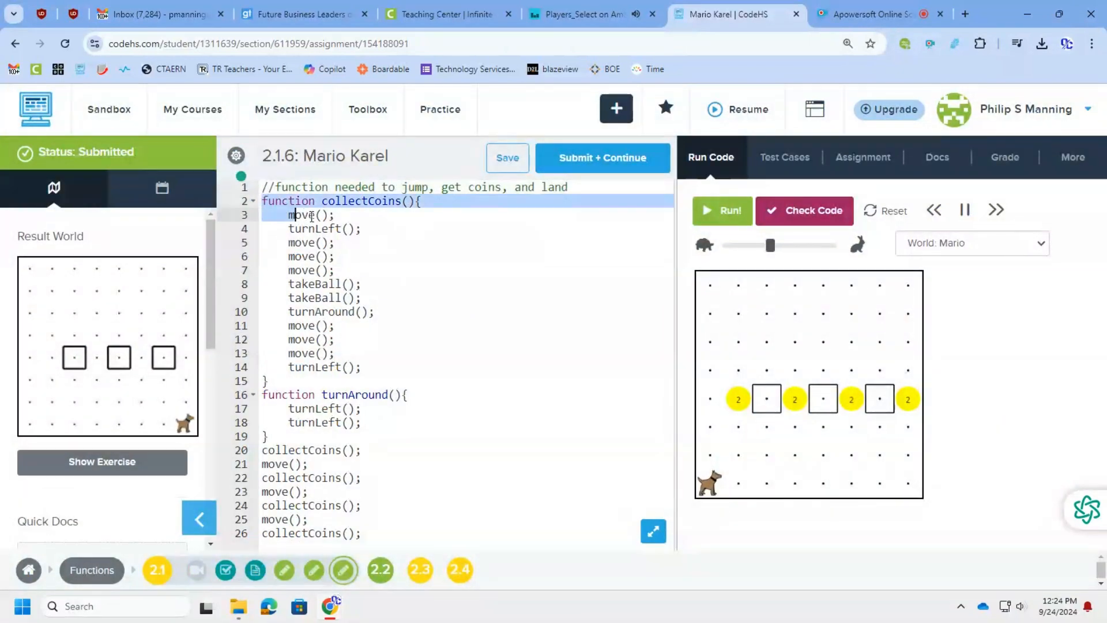
Select the collectCoins function body and run Mario Karel until every coin is collected
drag(288, 214, 361, 367)
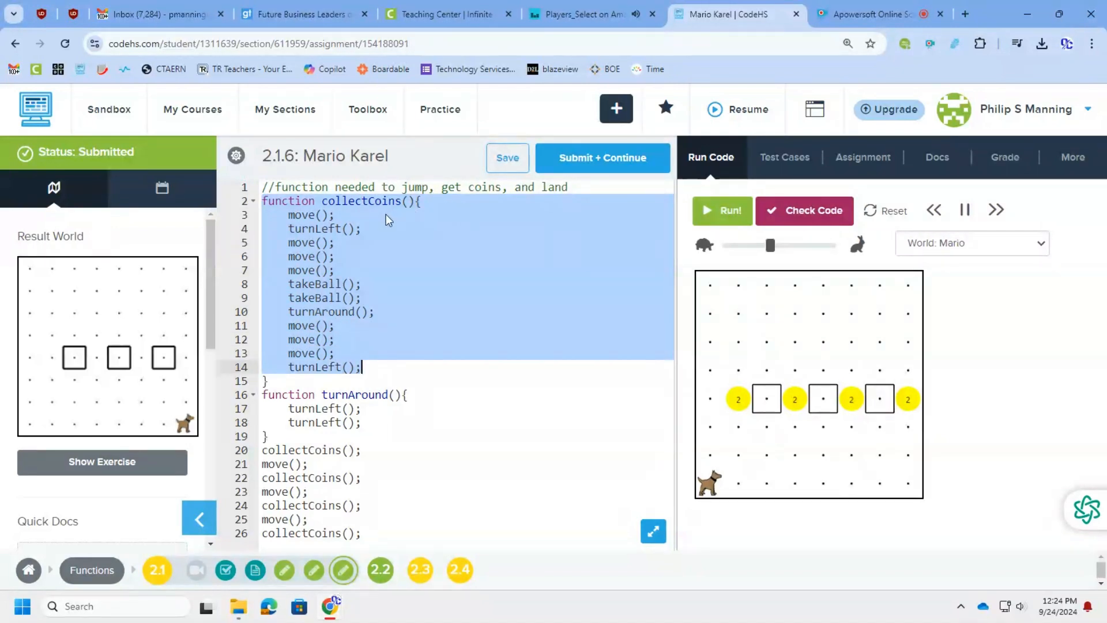
mouse_move(361, 240)
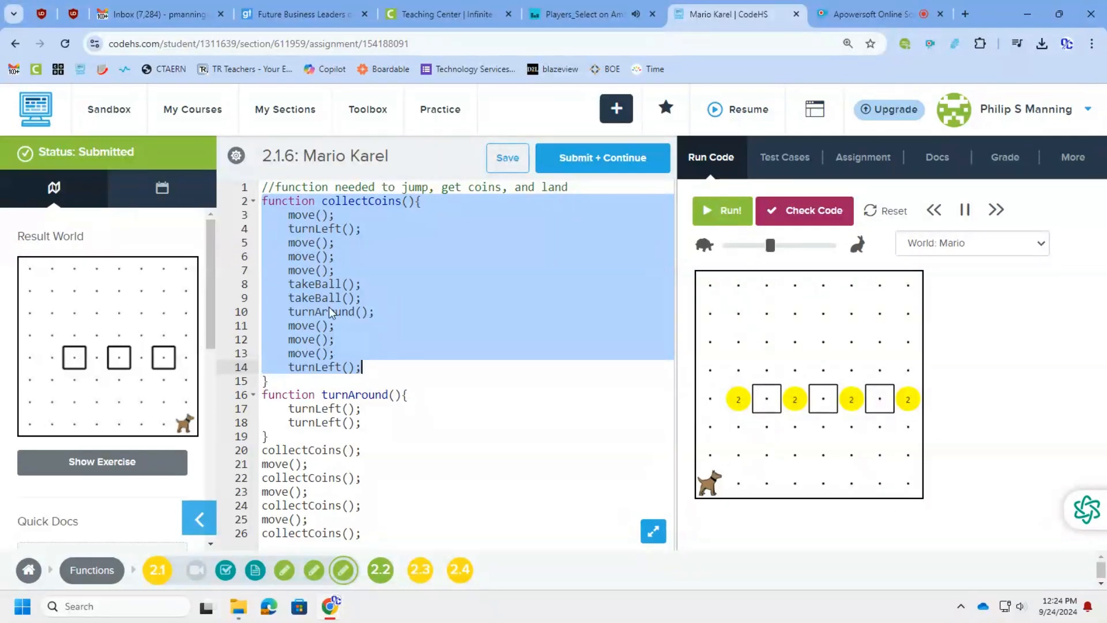
mouse_move(427, 360)
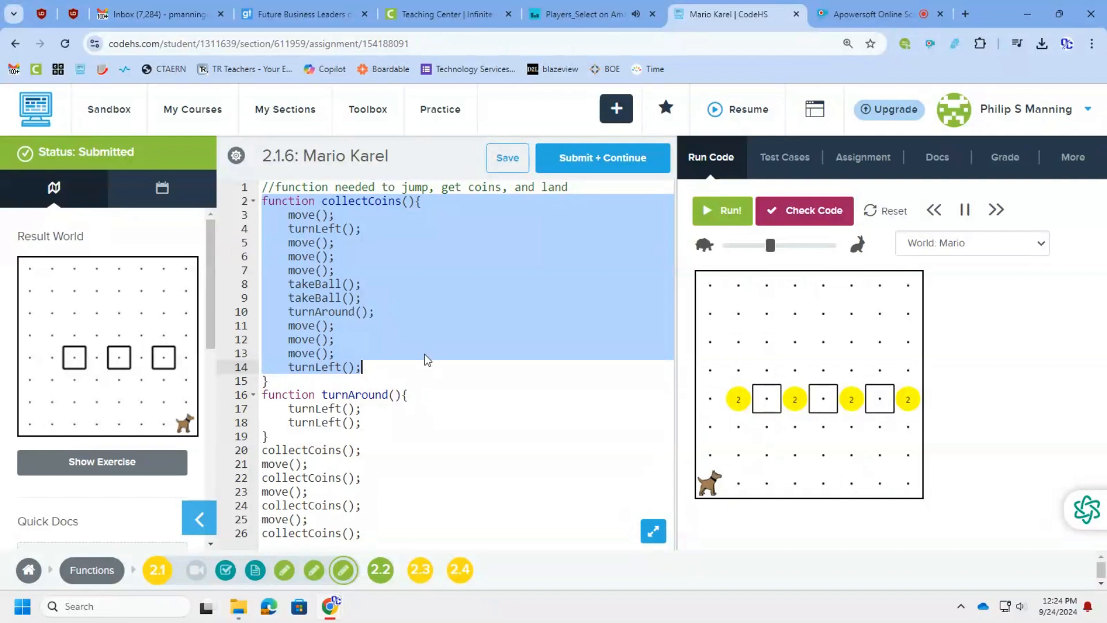
mouse_move(378, 396)
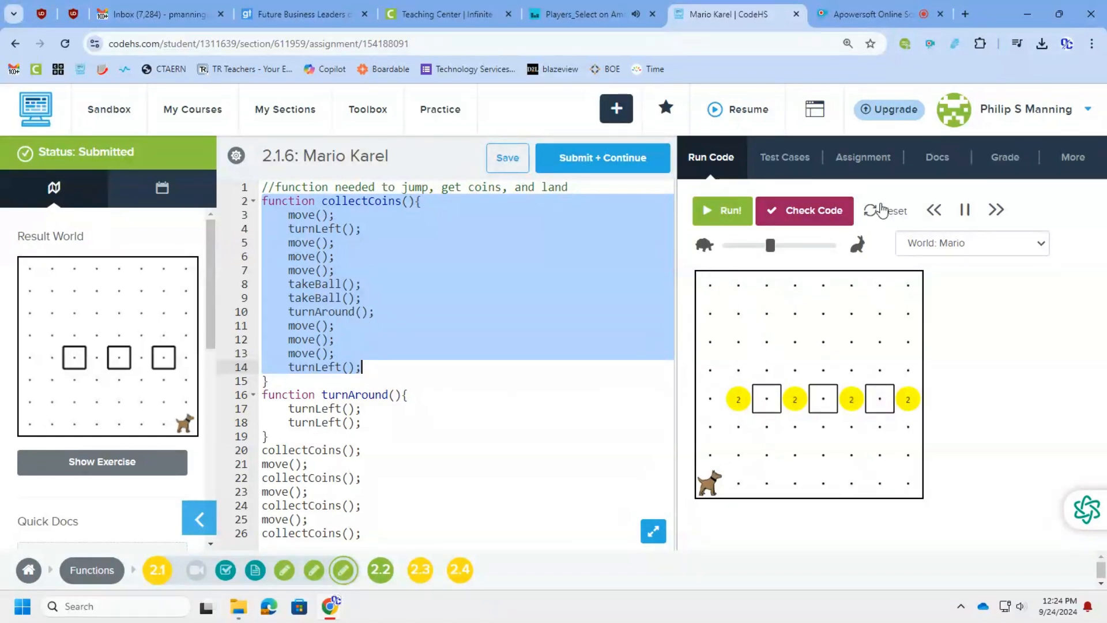
click(722, 209)
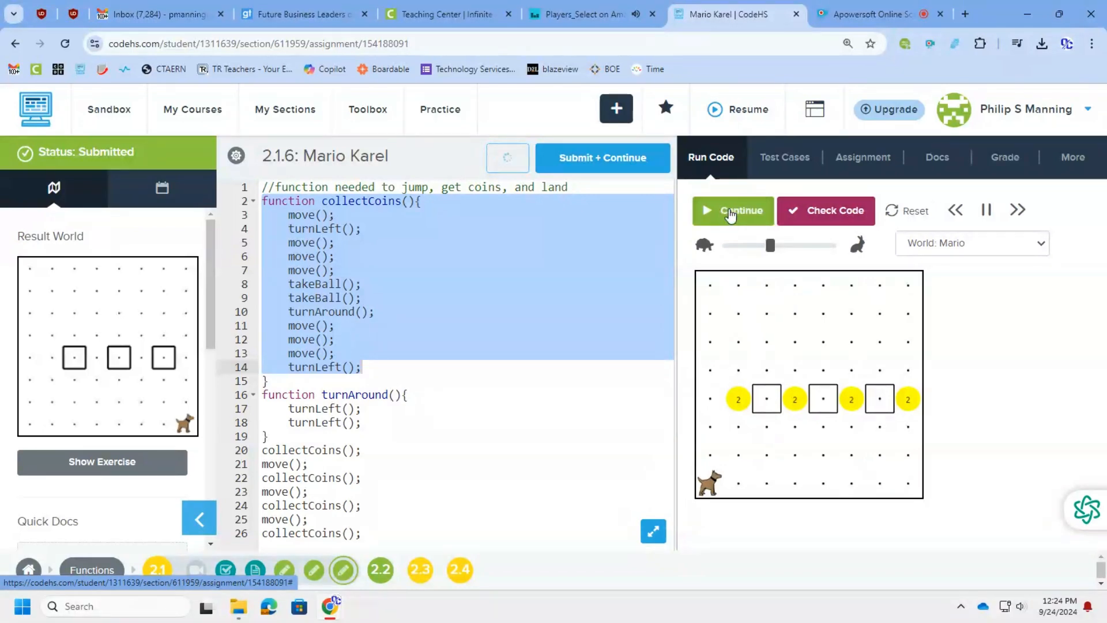
click(733, 209)
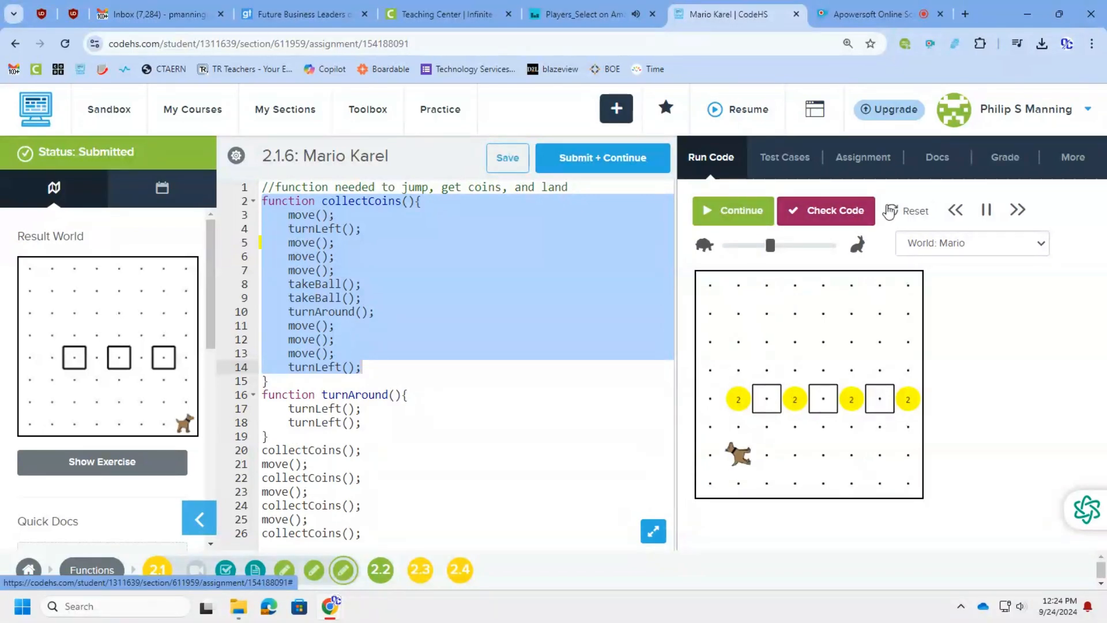
click(732, 210)
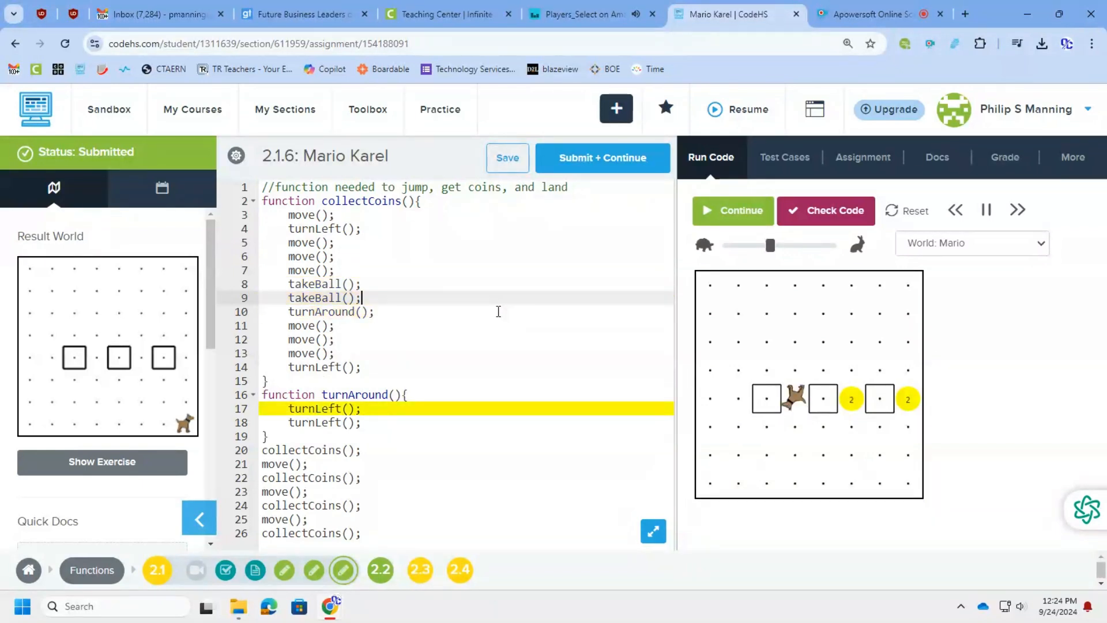
click(732, 210)
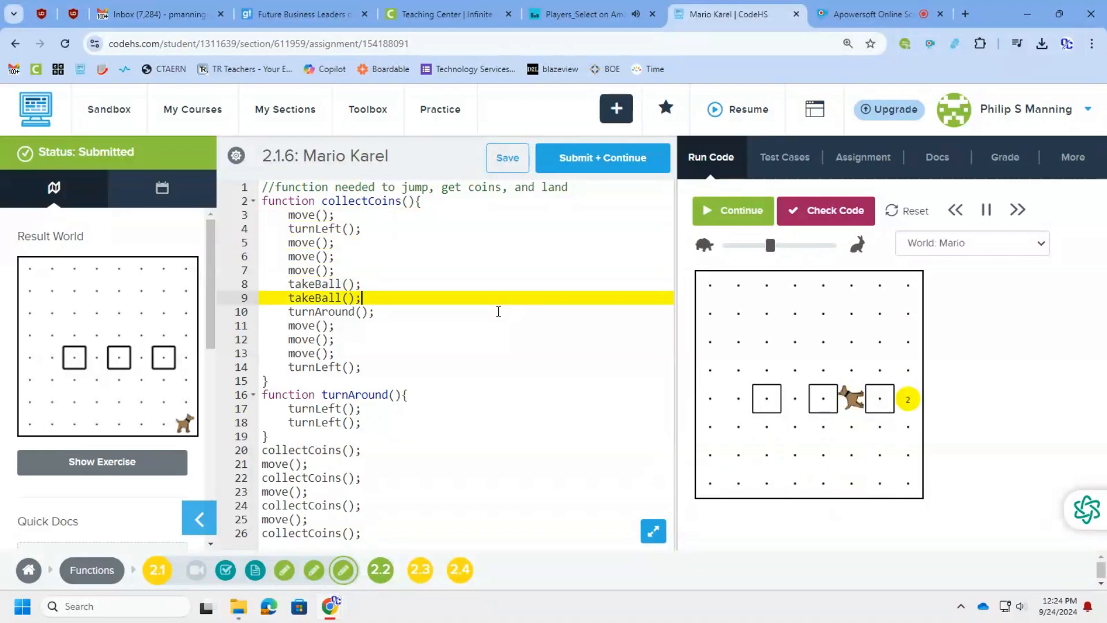
click(732, 210)
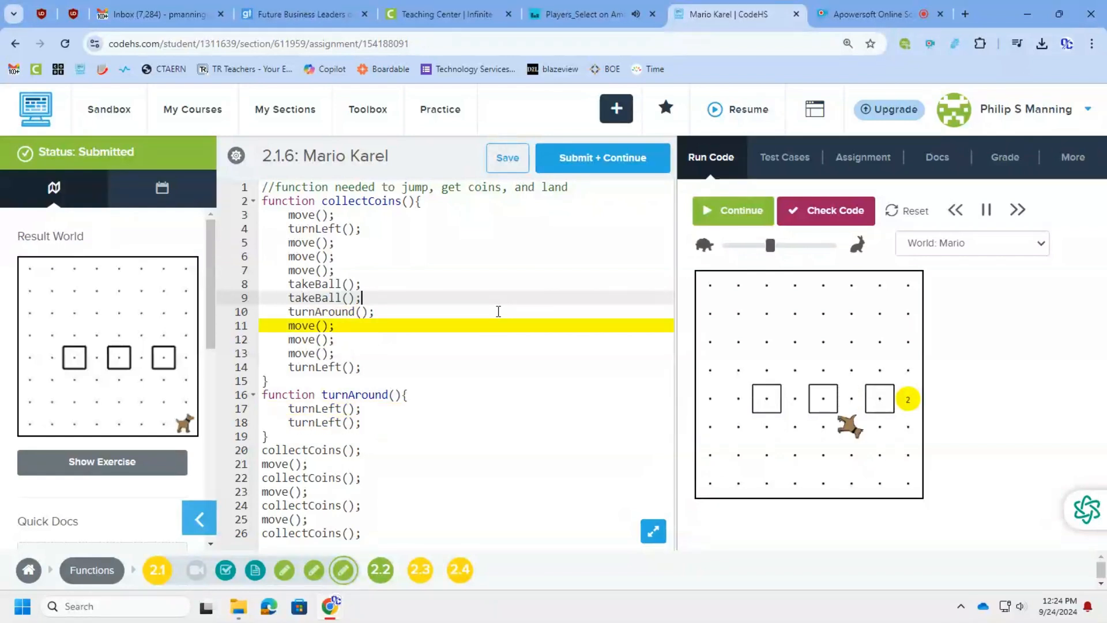
click(732, 210)
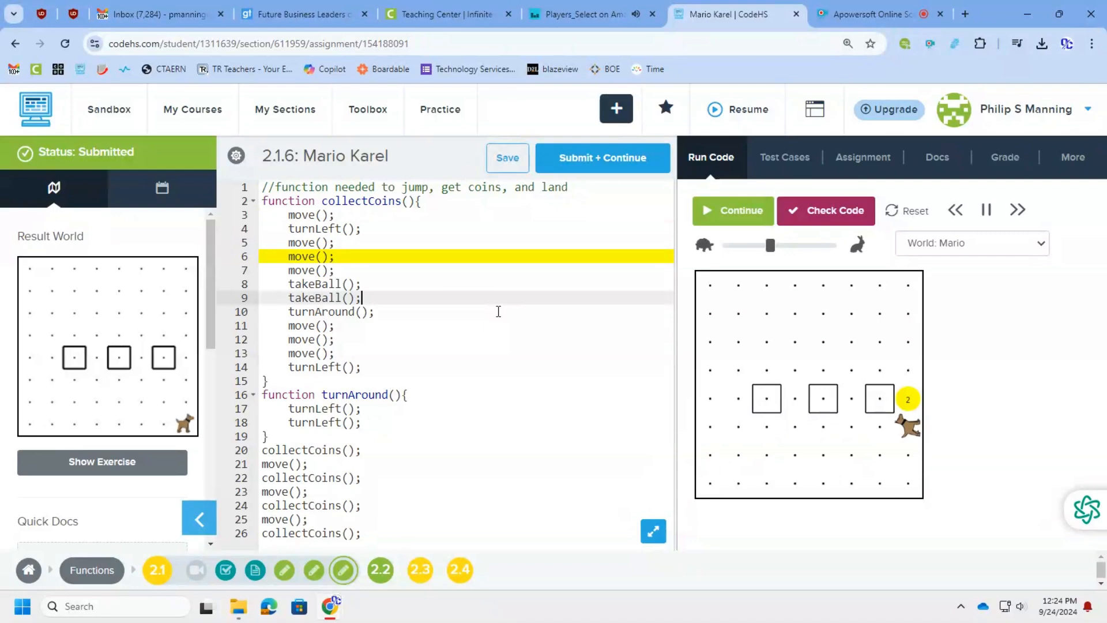
click(732, 210)
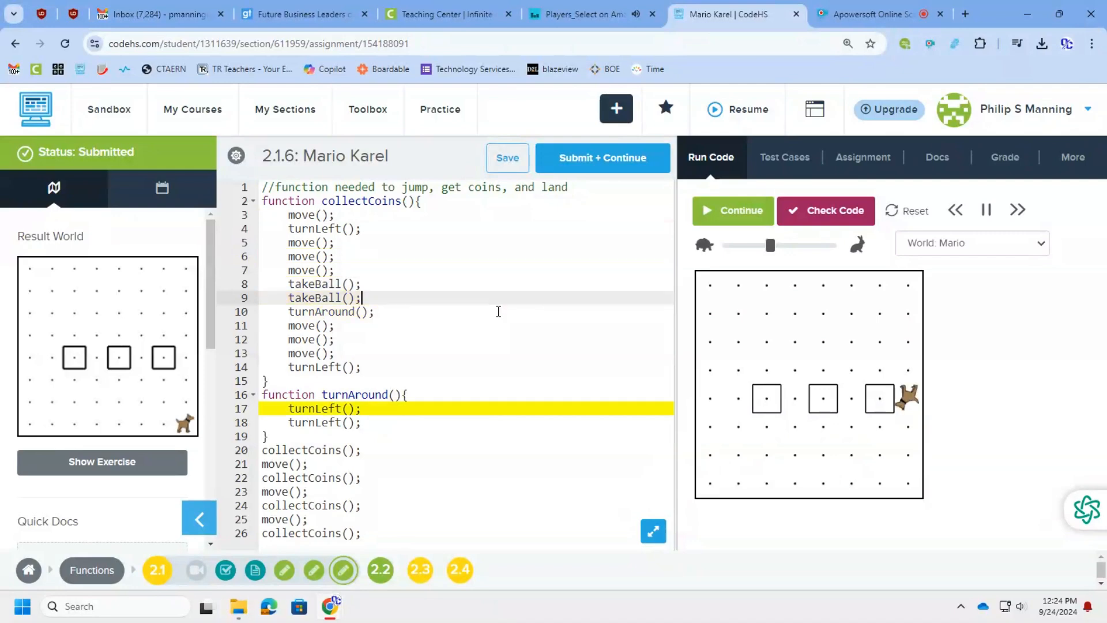
click(732, 210)
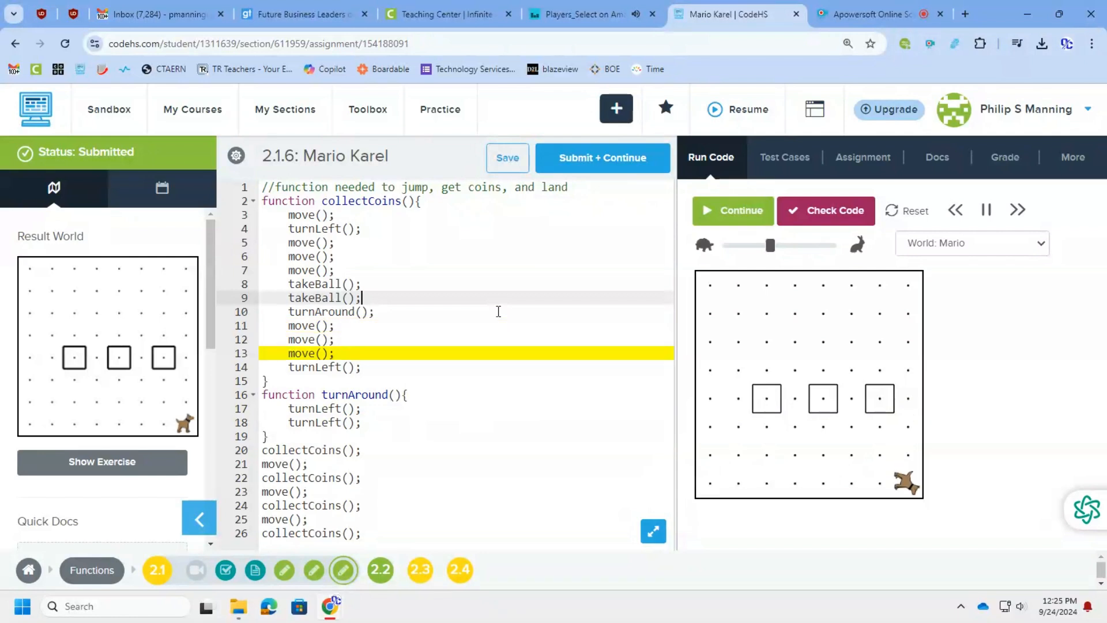
click(732, 210)
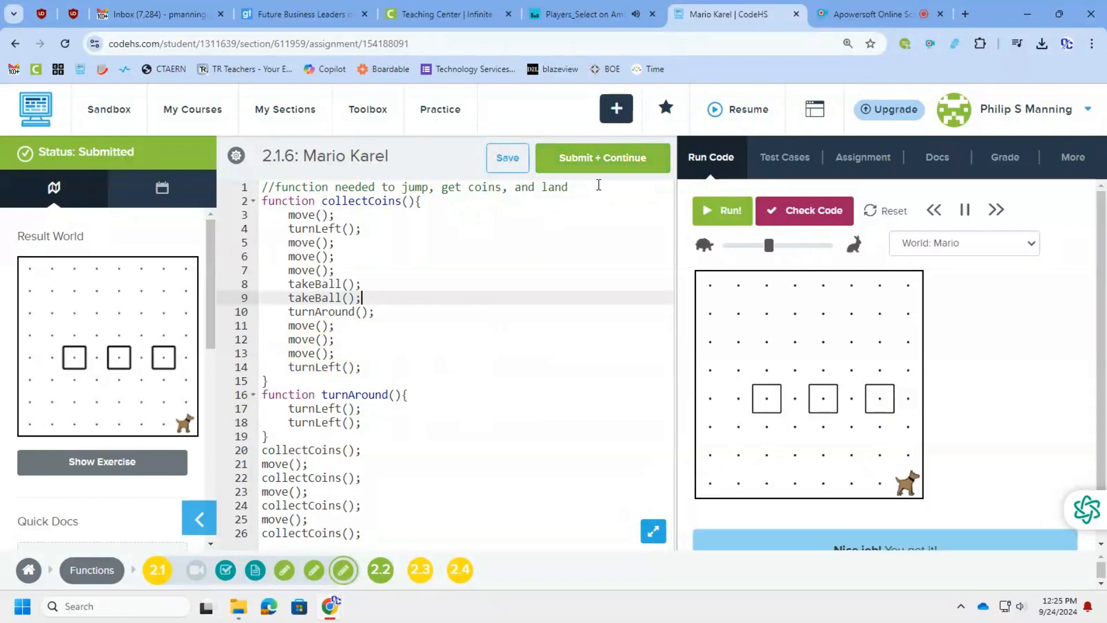
mouse_move(601, 167)
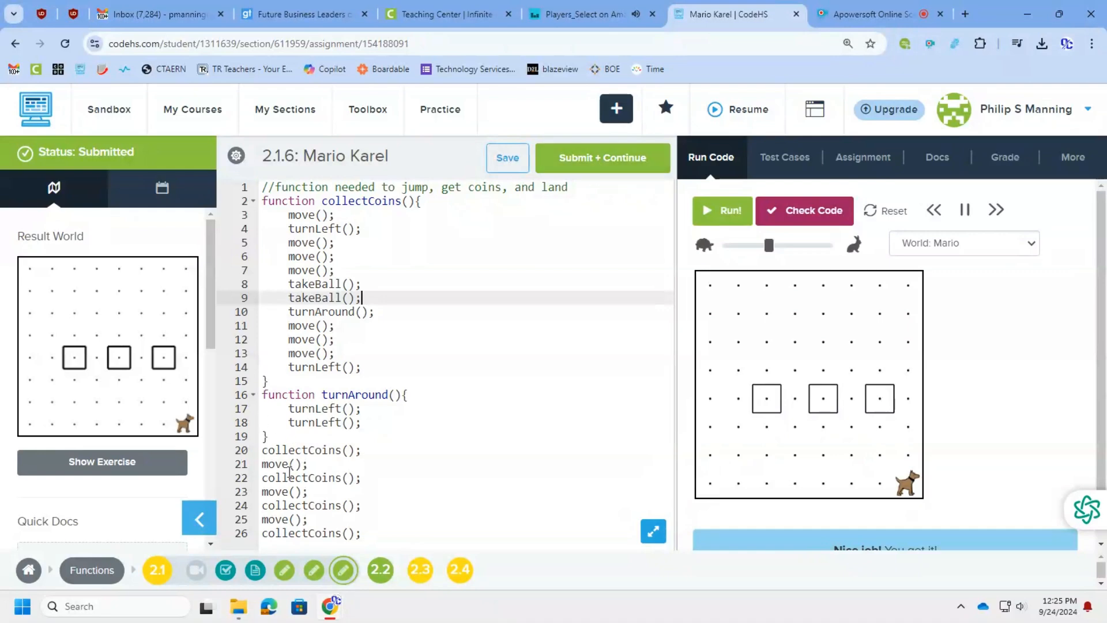
mouse_move(558, 143)
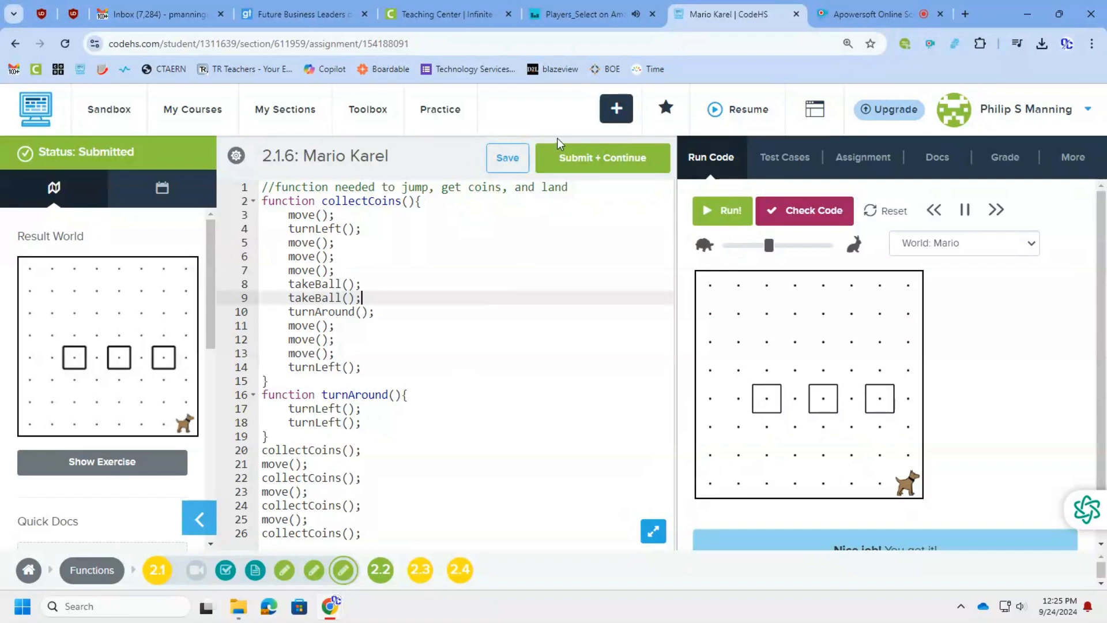
Submit Mario Karel after it passes grading and continue to Lesson 2.2
click(804, 210)
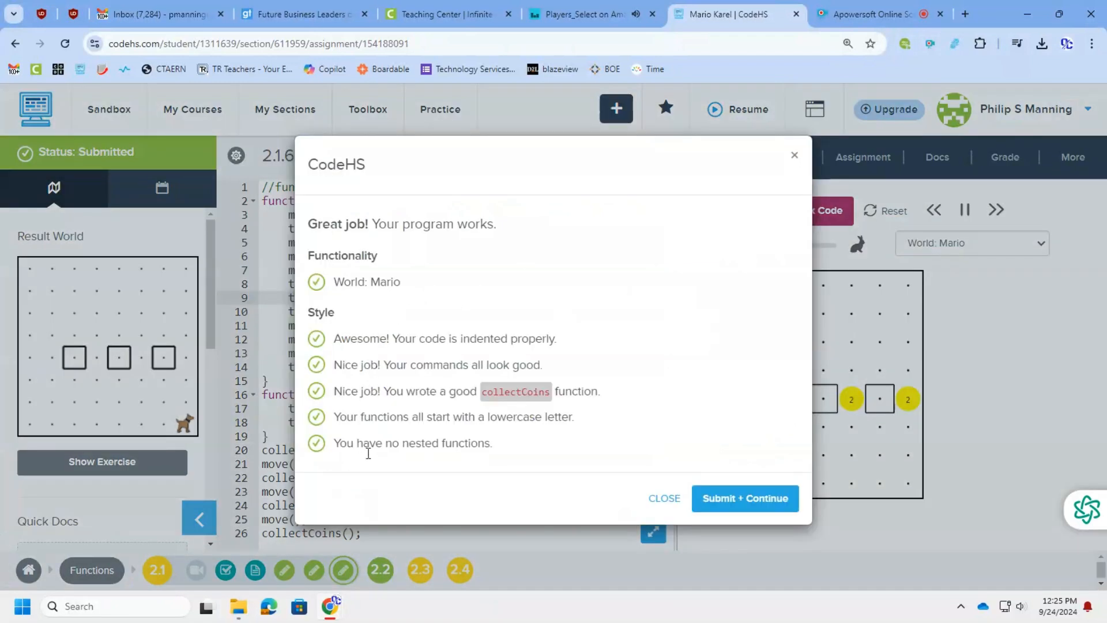
click(744, 498)
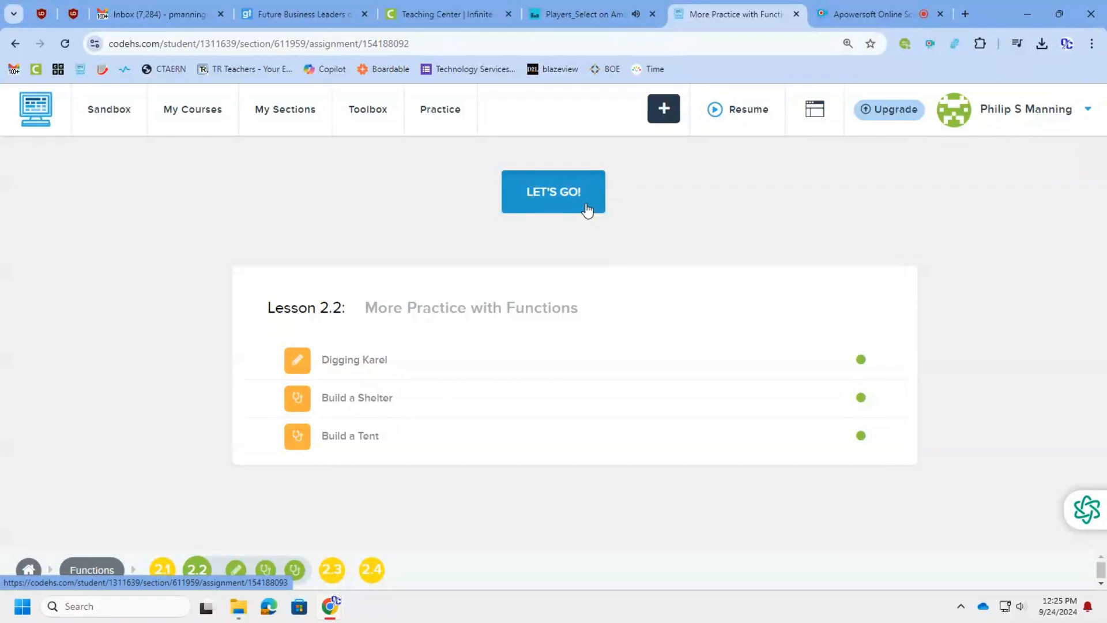
Start the Lesson 2.2 exercises and run the Digging Karel code
click(552, 191)
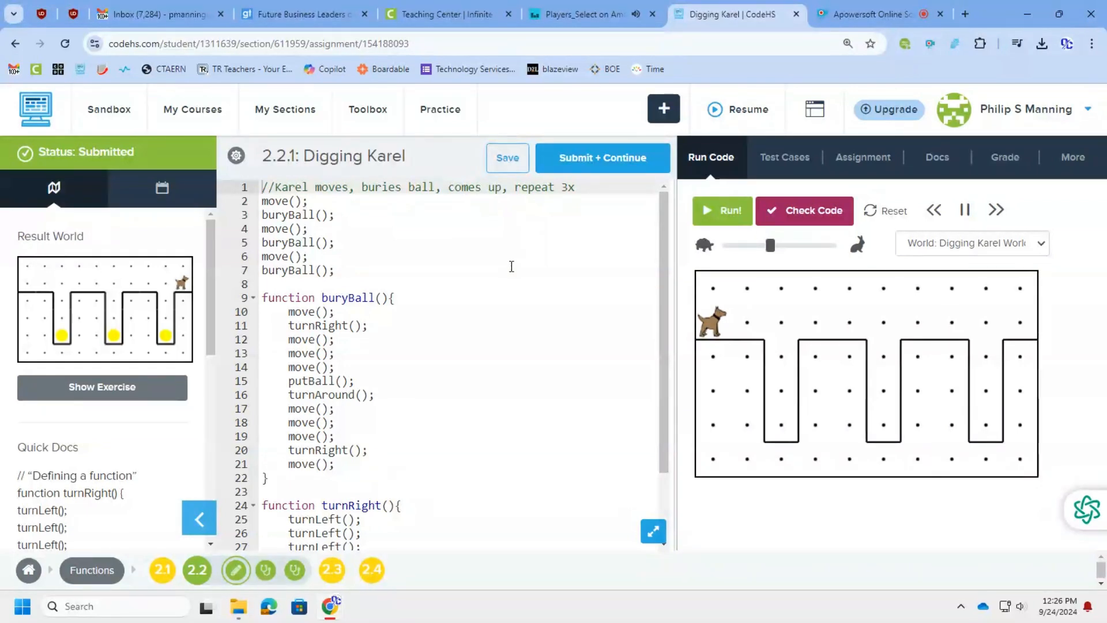
click(507, 158)
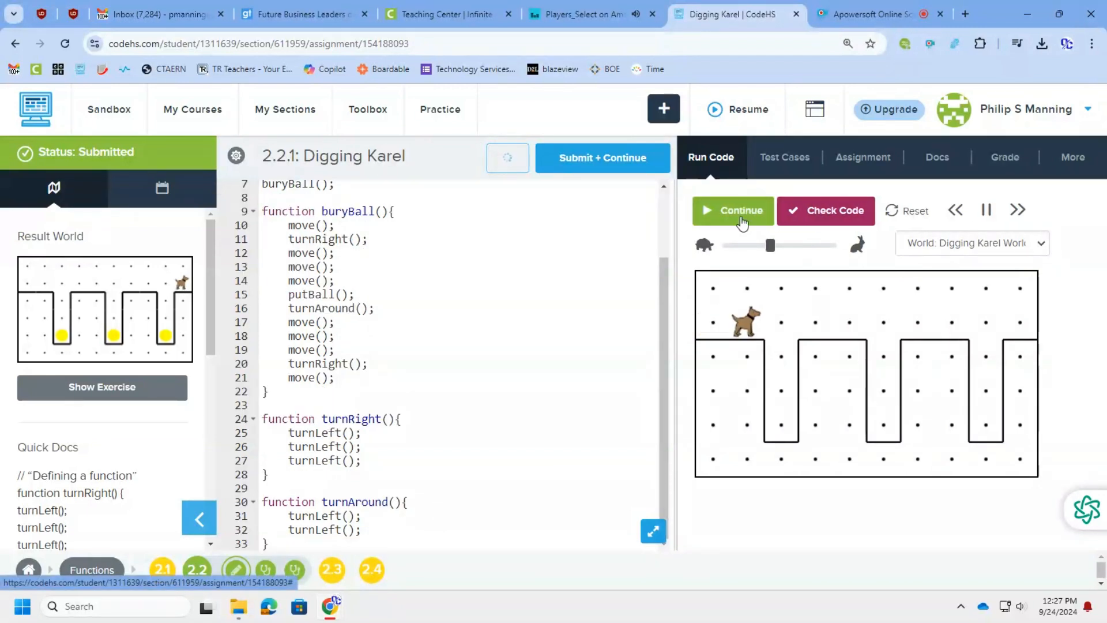
Let Digging Karel run until balls are buried in all three holes, then submit it
click(733, 209)
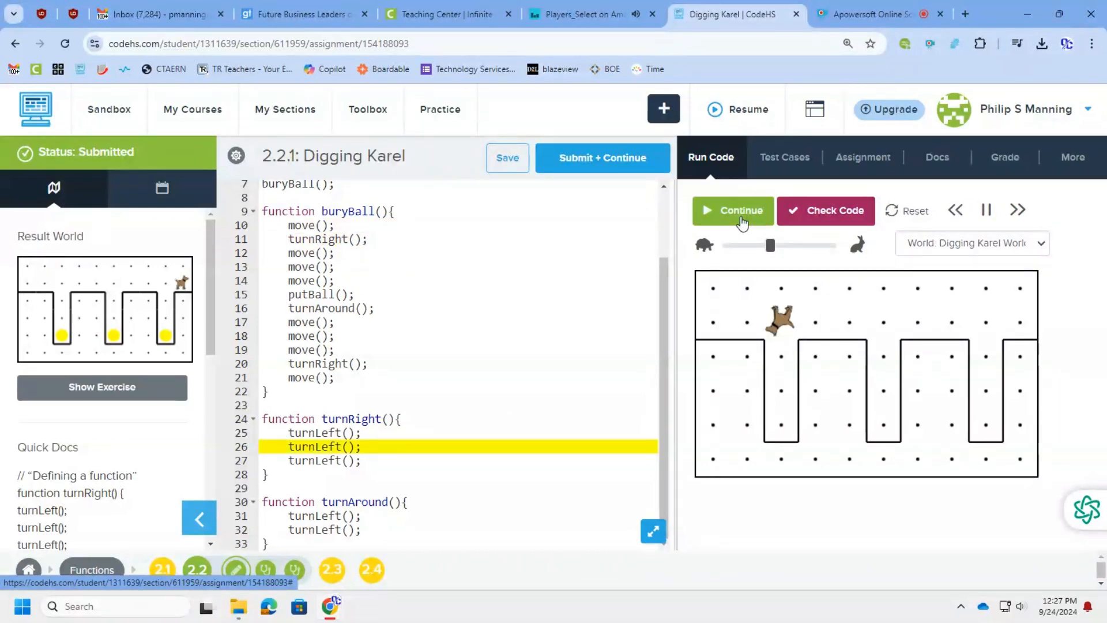
click(732, 210)
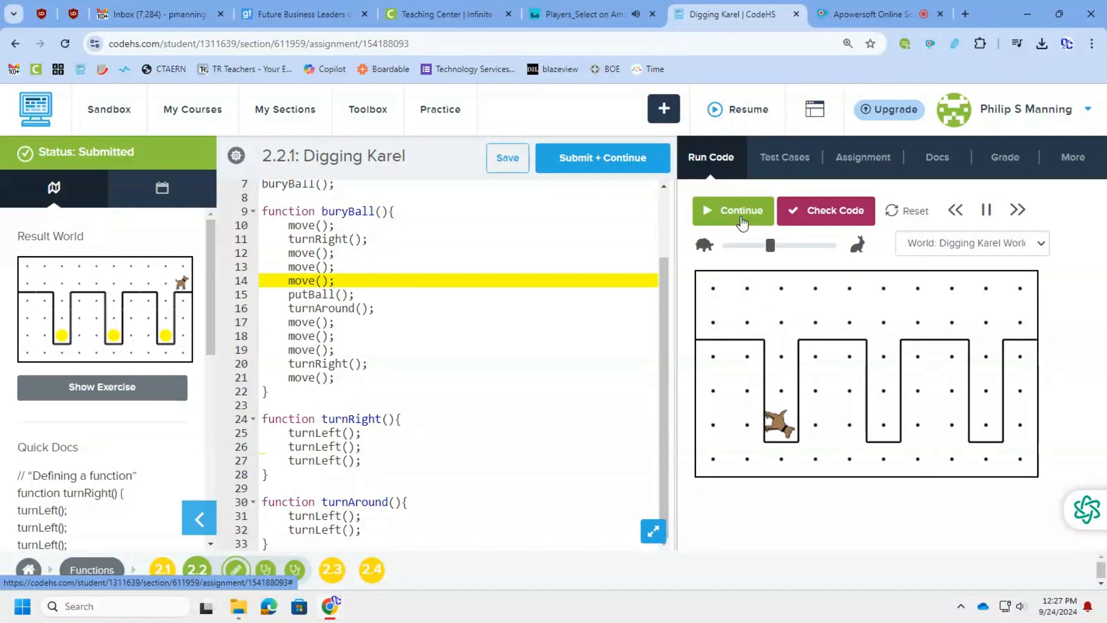
click(733, 209)
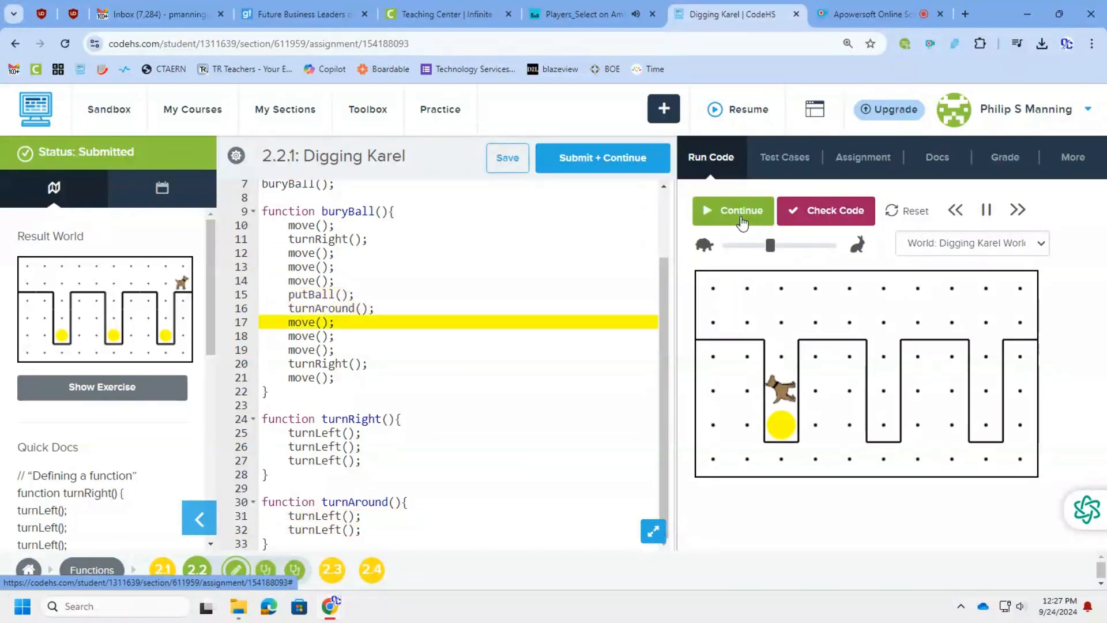
click(732, 210)
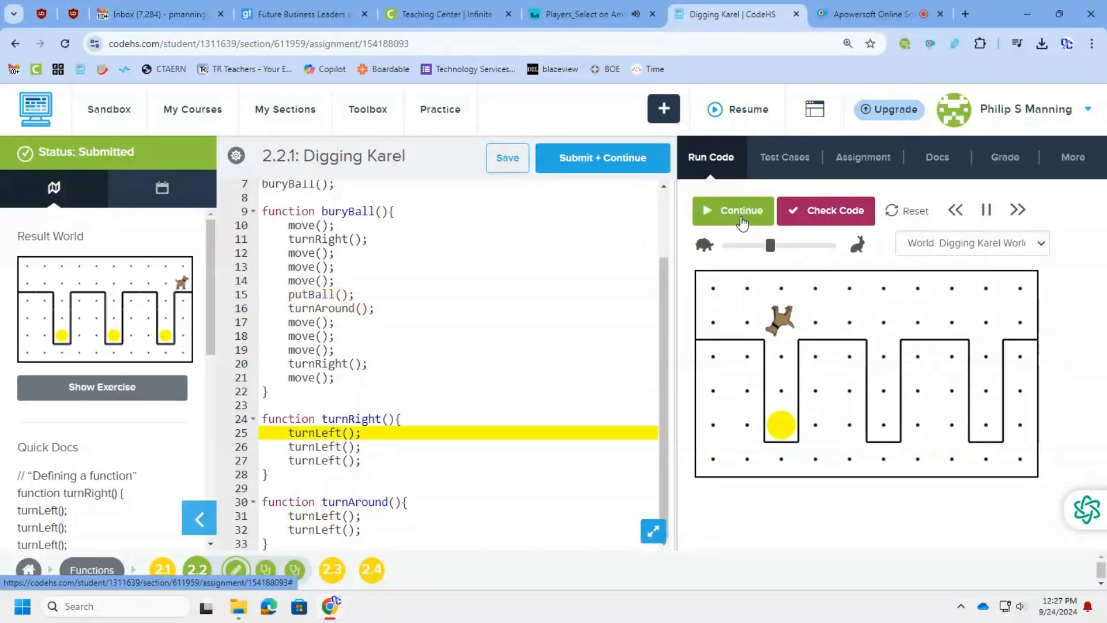
click(734, 209)
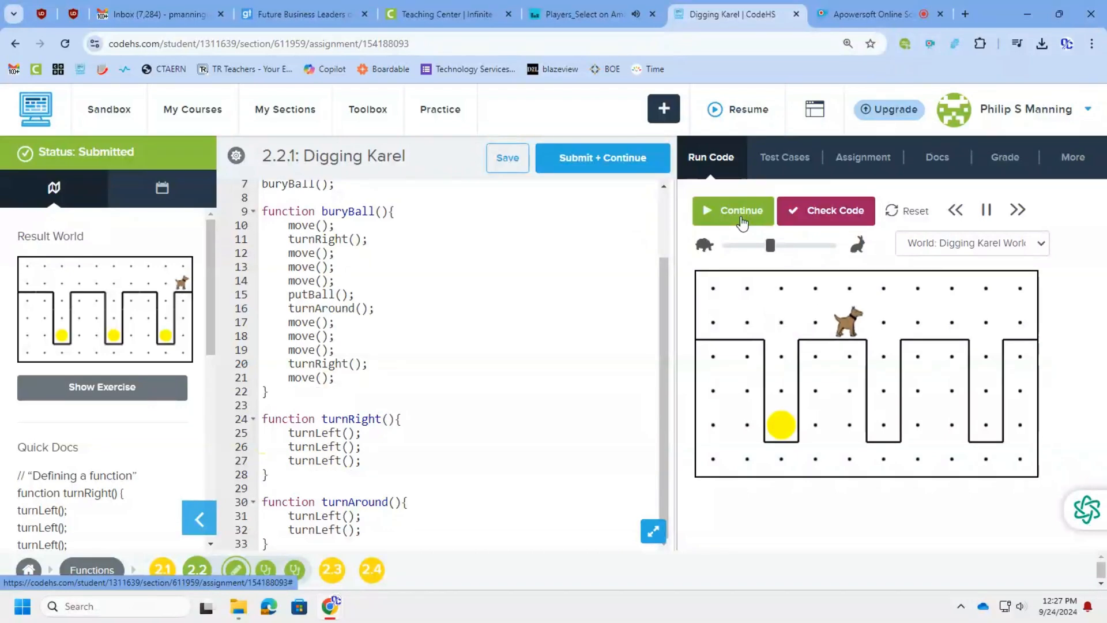
click(733, 209)
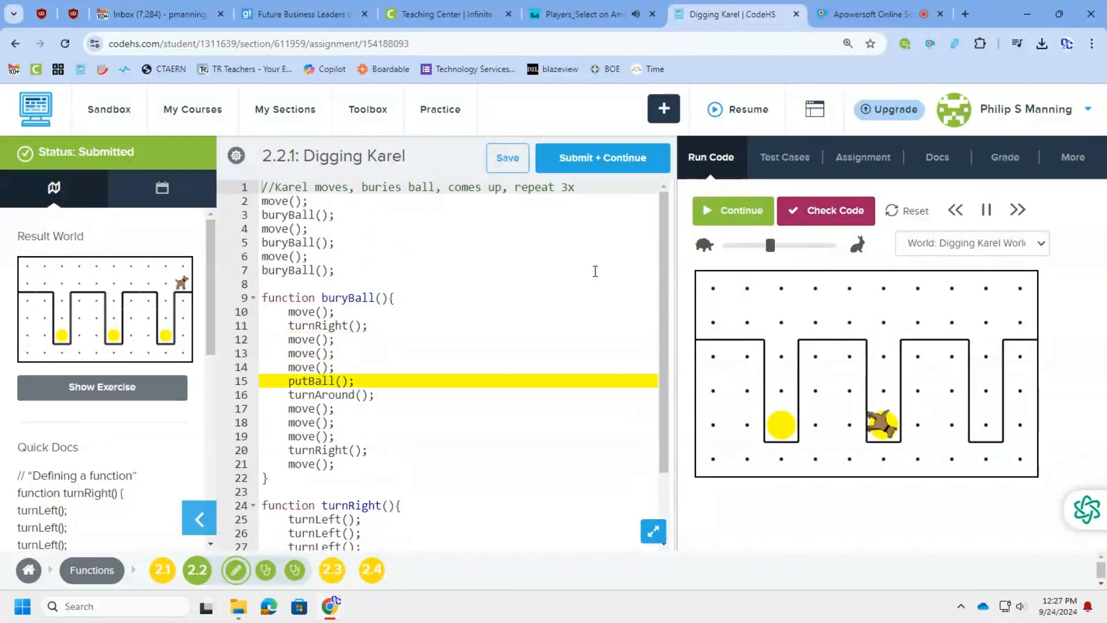
click(733, 210)
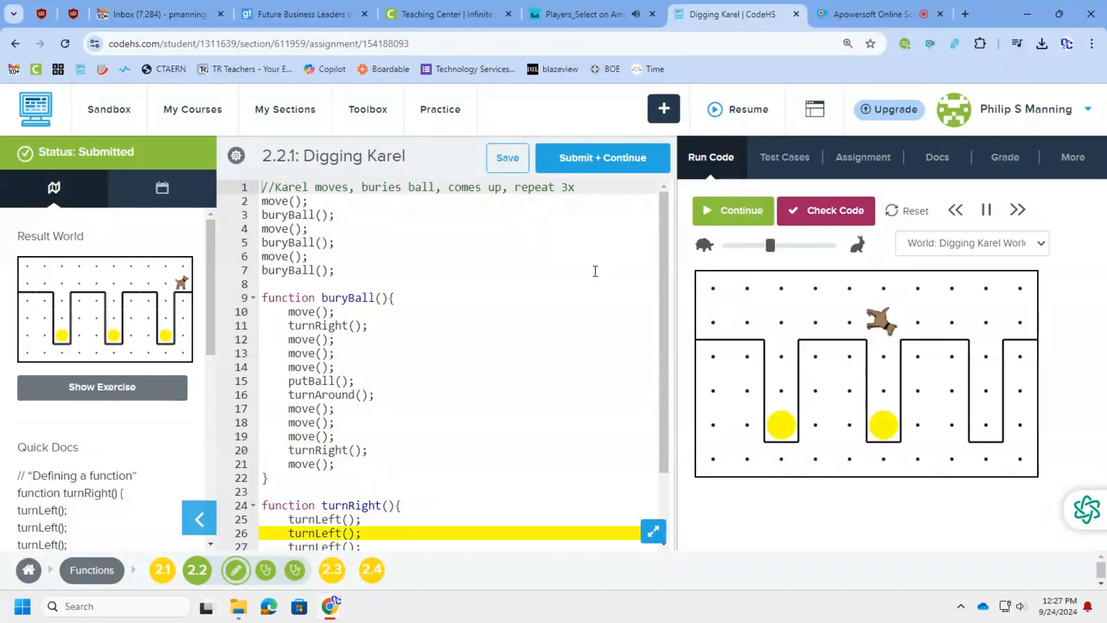
click(732, 210)
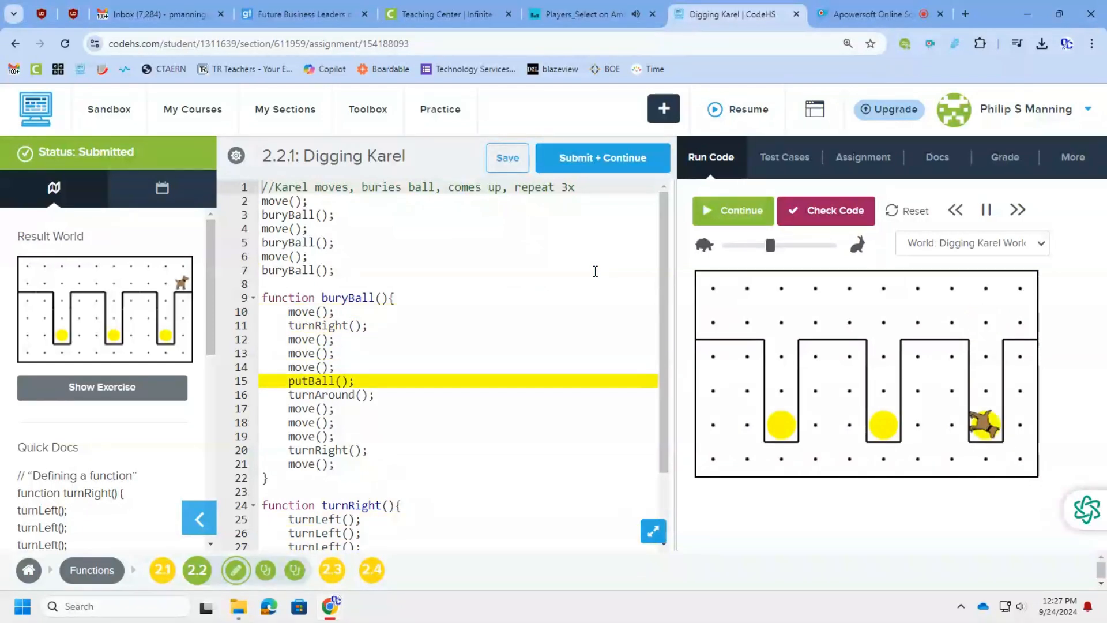
click(732, 209)
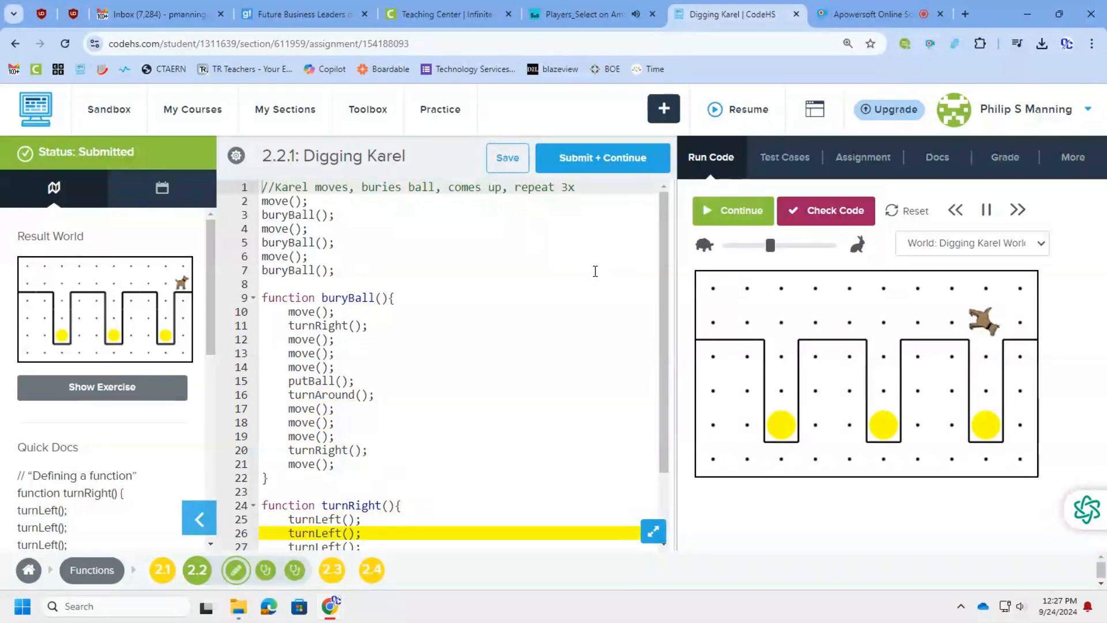
click(732, 210)
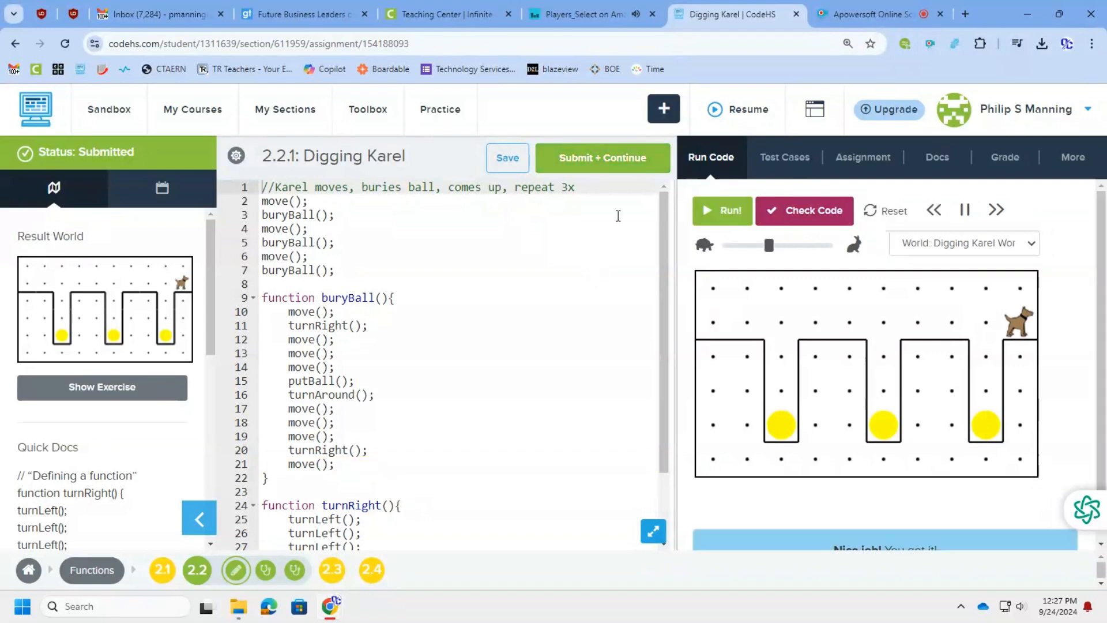
click(804, 210)
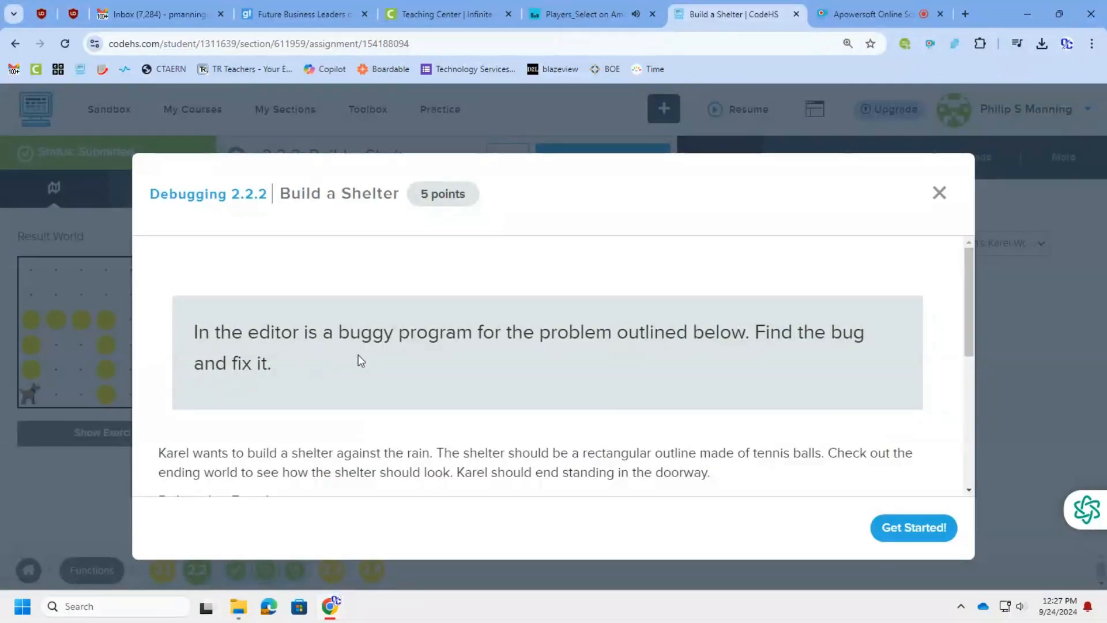
Reset the Build a Shelter exercise to its original starter code from the History menu
scroll(down, 3)
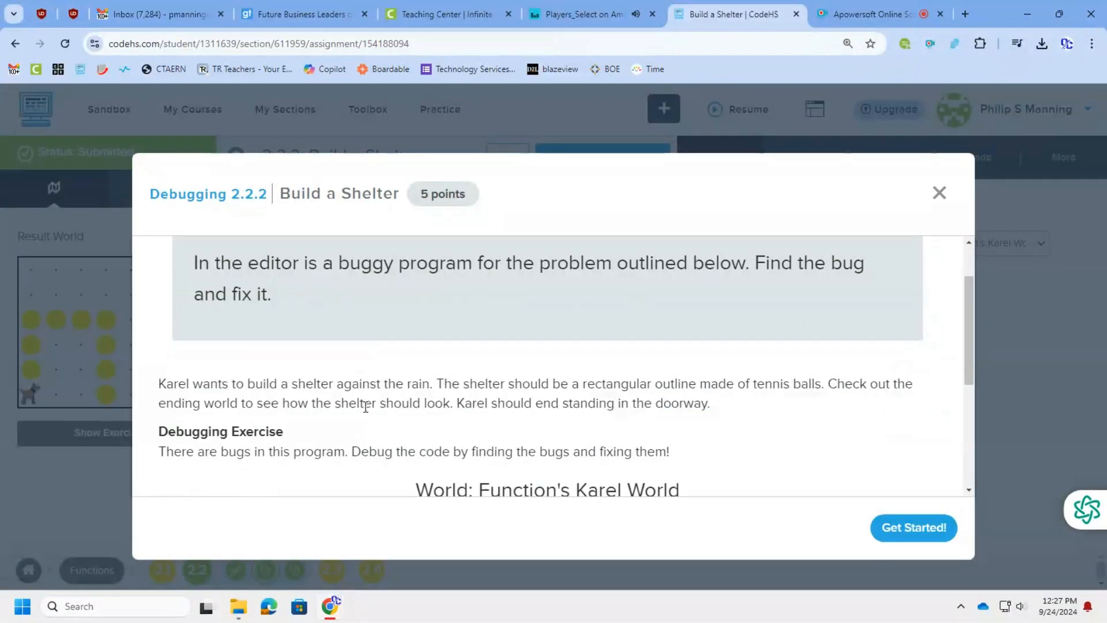
scroll(down, 3)
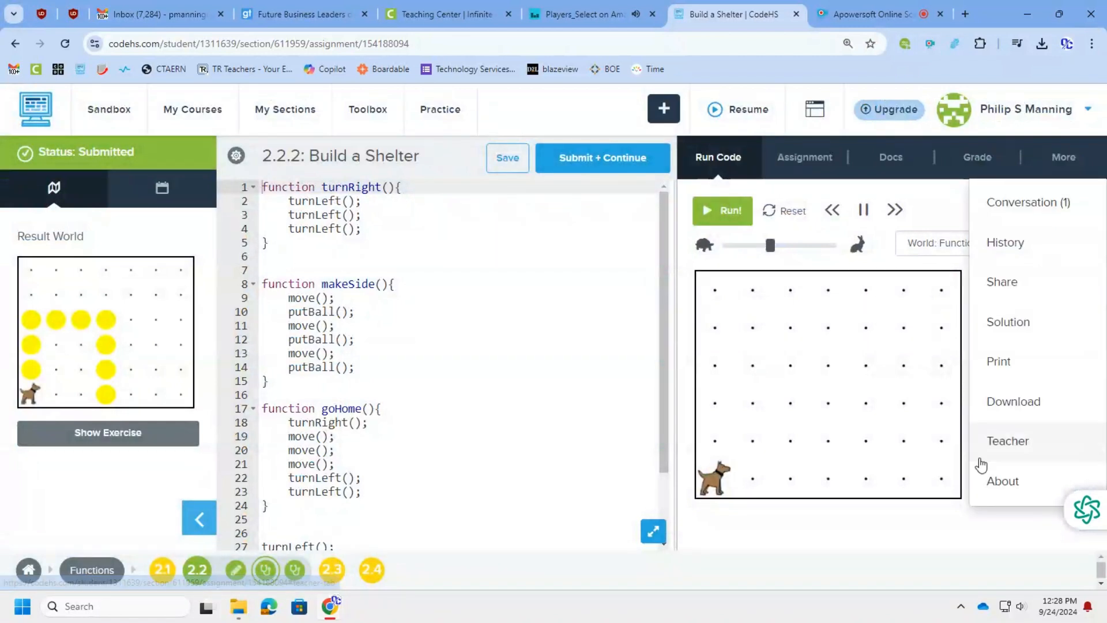
click(1004, 242)
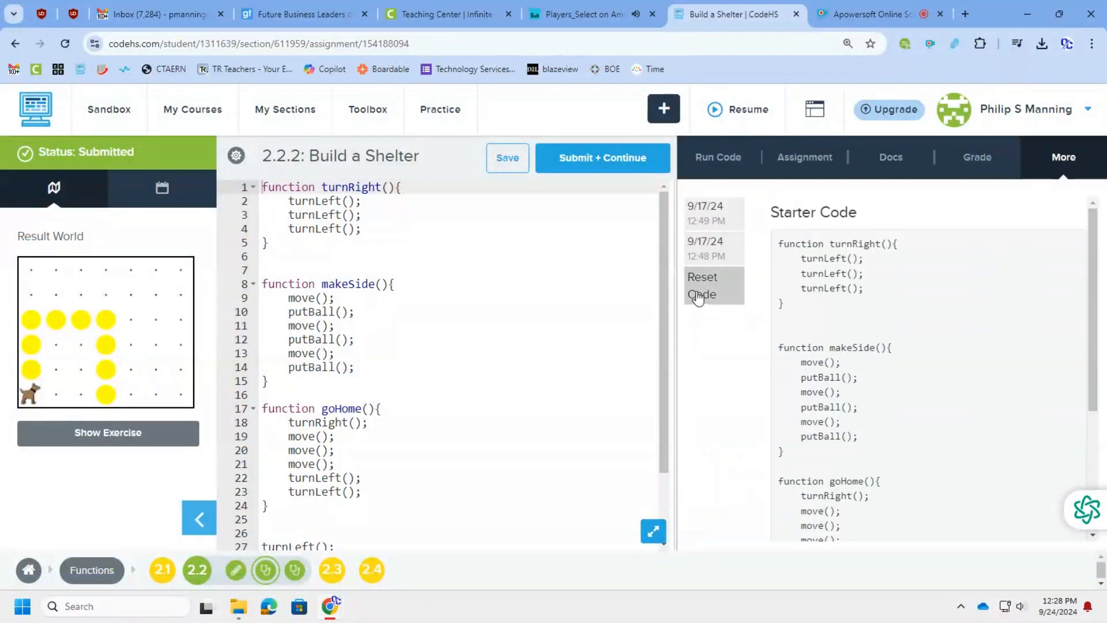
click(717, 157)
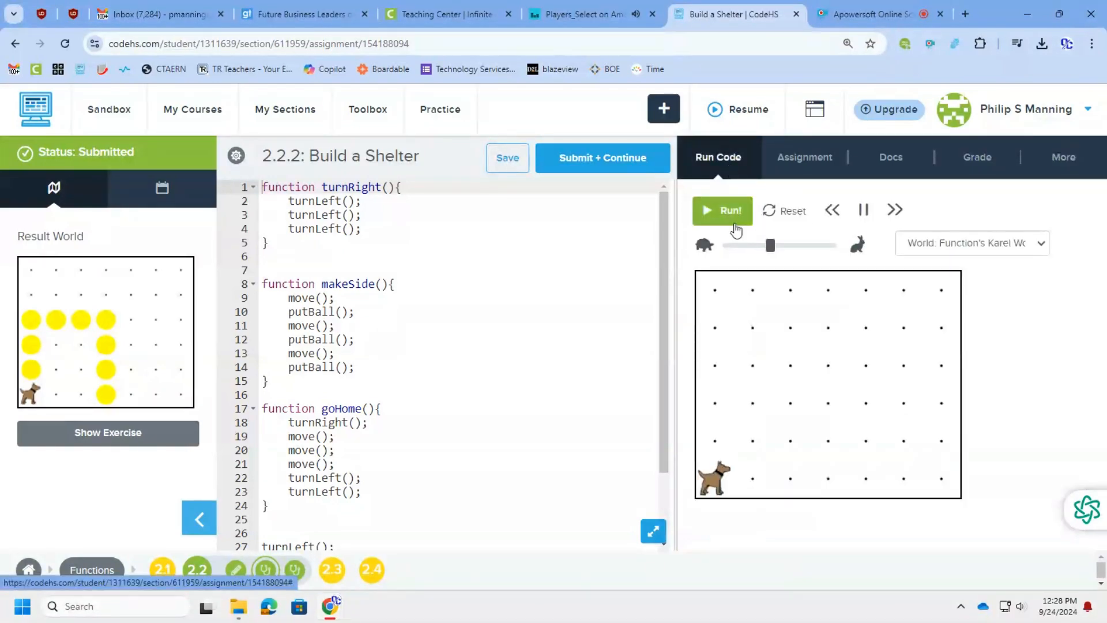
Run Build a Shelter, hit the duplicate turnRight error, and remove the stray 'function' on line 29
click(722, 210)
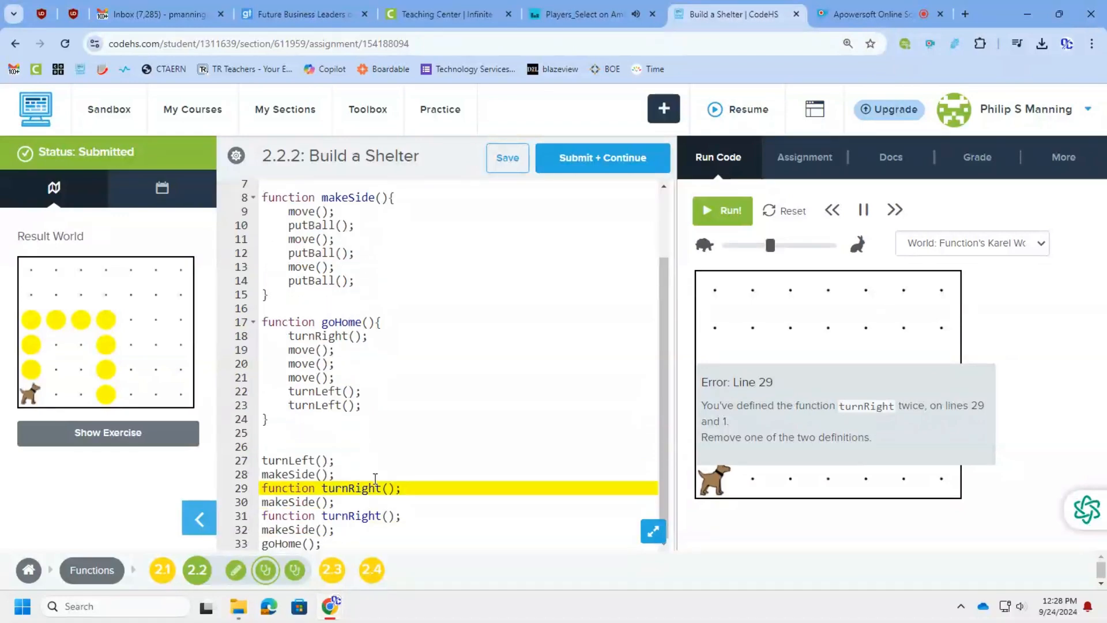
mouse_move(244, 483)
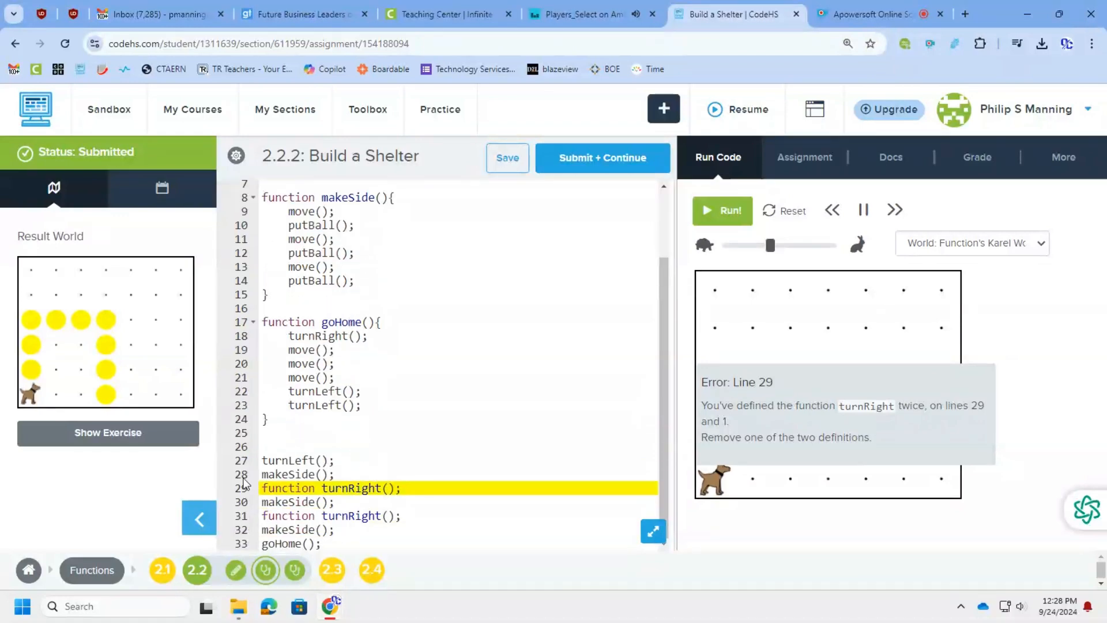
click(323, 488)
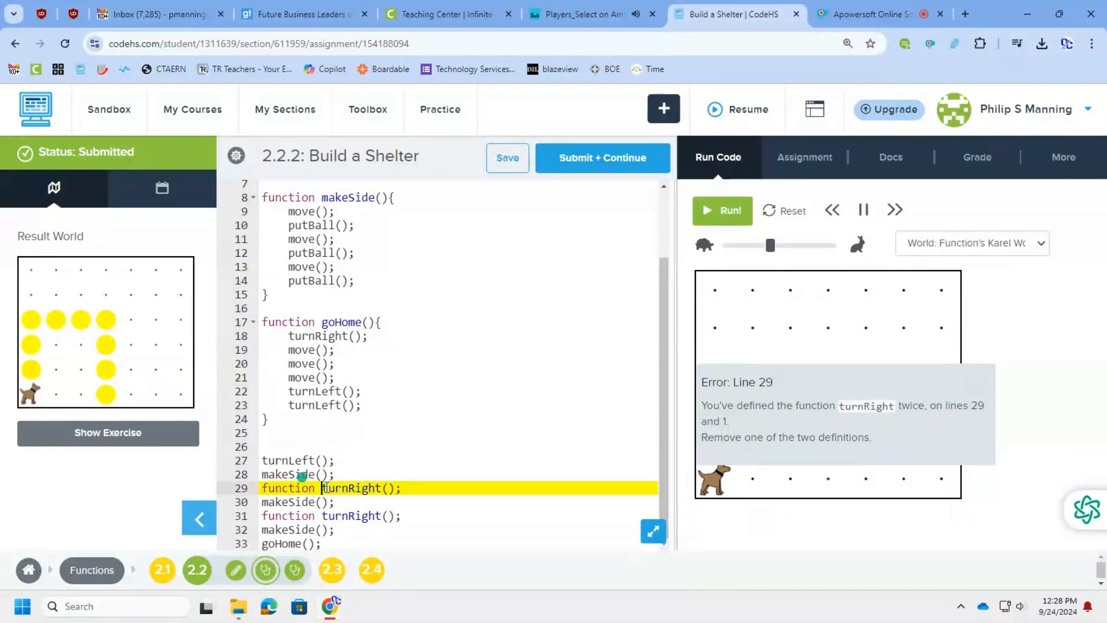
double_click(288, 487)
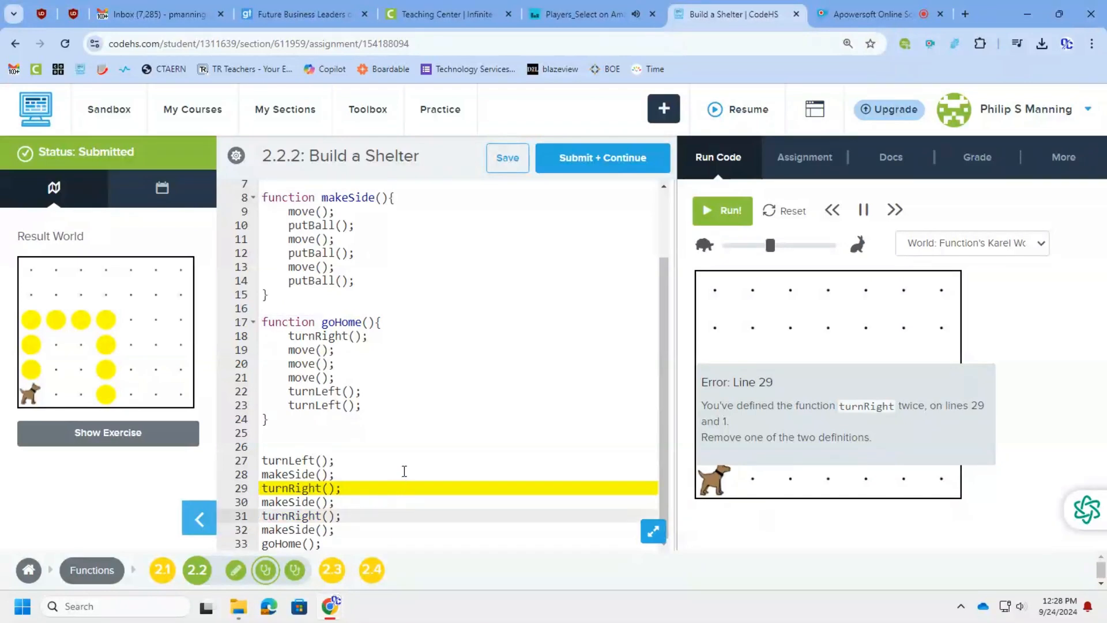
Run the corrected shelter program to completion with Karel in the doorway, then submit and continue
click(722, 210)
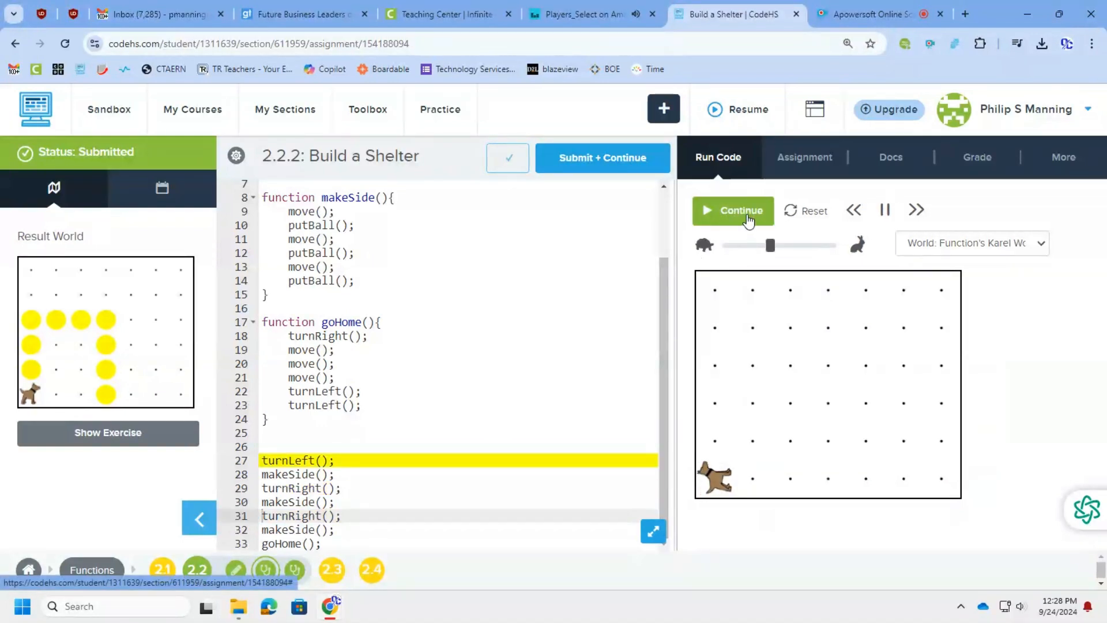
click(733, 210)
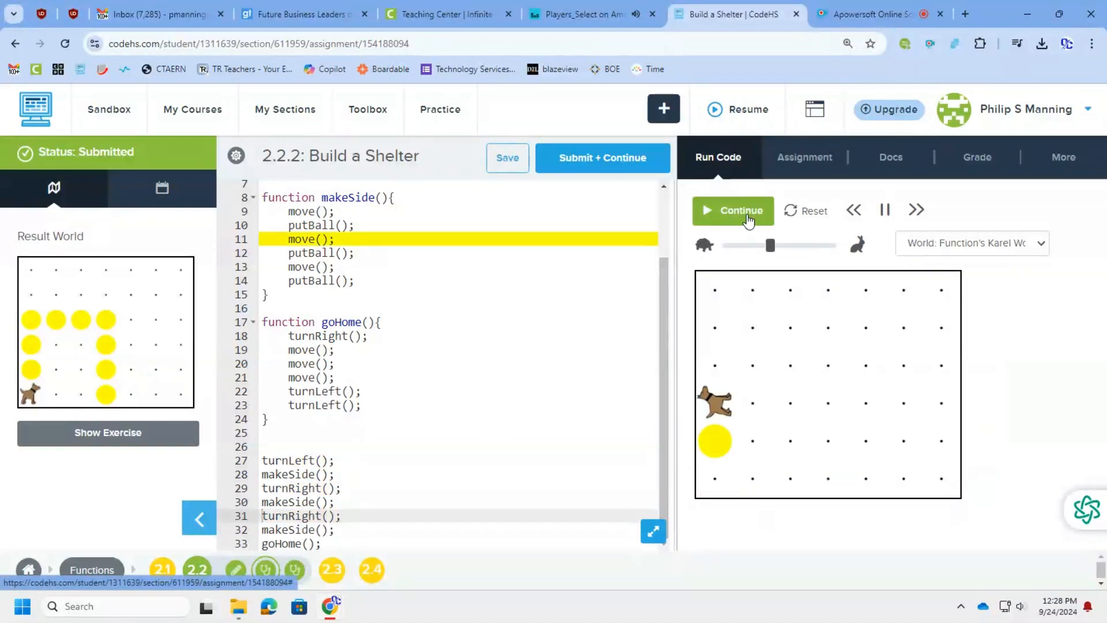
click(732, 210)
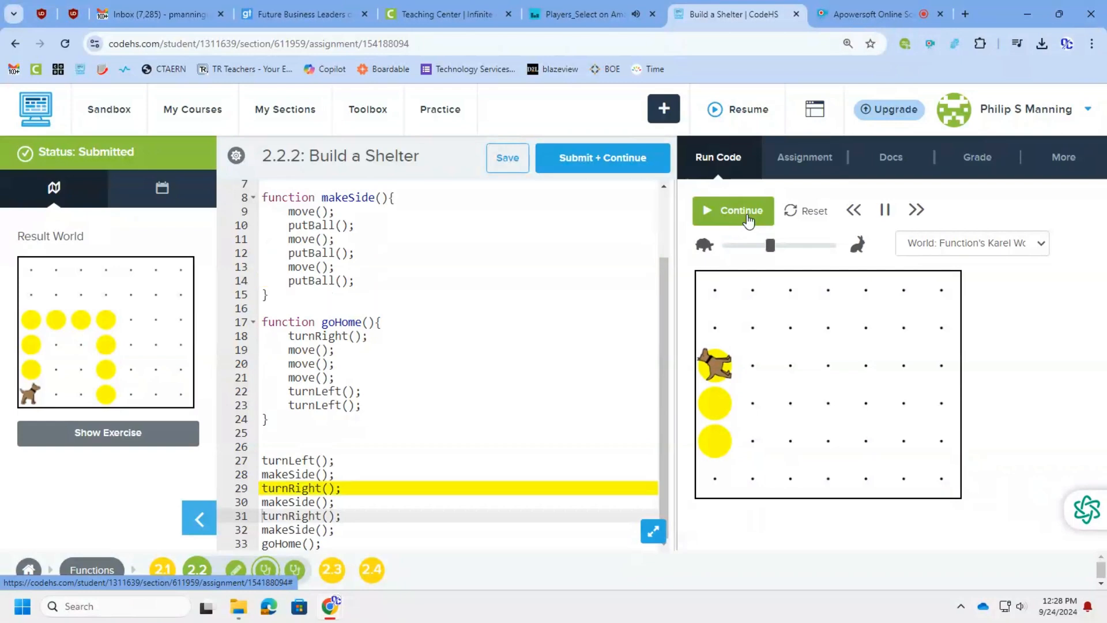
click(733, 209)
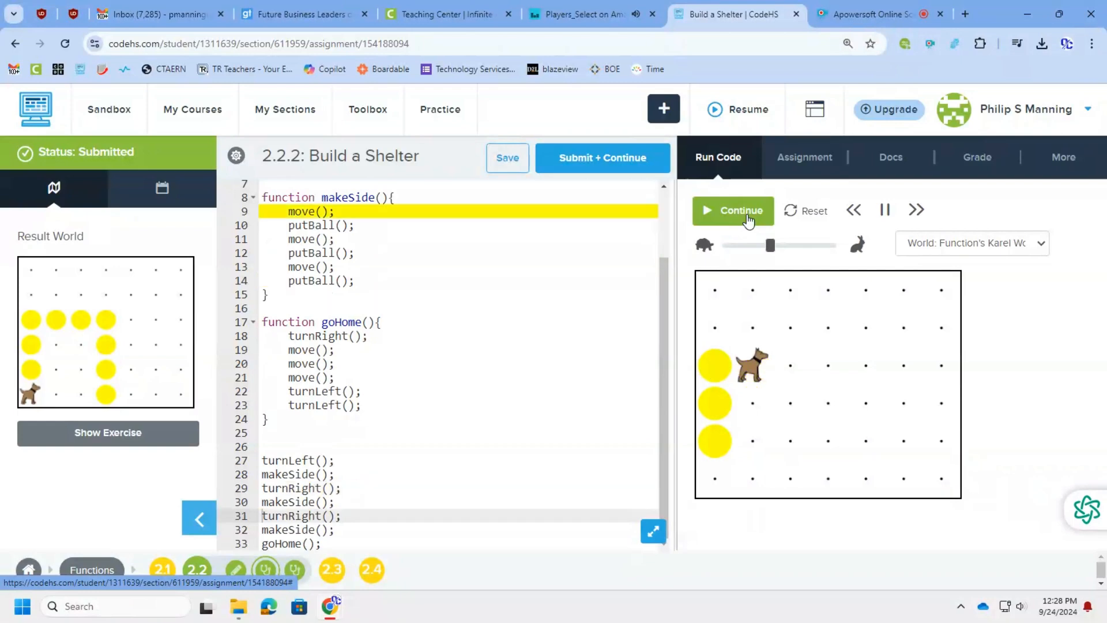
click(733, 210)
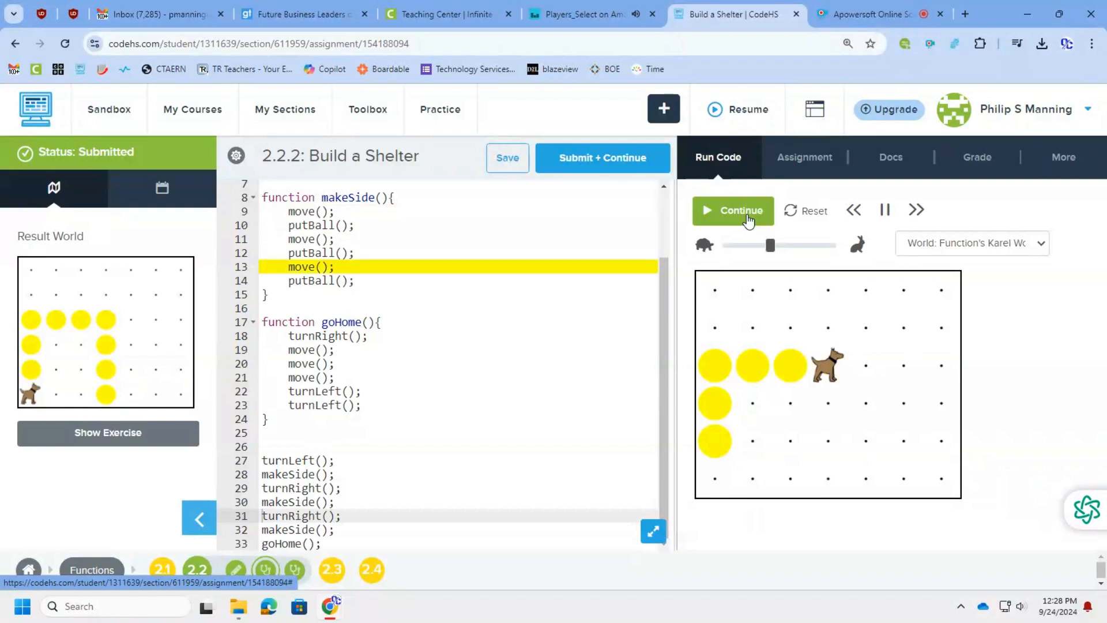
click(733, 210)
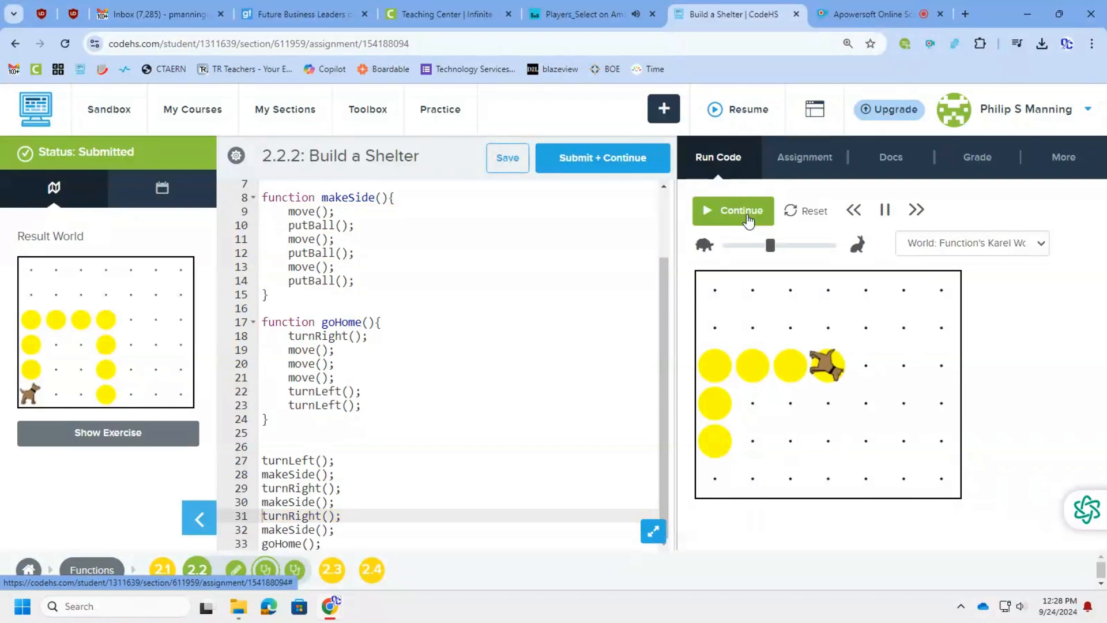
click(732, 210)
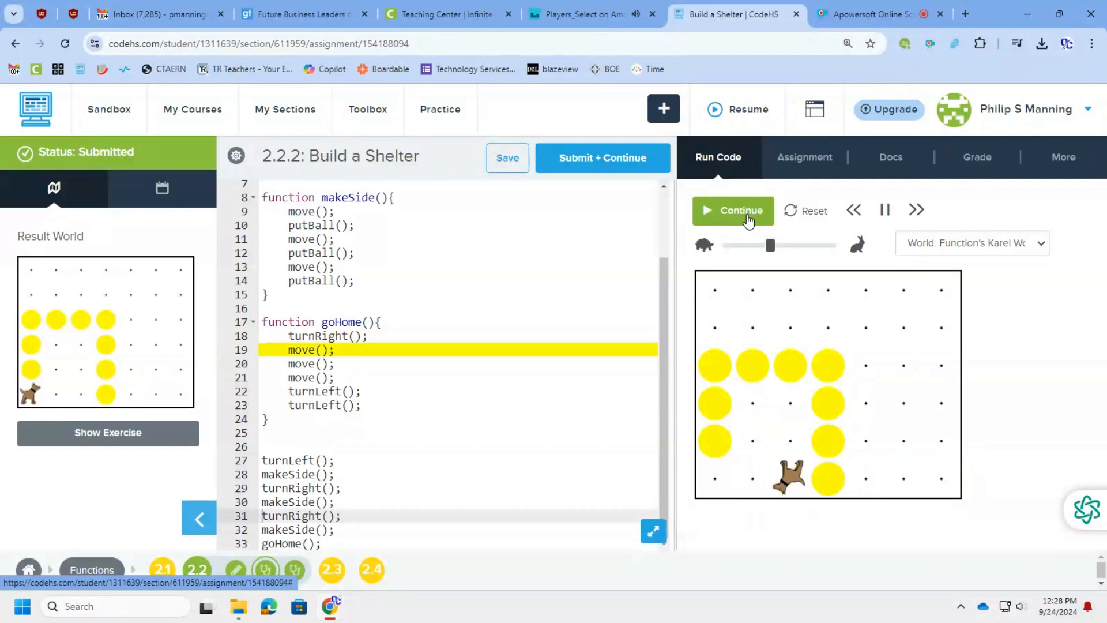
click(733, 210)
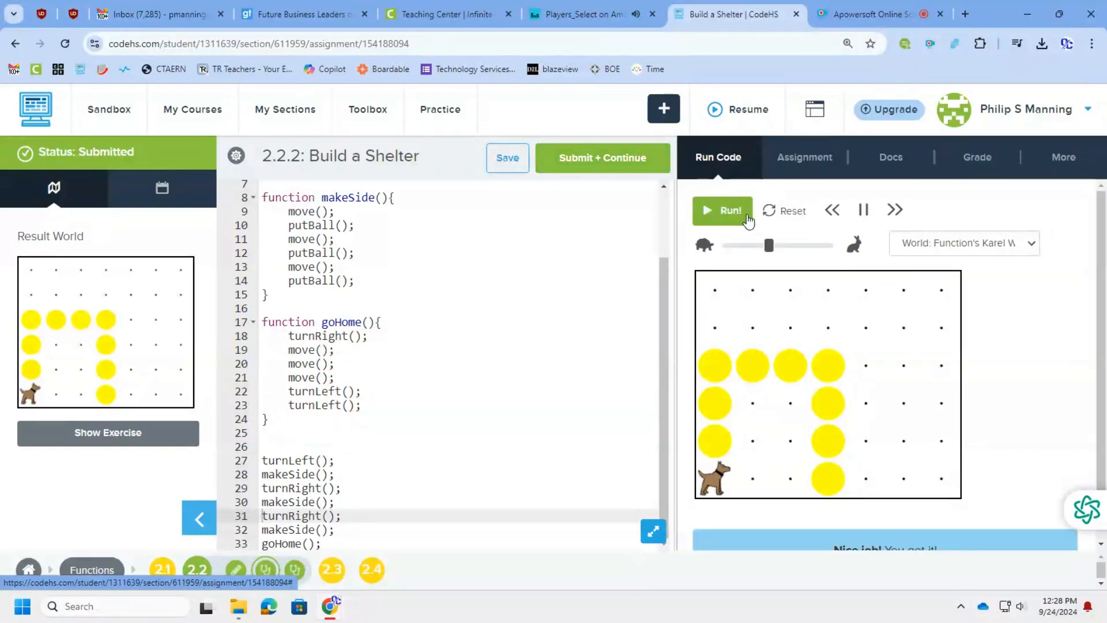
click(602, 158)
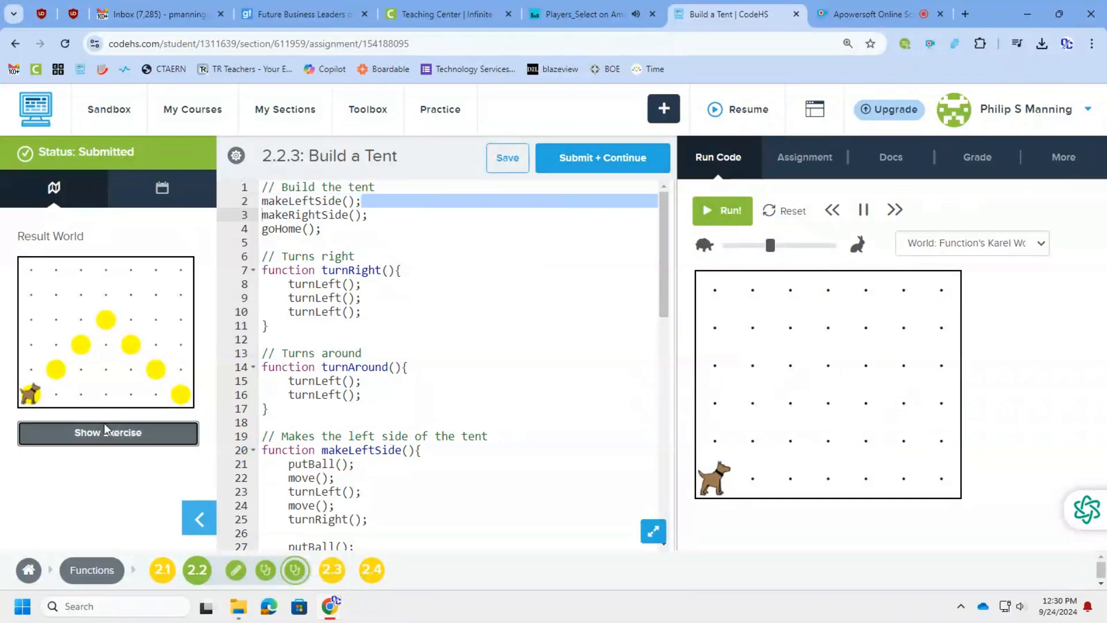
Check the code history, then run Build a Tent at higher speed and see the wrong-column error
click(108, 432)
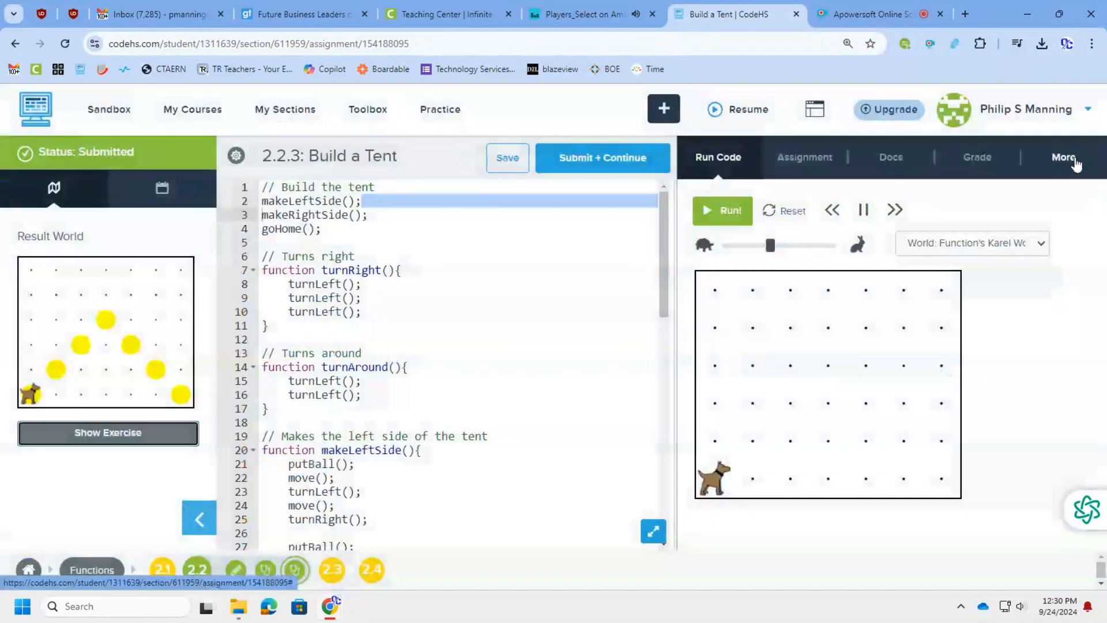
click(1063, 157)
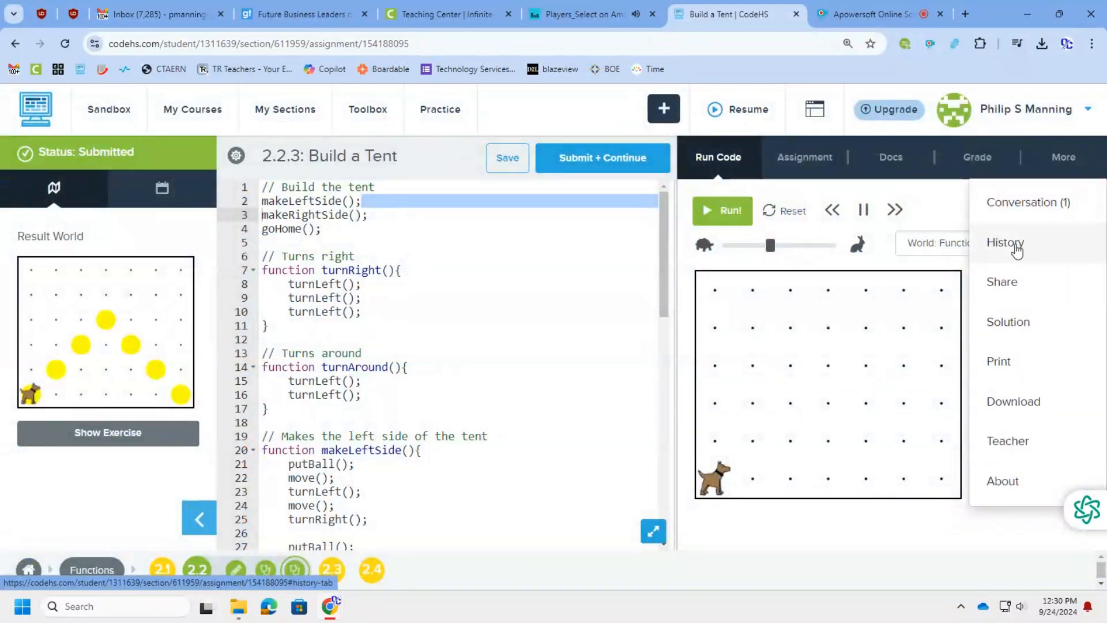
click(1004, 242)
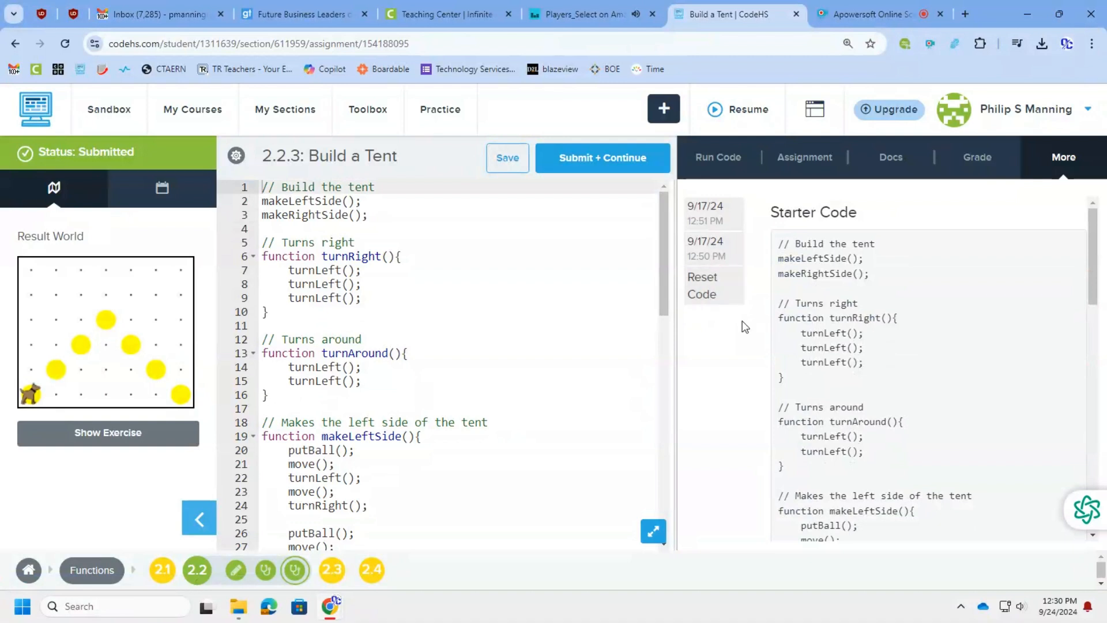
click(717, 157)
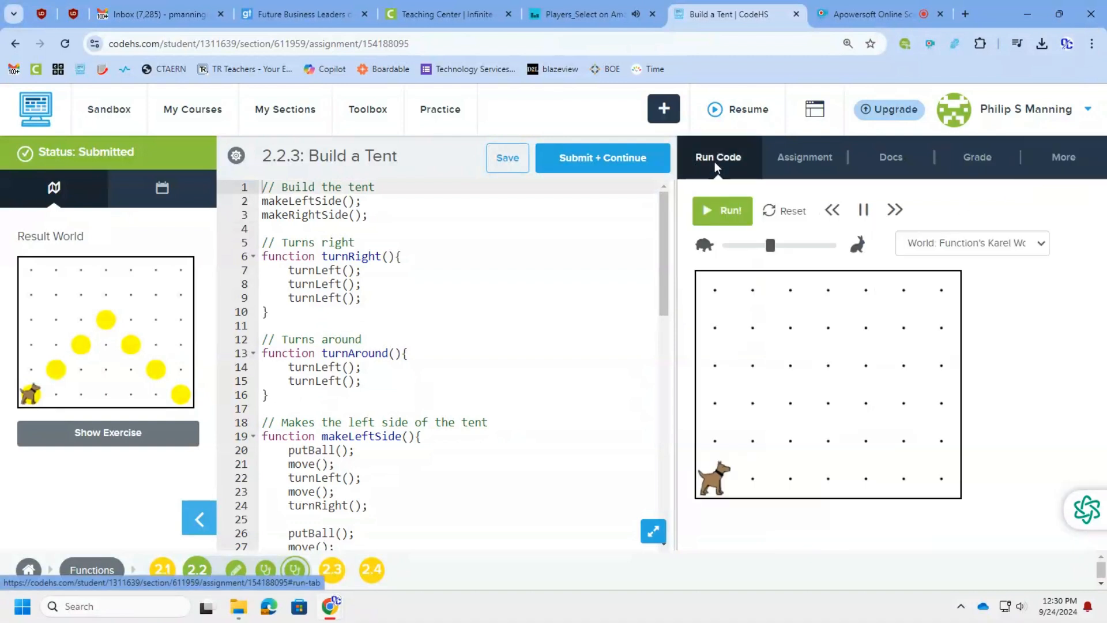
click(721, 210)
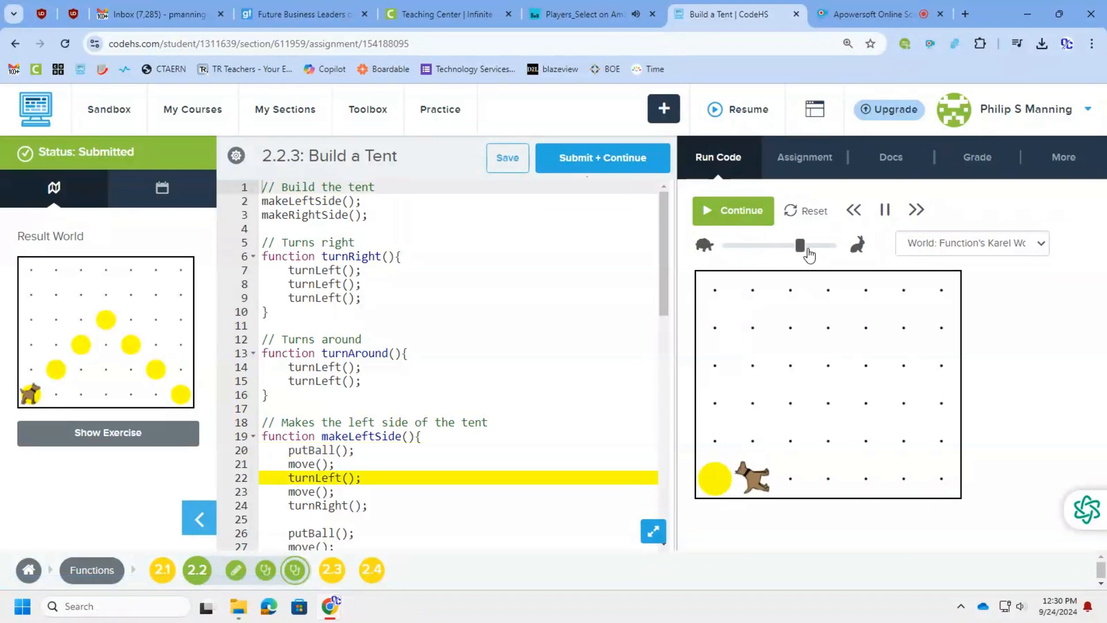
click(883, 209)
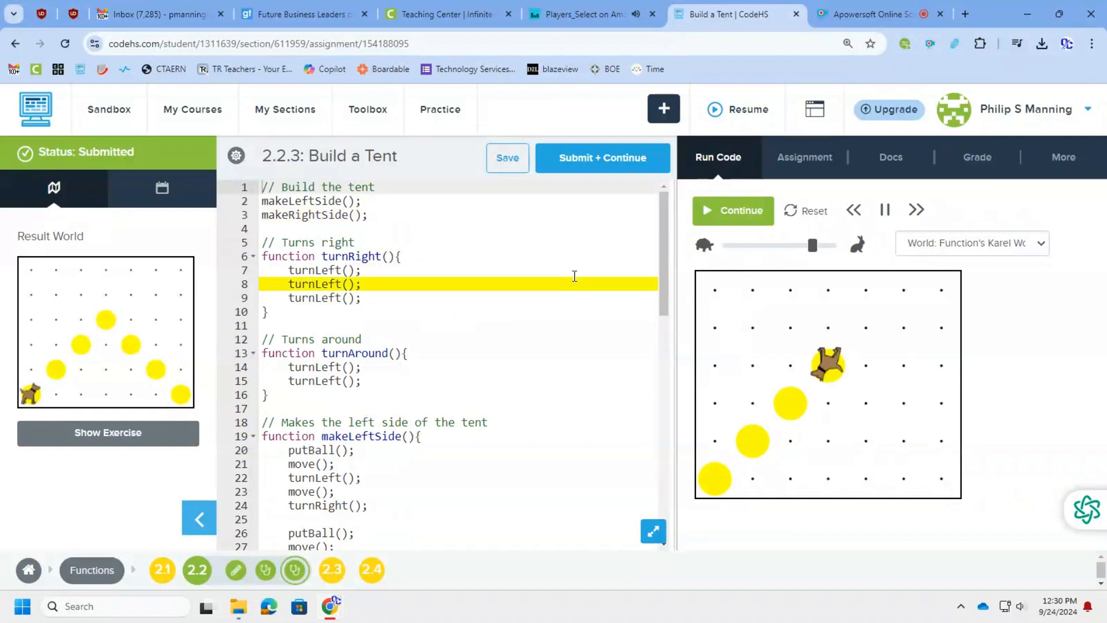
click(732, 210)
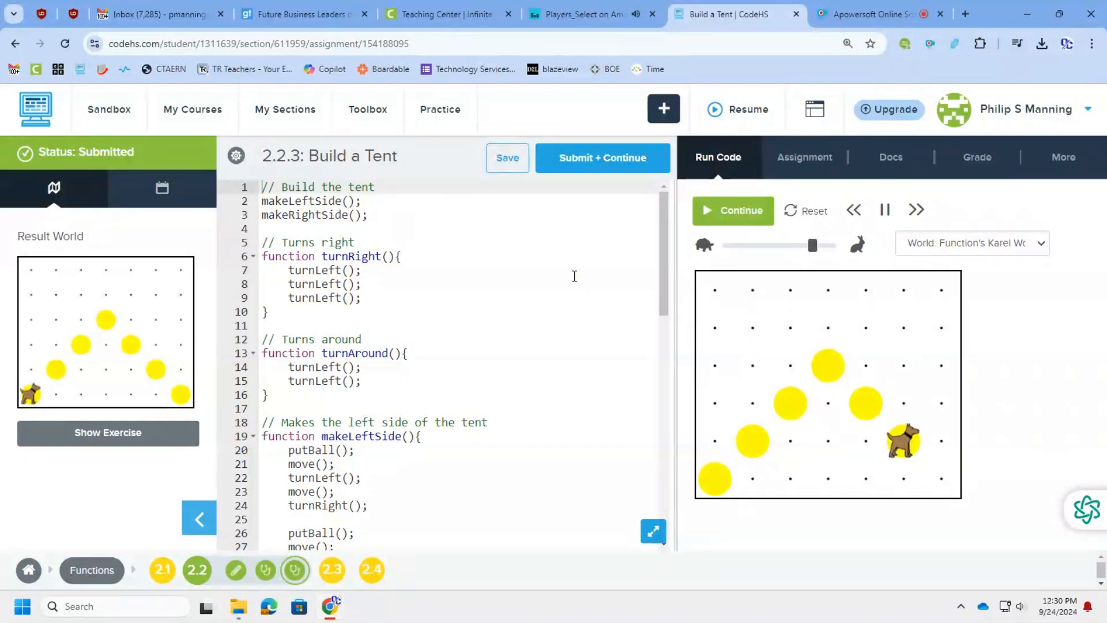
click(733, 210)
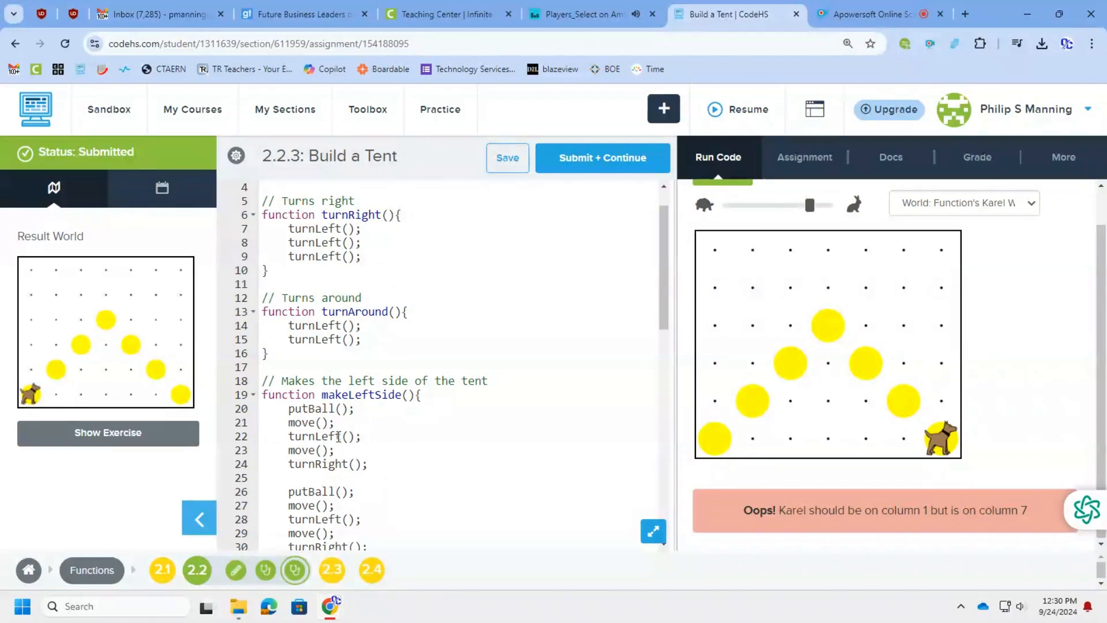
Add goHome(); after makeRightSide(); at the end of the program
scroll(down, 3)
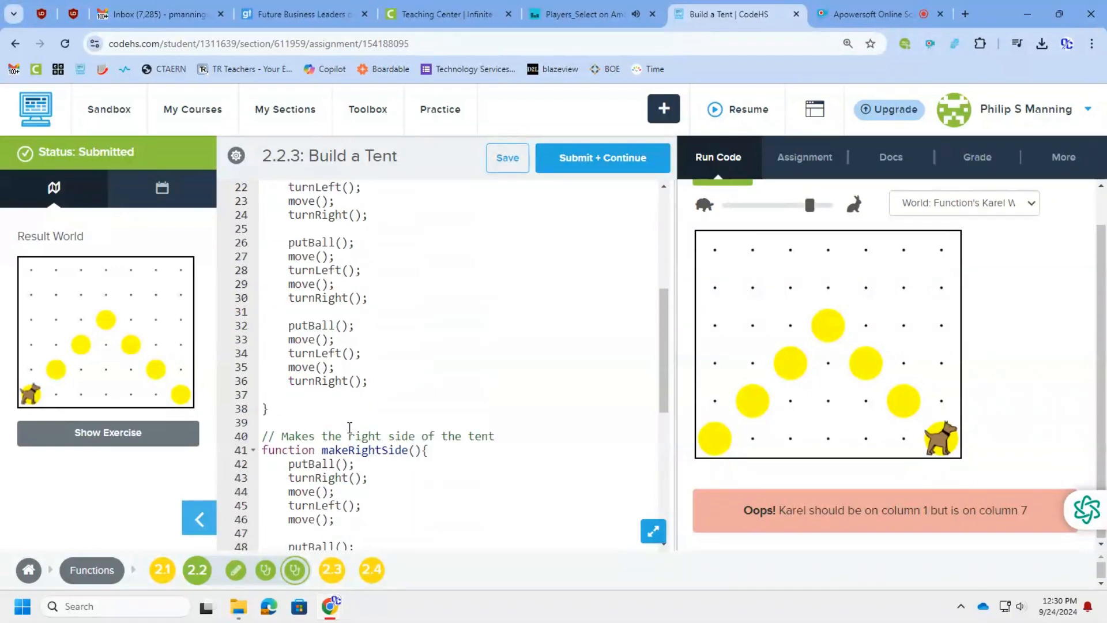
scroll(down, 3)
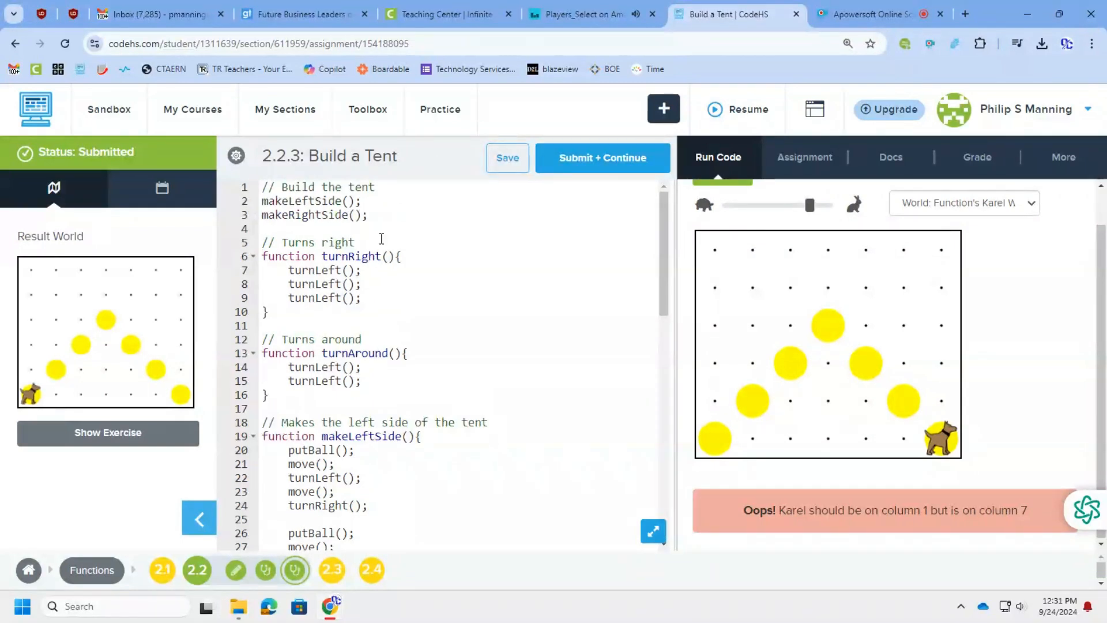
text(go)
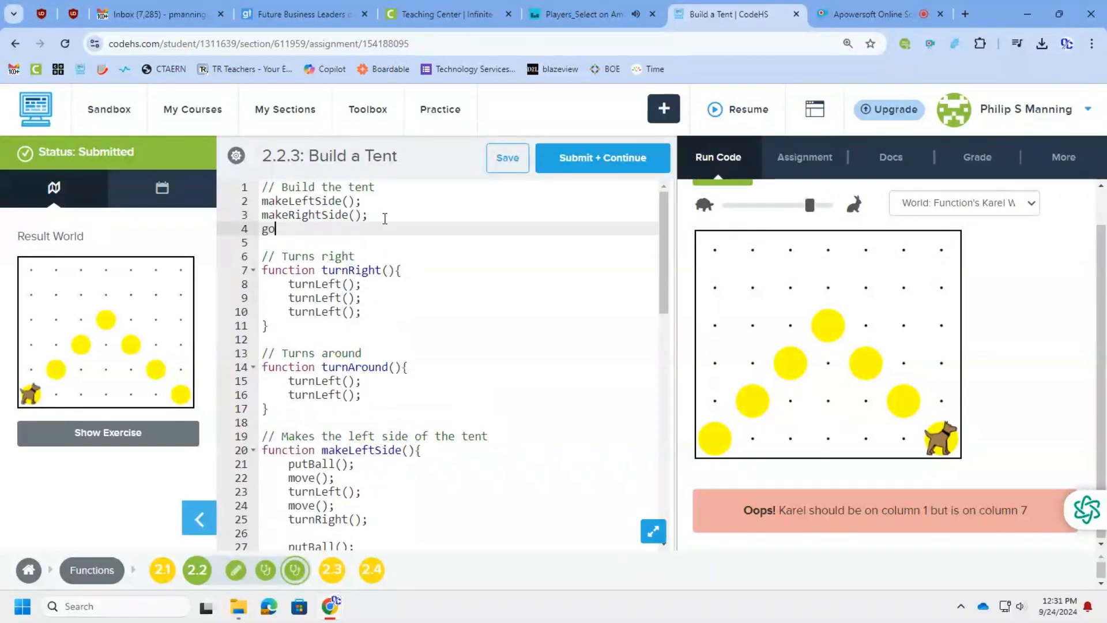
text(Home())
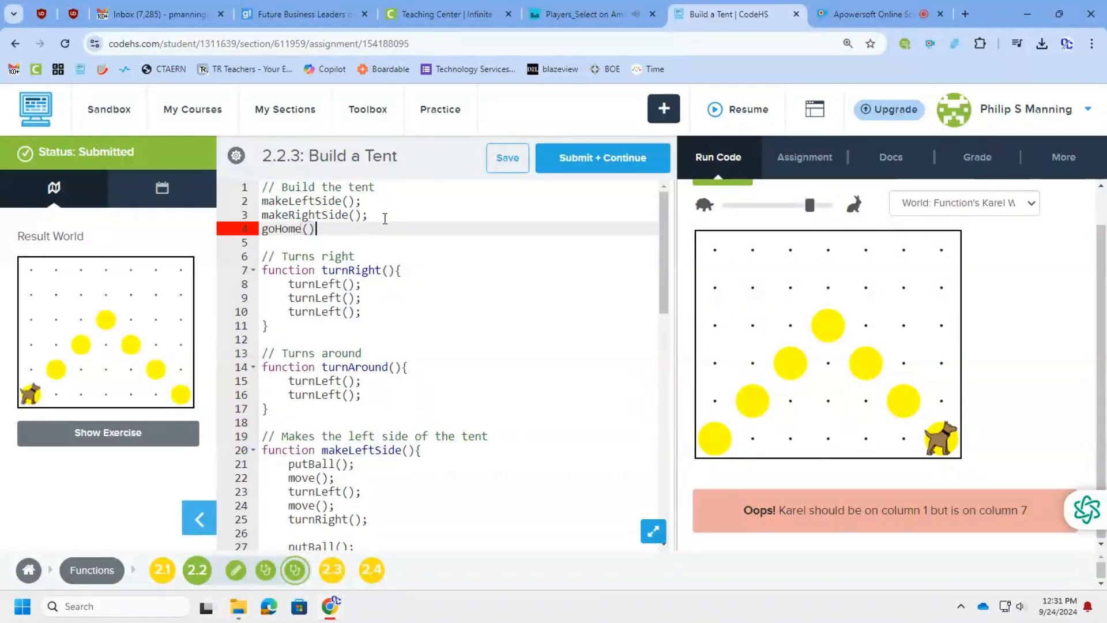
text(;)
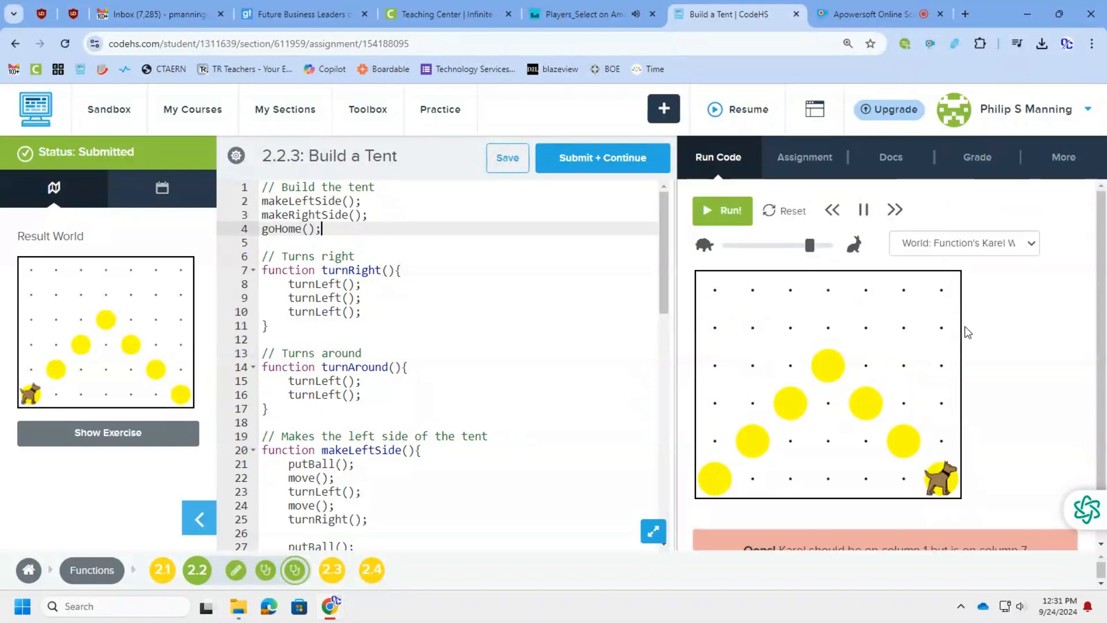
Rerun the tent program so Karel ends on column 1, then submit and continue
click(722, 210)
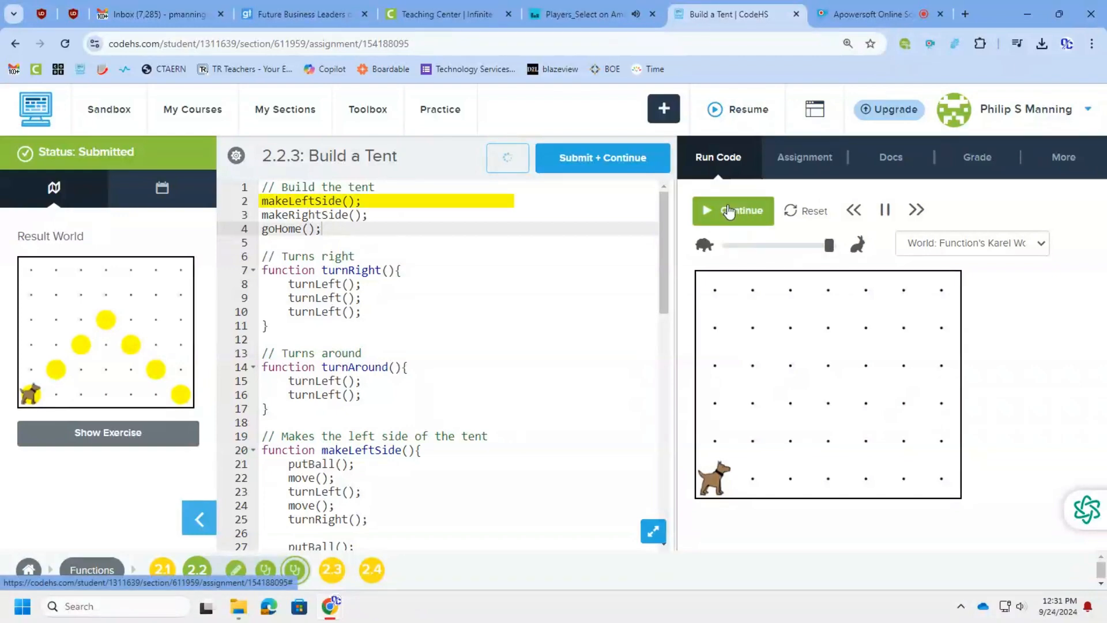
click(733, 210)
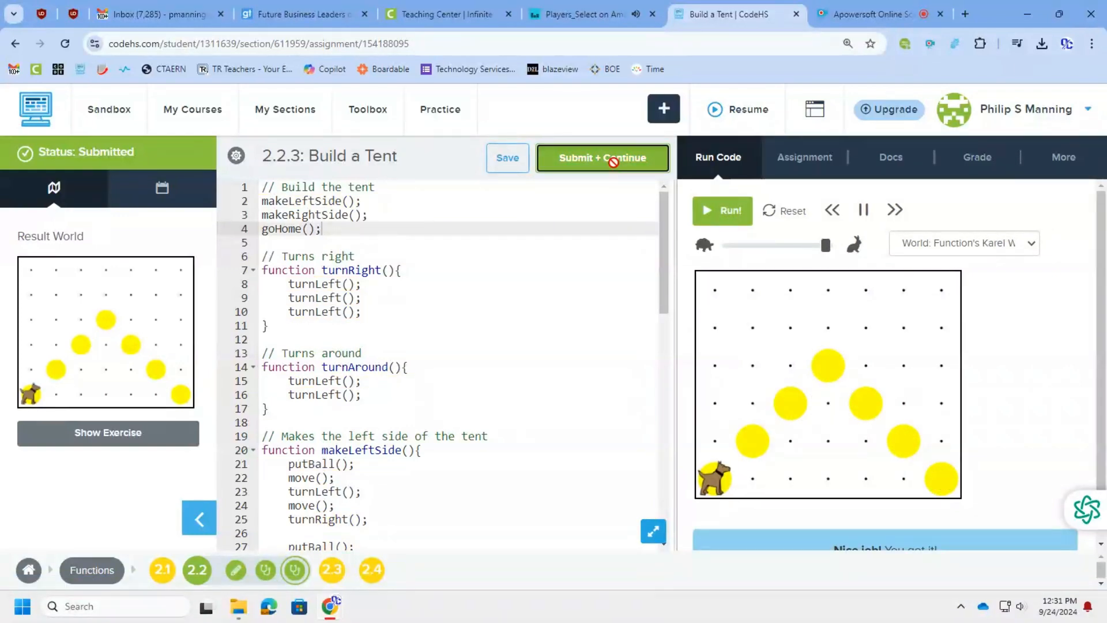
click(602, 158)
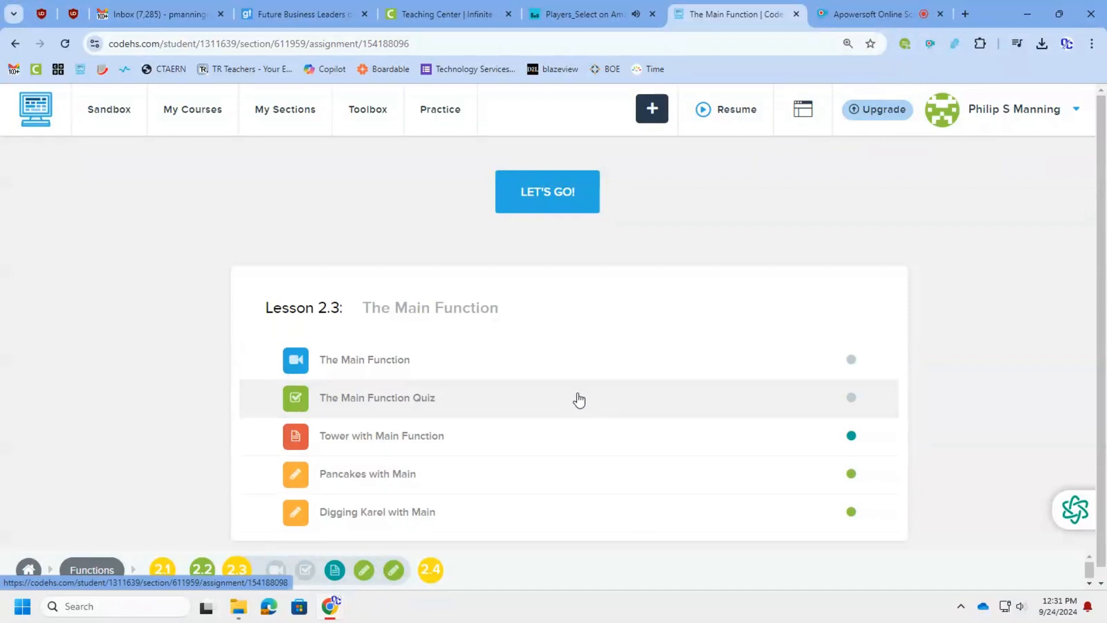
Answer both Main Function Quiz questions with 1 and check each answer
click(376, 398)
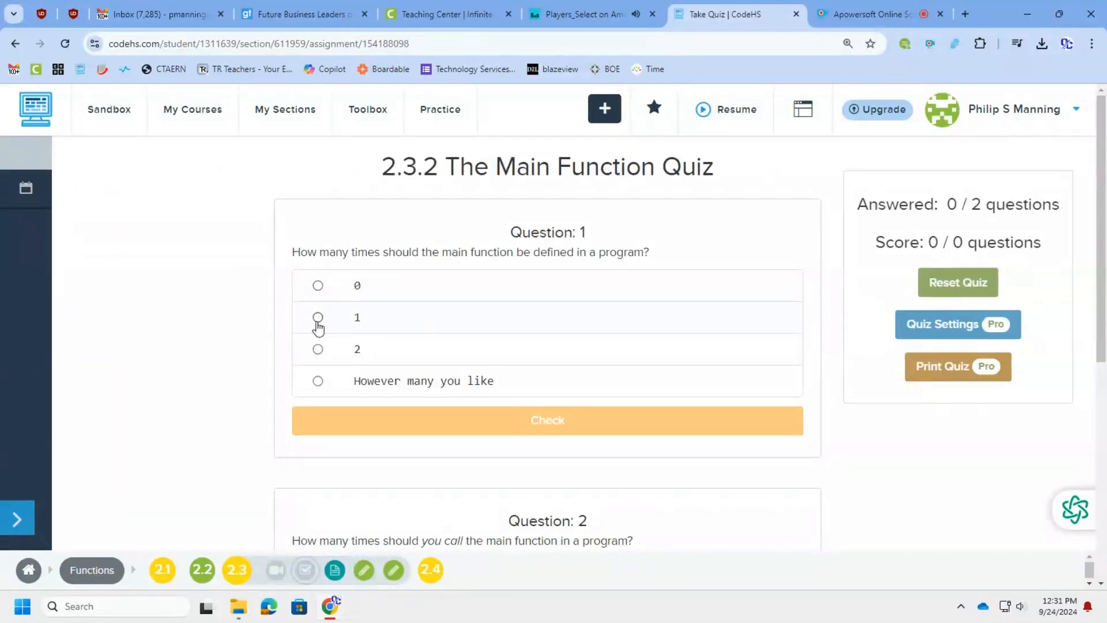
click(319, 318)
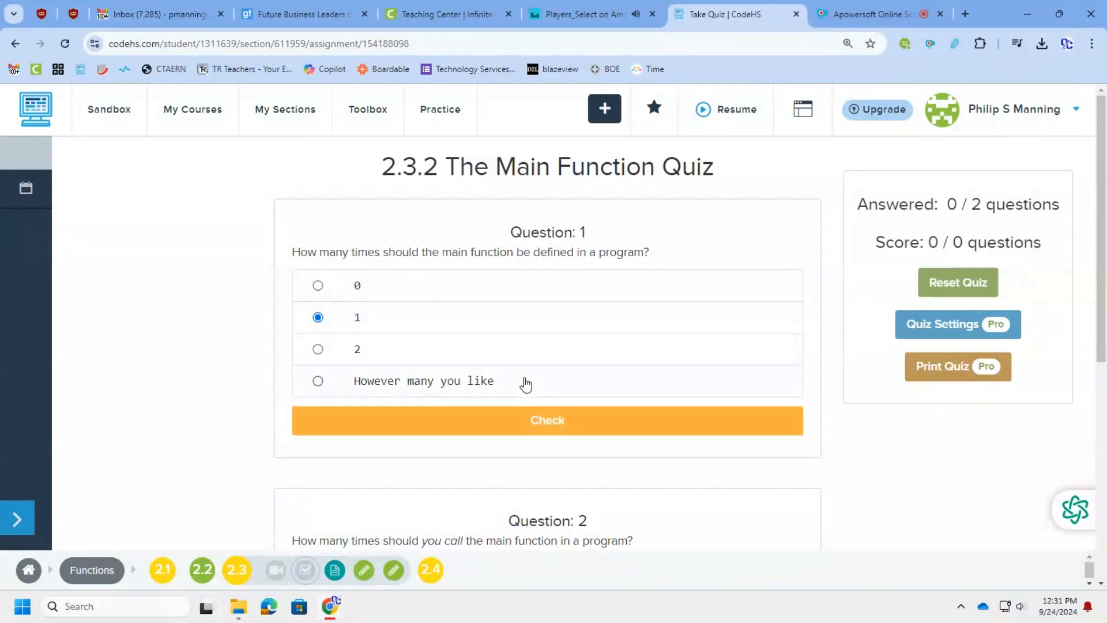
click(547, 420)
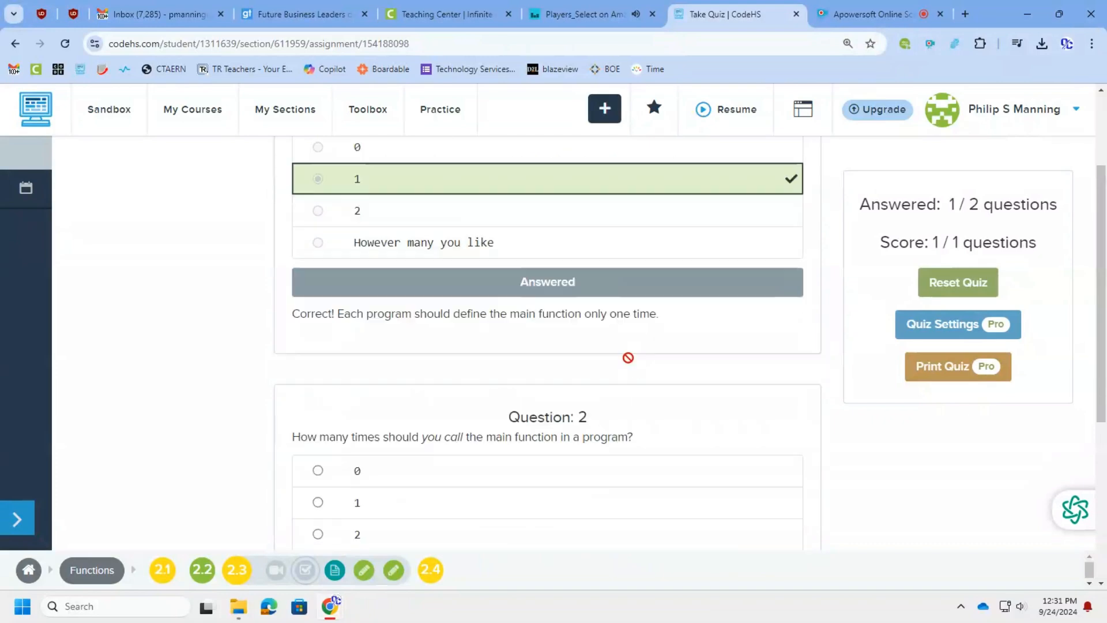
scroll(down, 3)
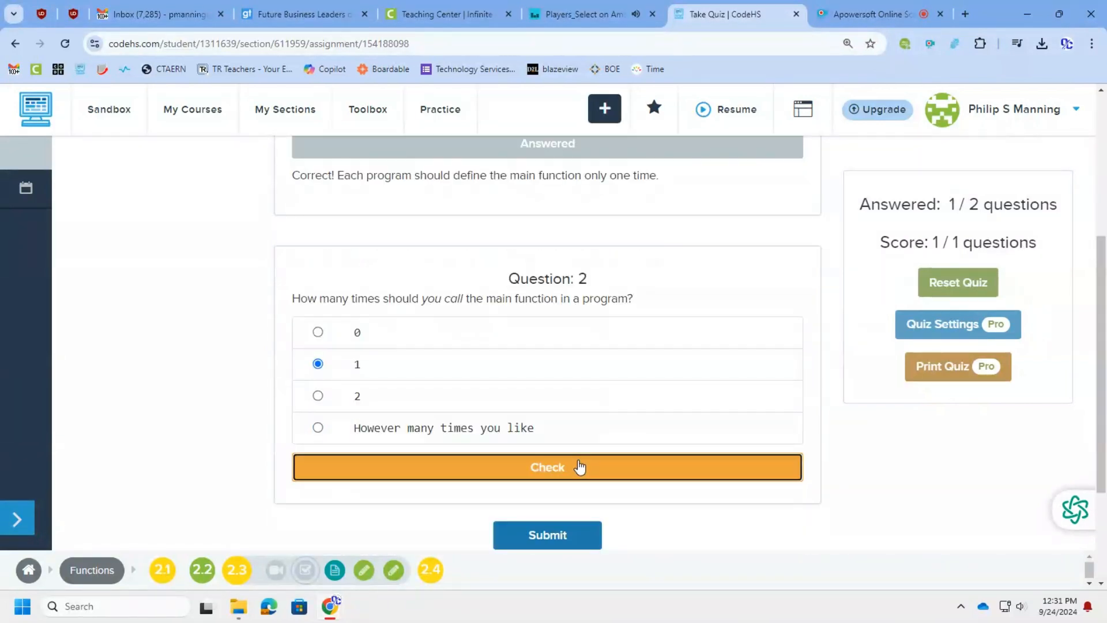
click(546, 467)
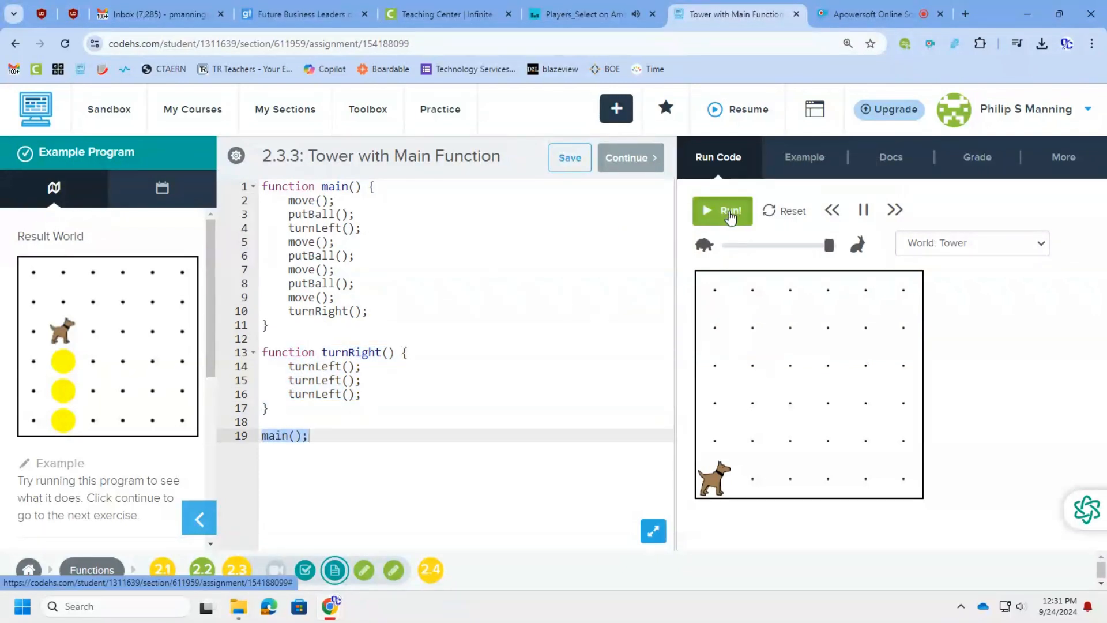
Run the Tower with Main Function example to build the three-ball tower and continue
click(722, 210)
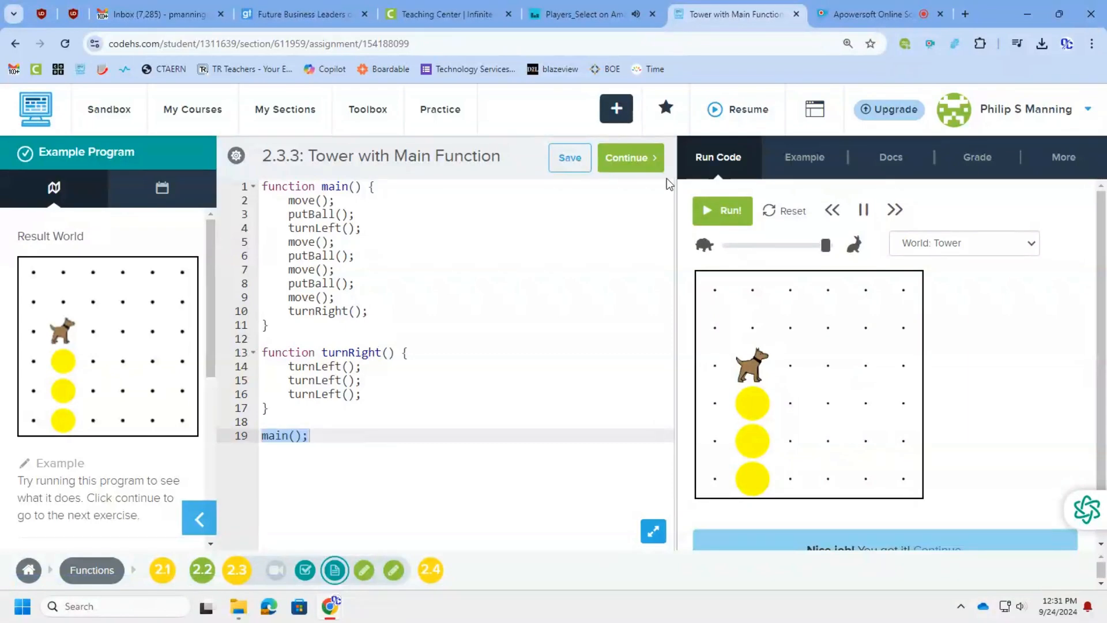
click(627, 158)
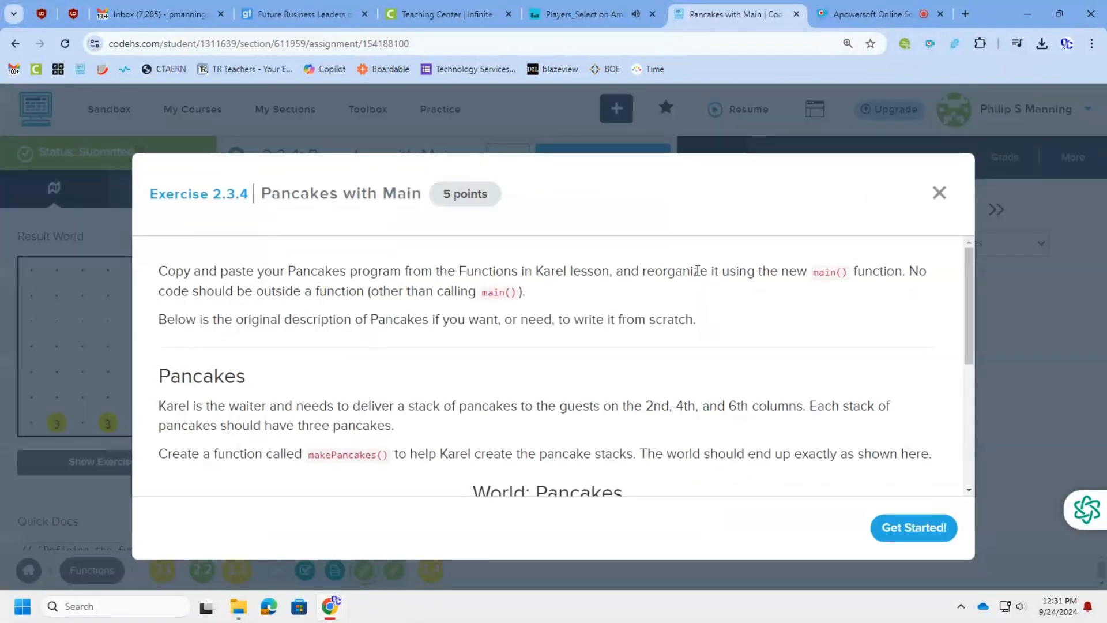
mouse_move(472, 316)
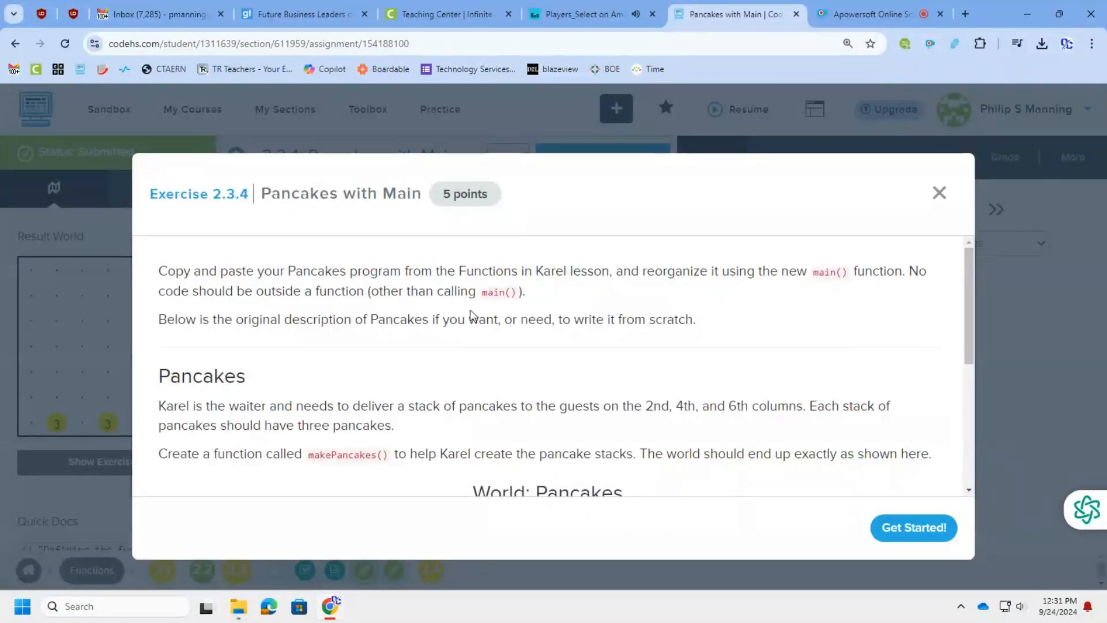
mouse_move(603, 395)
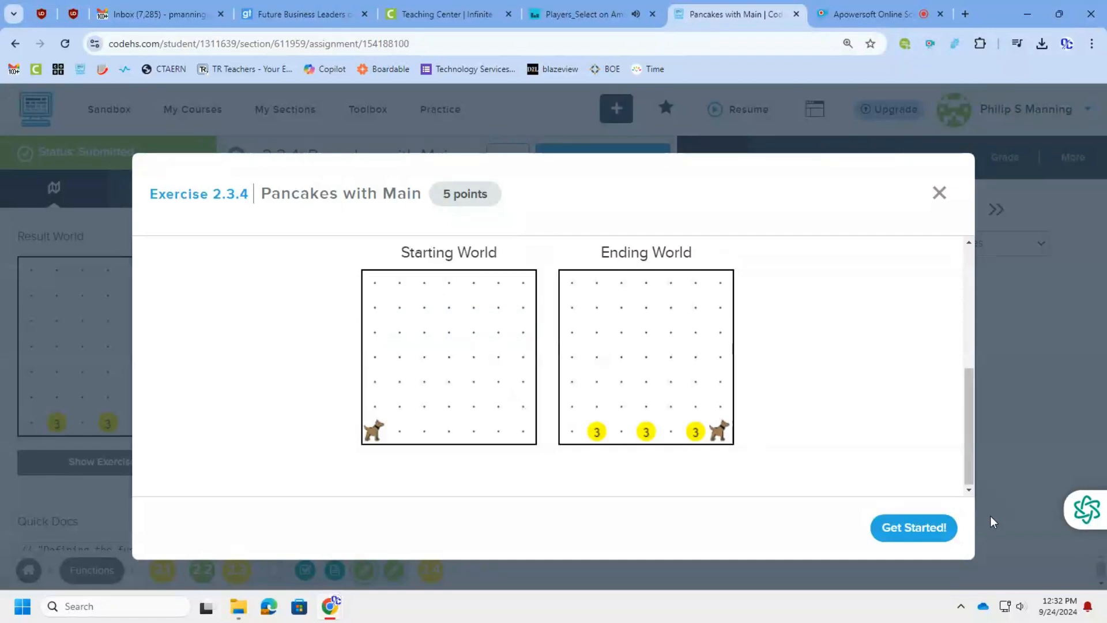
Review the makePancakes function, run Pancakes with Main successfully, and submit it
click(913, 527)
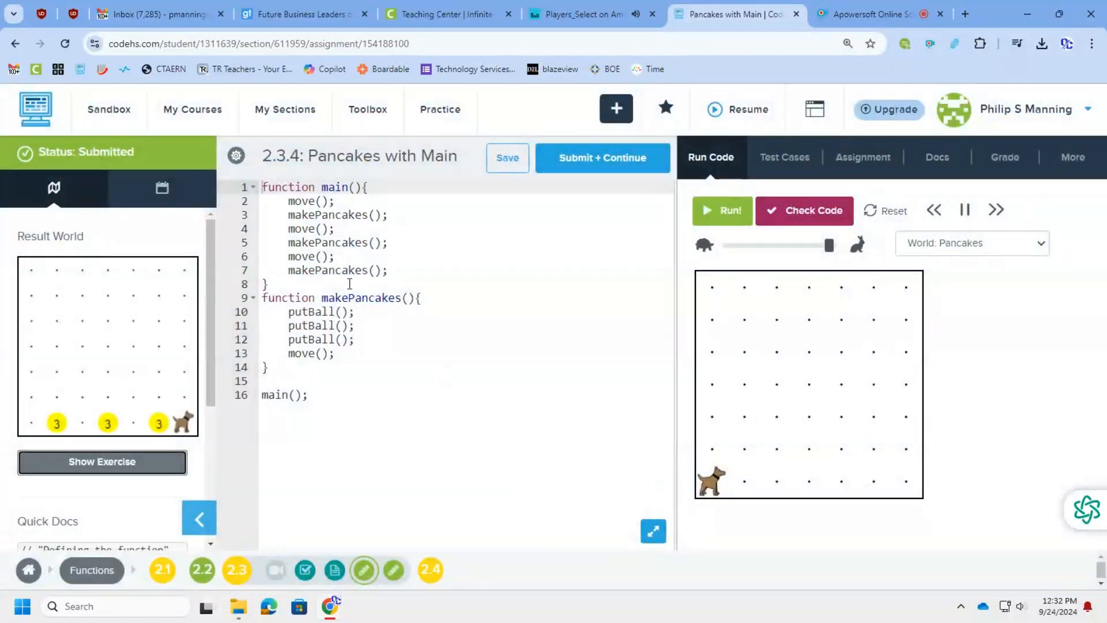
drag(335, 200, 362, 243)
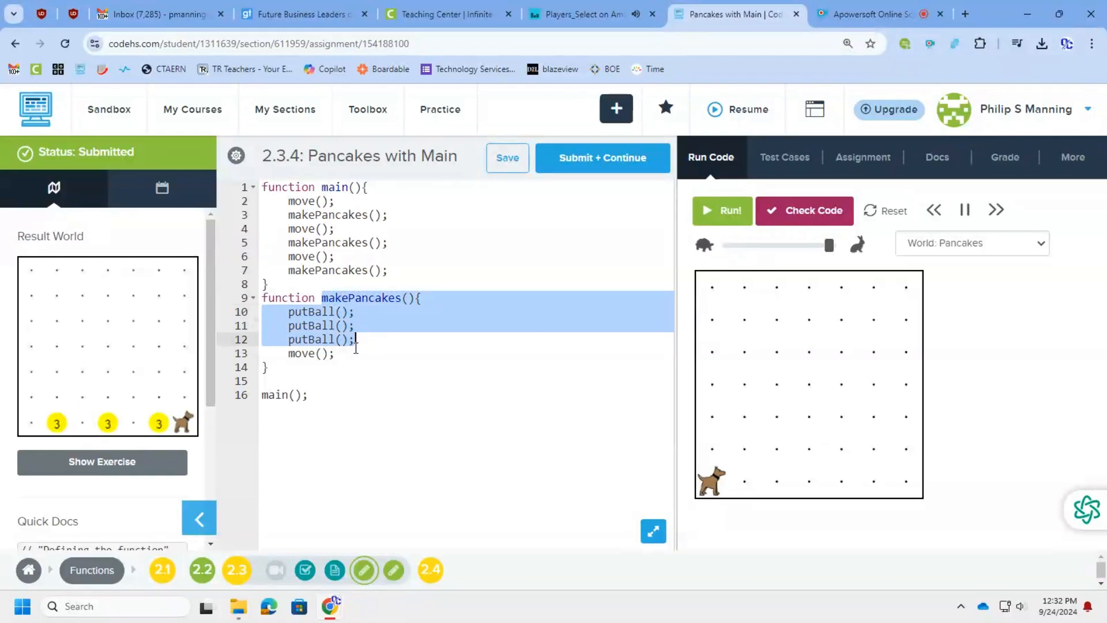
click(268, 395)
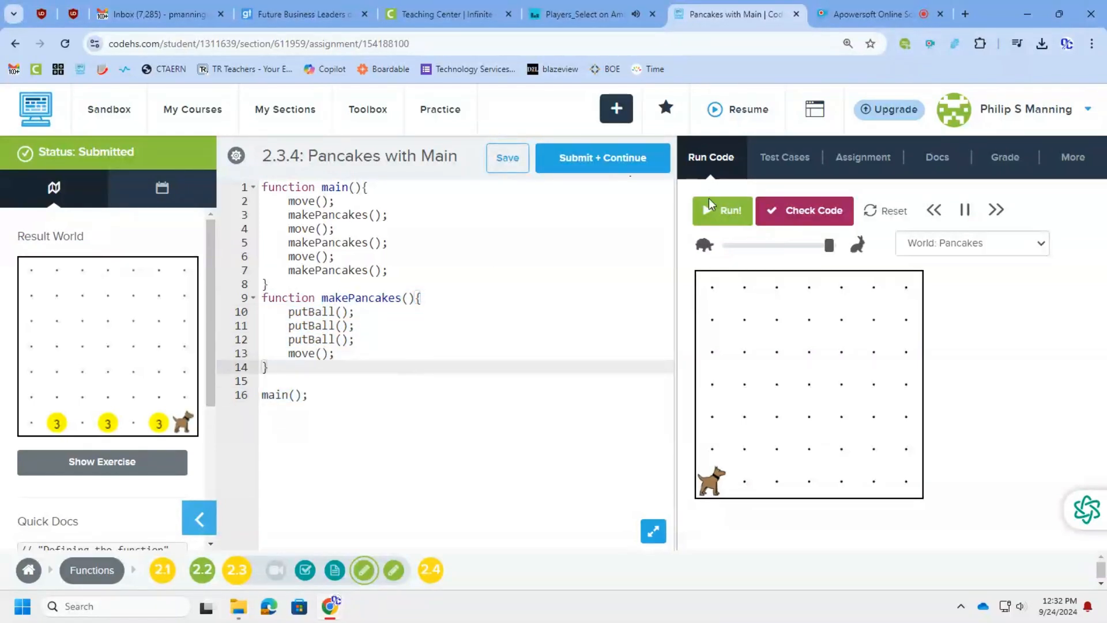
click(722, 210)
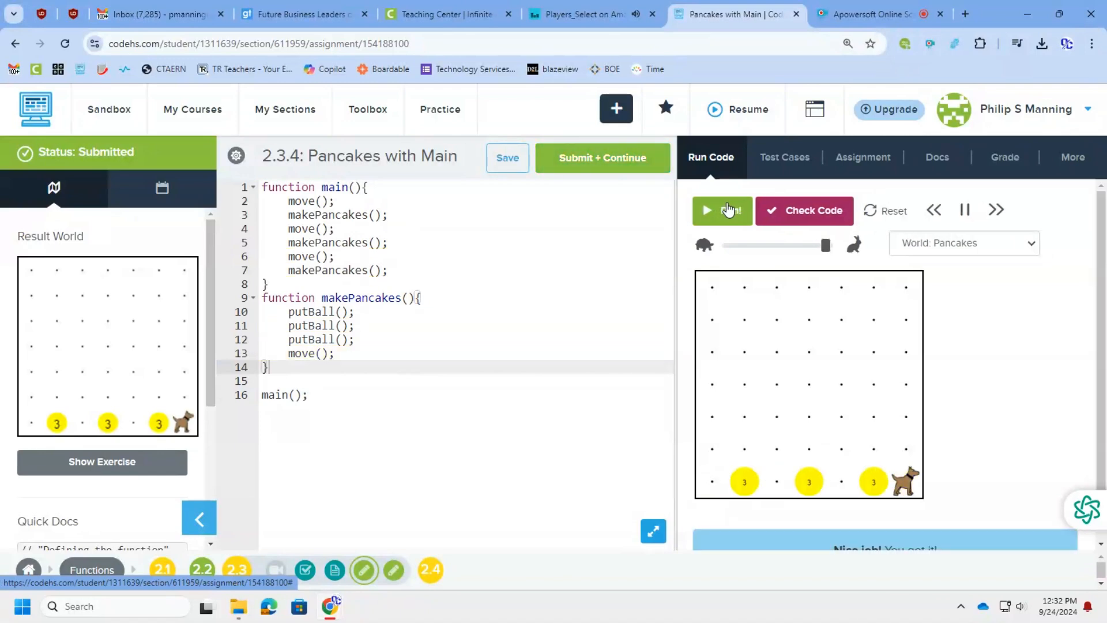
click(804, 210)
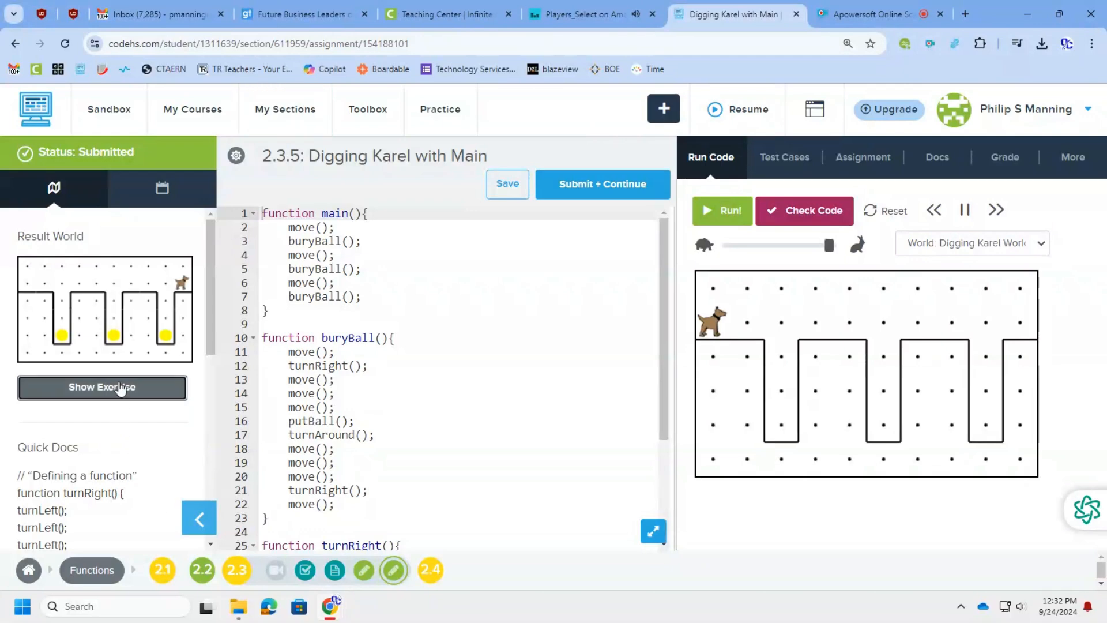
Read the Digging Karel instructions and walk through main, the helper functions and the final main call
click(102, 387)
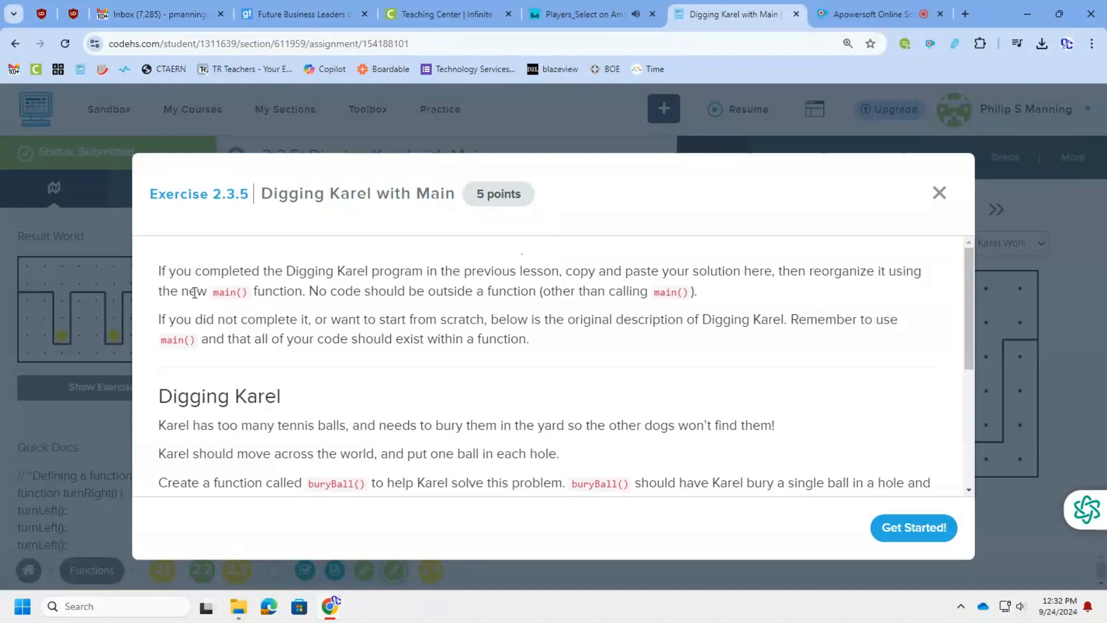
mouse_move(296, 325)
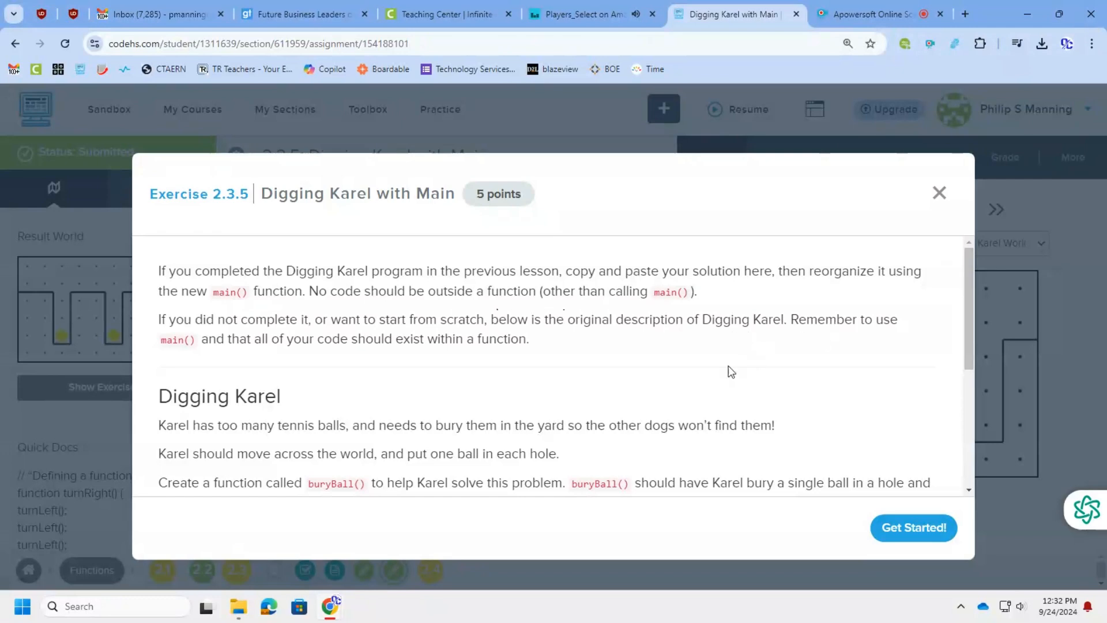
scroll(down, 3)
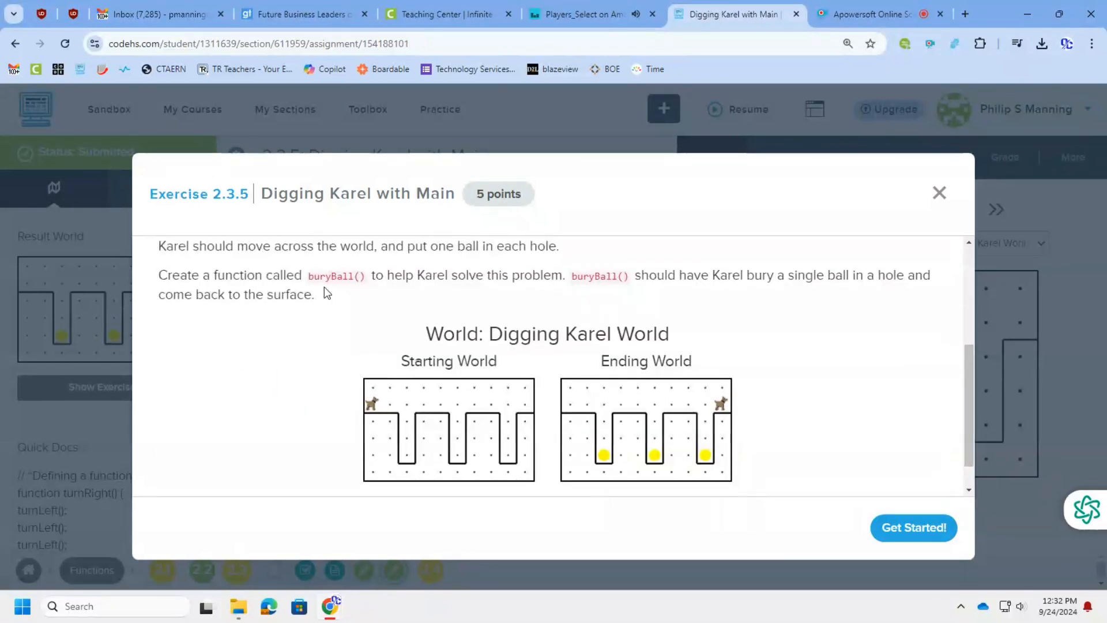
scroll(down, 3)
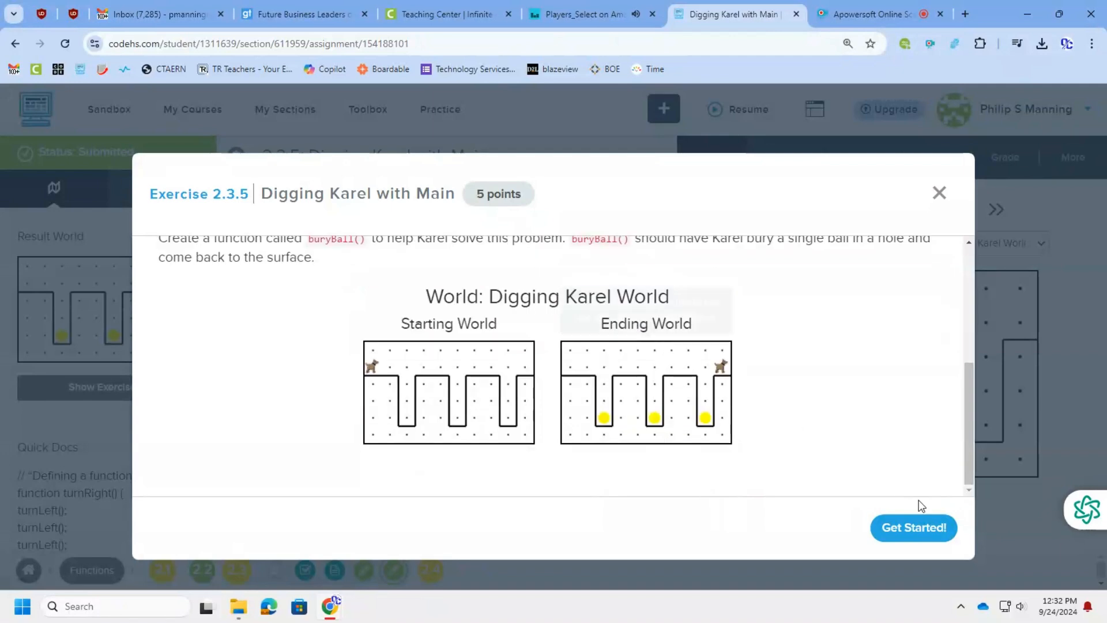
click(914, 527)
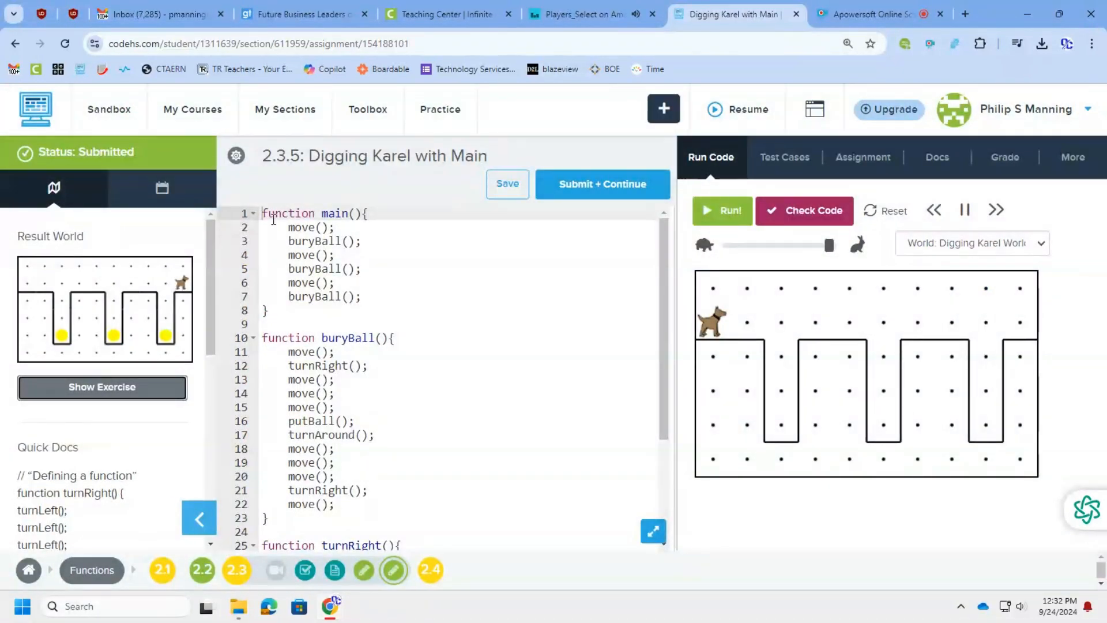
drag(261, 214, 353, 296)
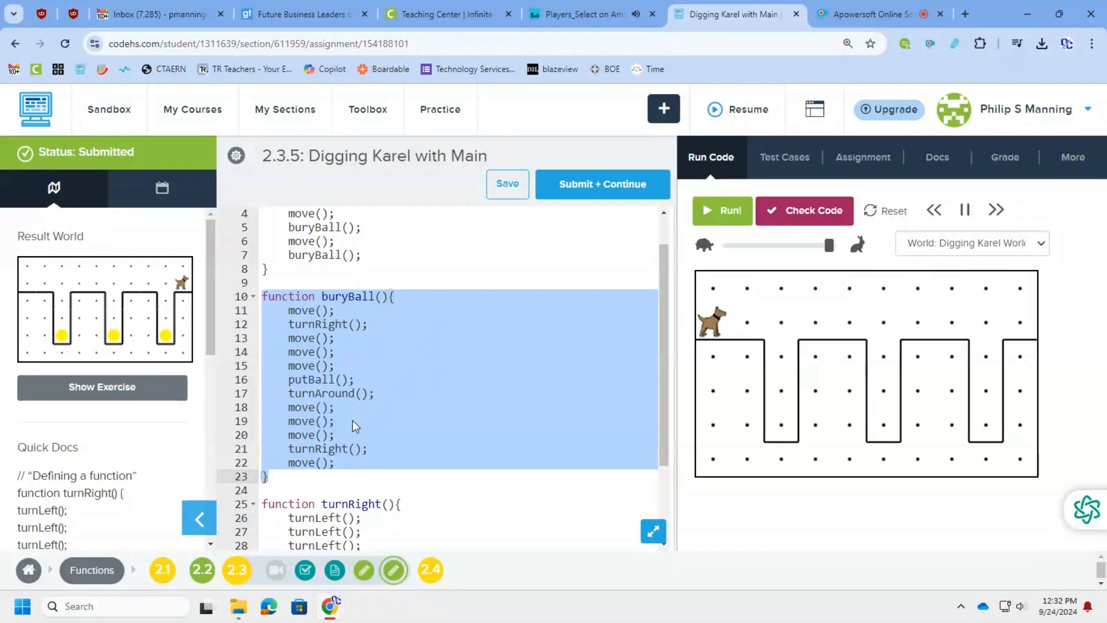
scroll(down, 3)
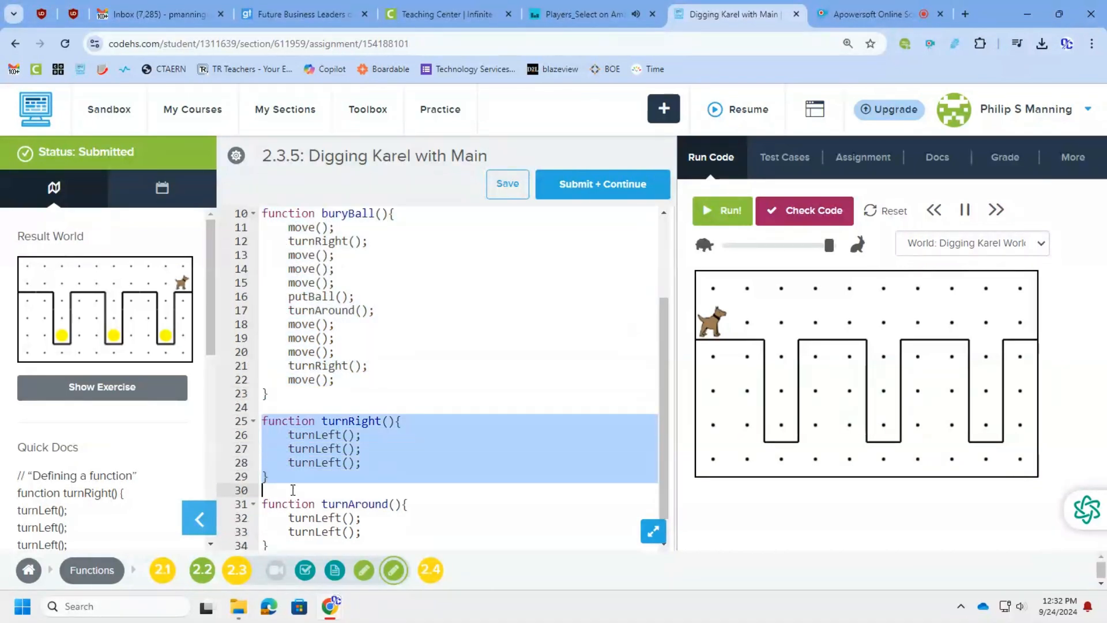
mouse_move(438, 457)
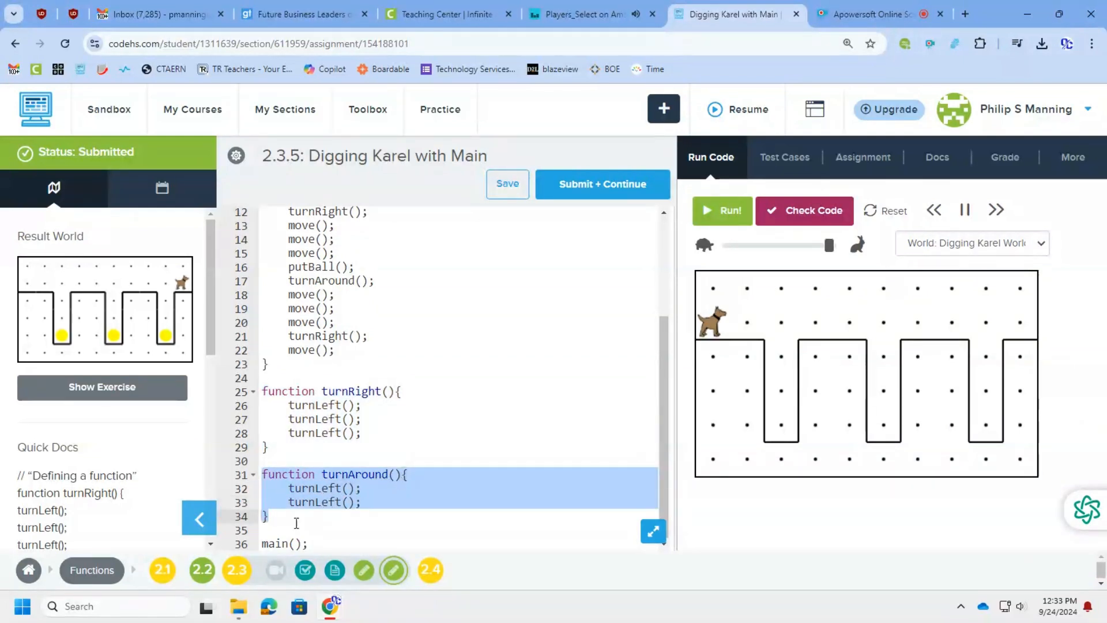
click(282, 543)
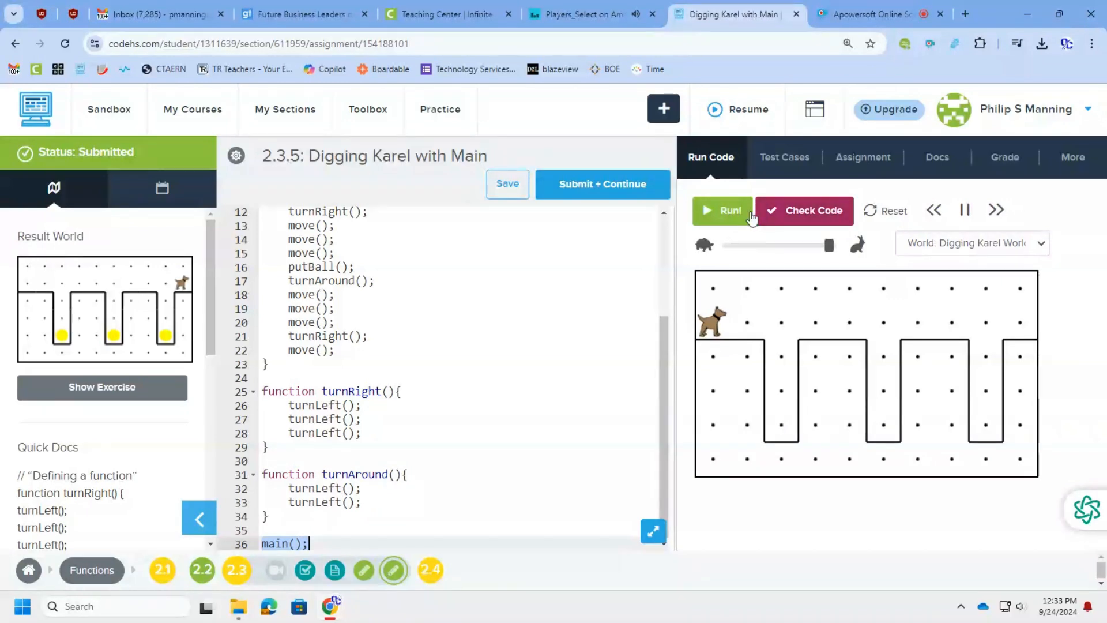
Run Digging Karel so Karel drops balls into the holes
click(722, 210)
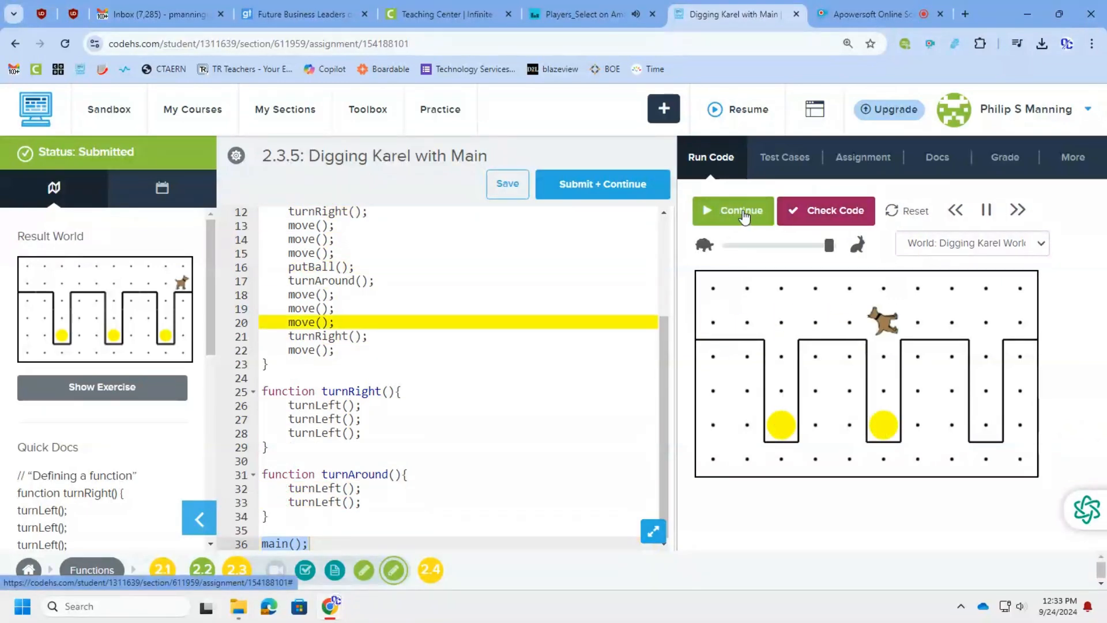
click(732, 210)
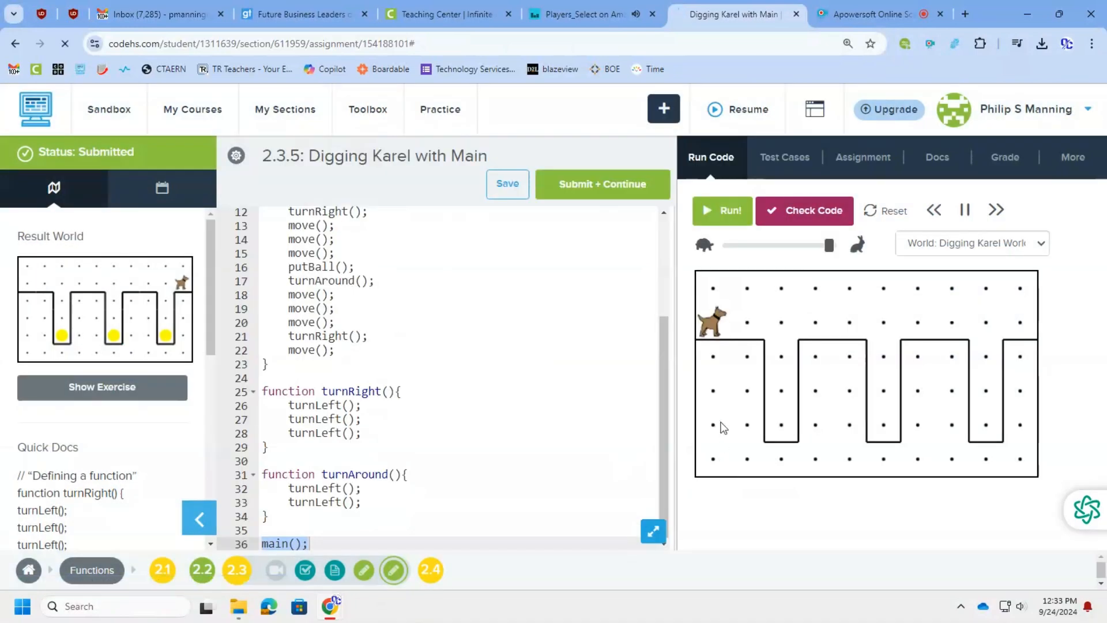
Answer the Top Down Design and Decomposition quiz with biggest-problem-first and submit it 2/2
click(429, 570)
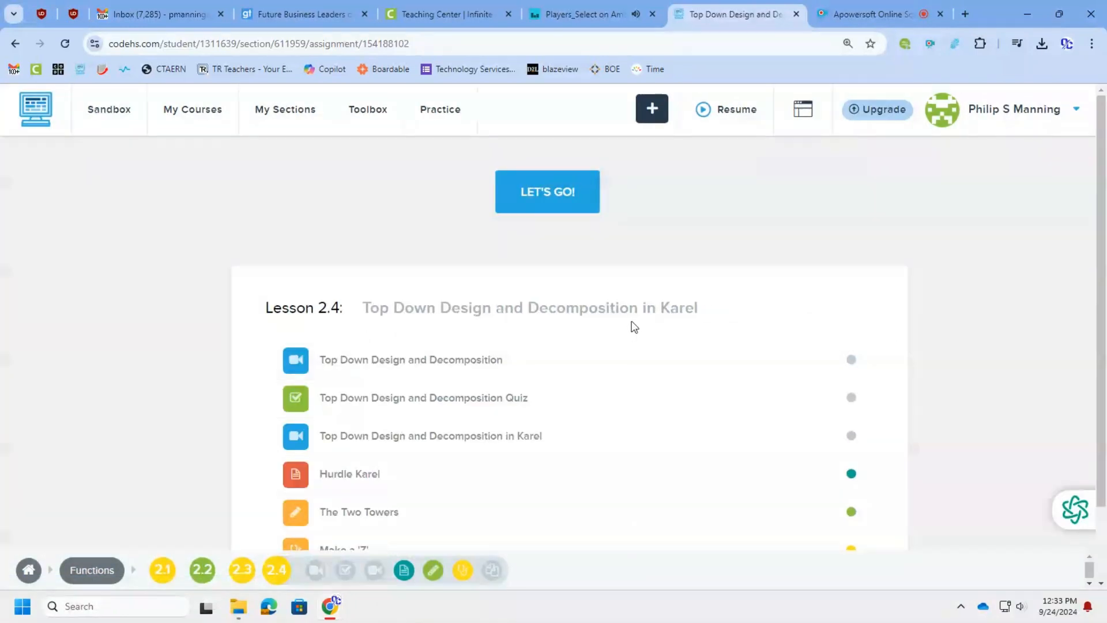
scroll(down, 3)
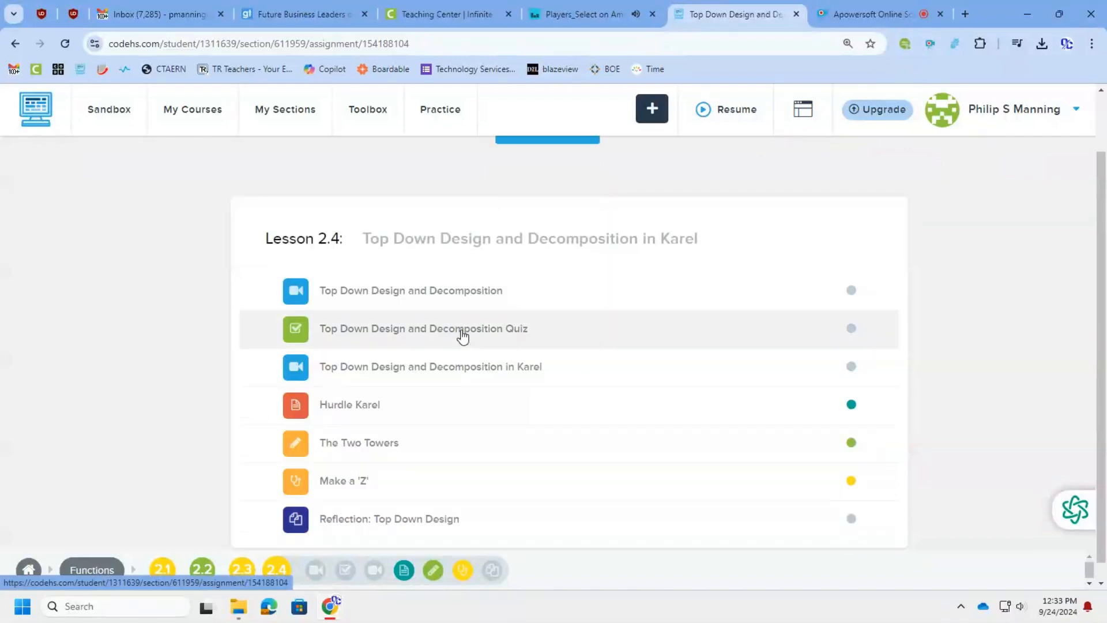
click(422, 329)
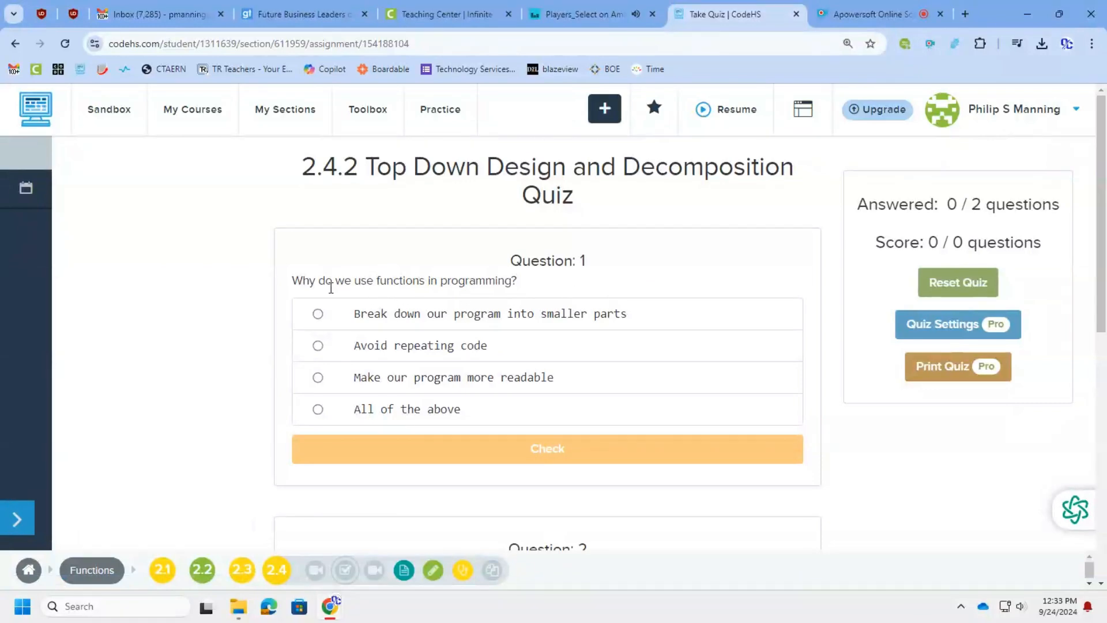
mouse_move(514, 325)
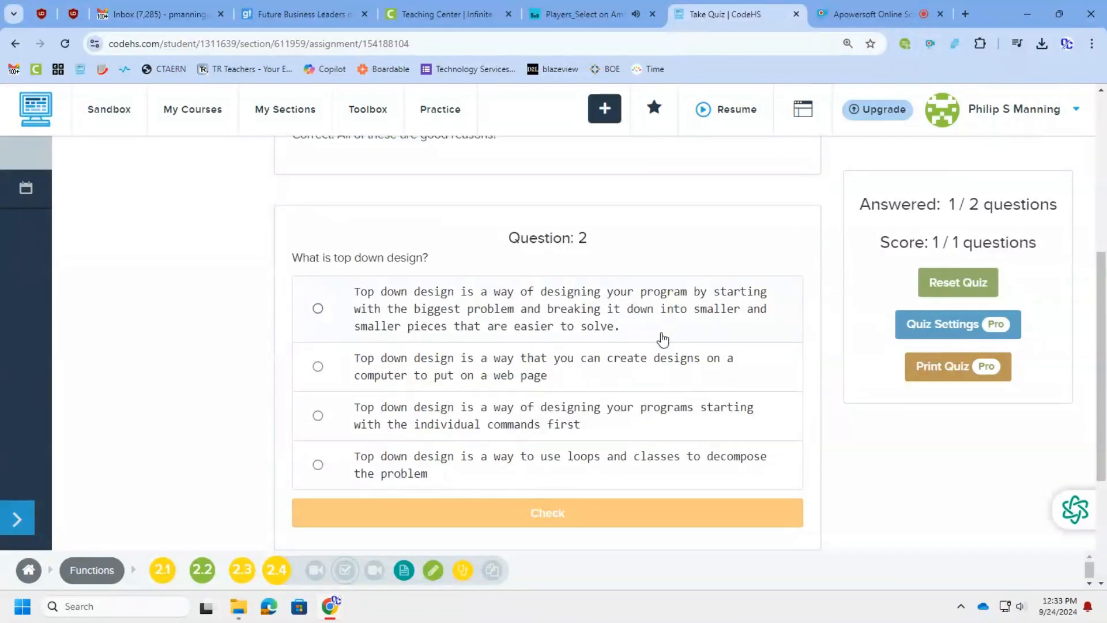
mouse_move(549, 343)
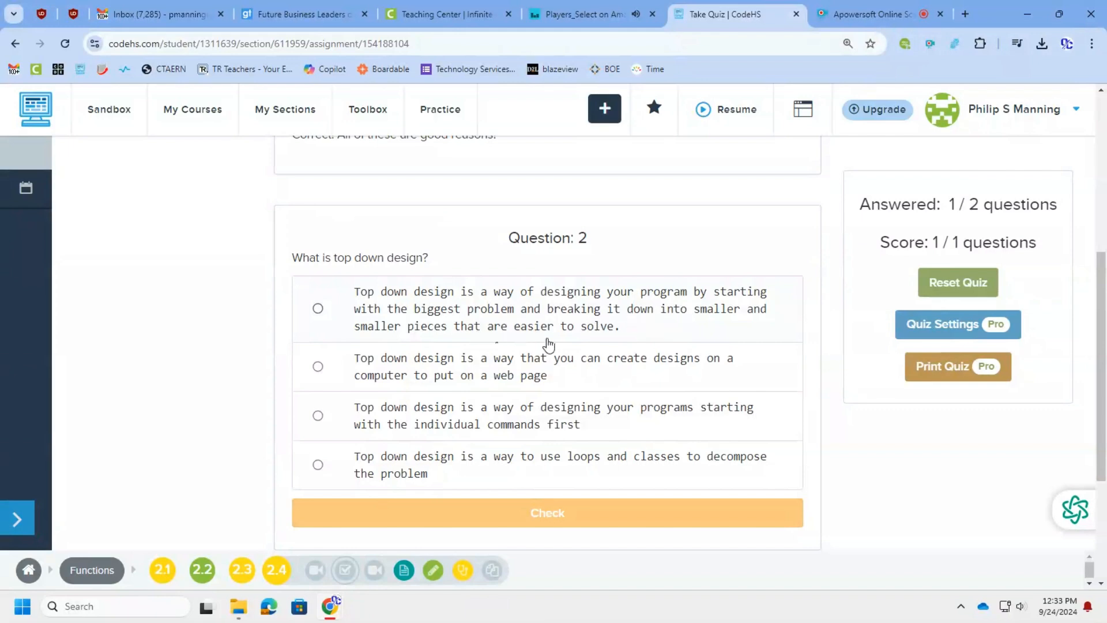
click(318, 308)
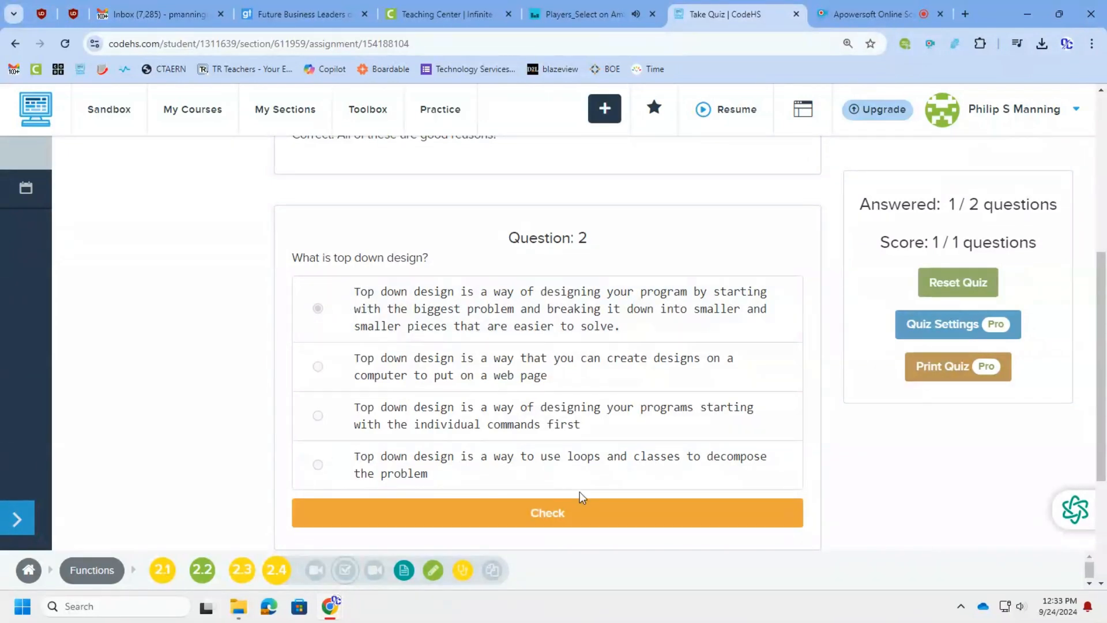
click(547, 512)
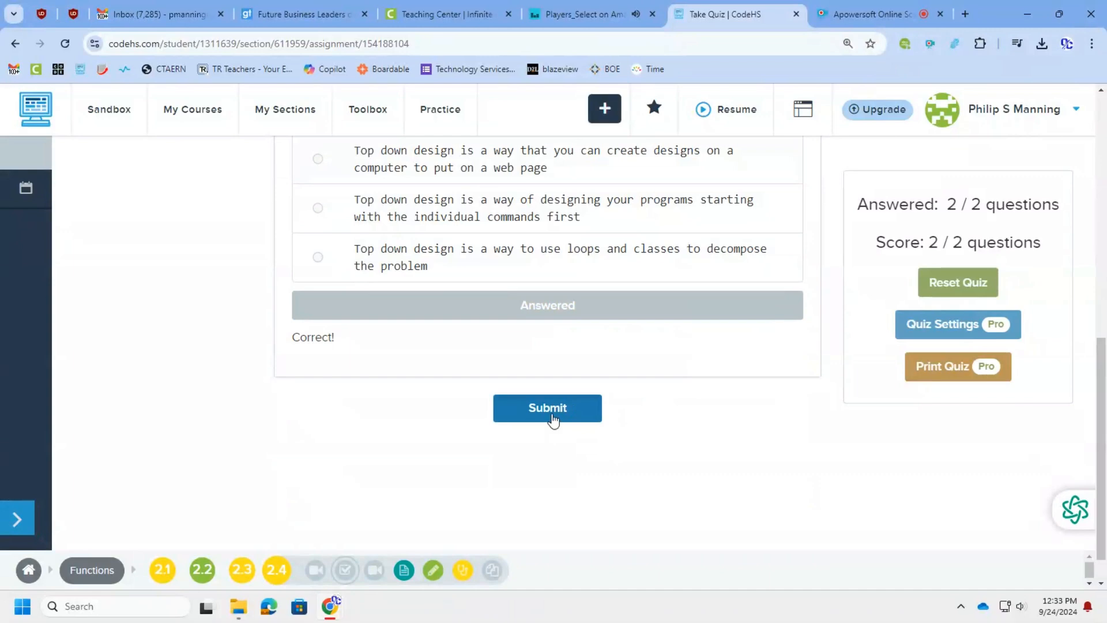
click(546, 409)
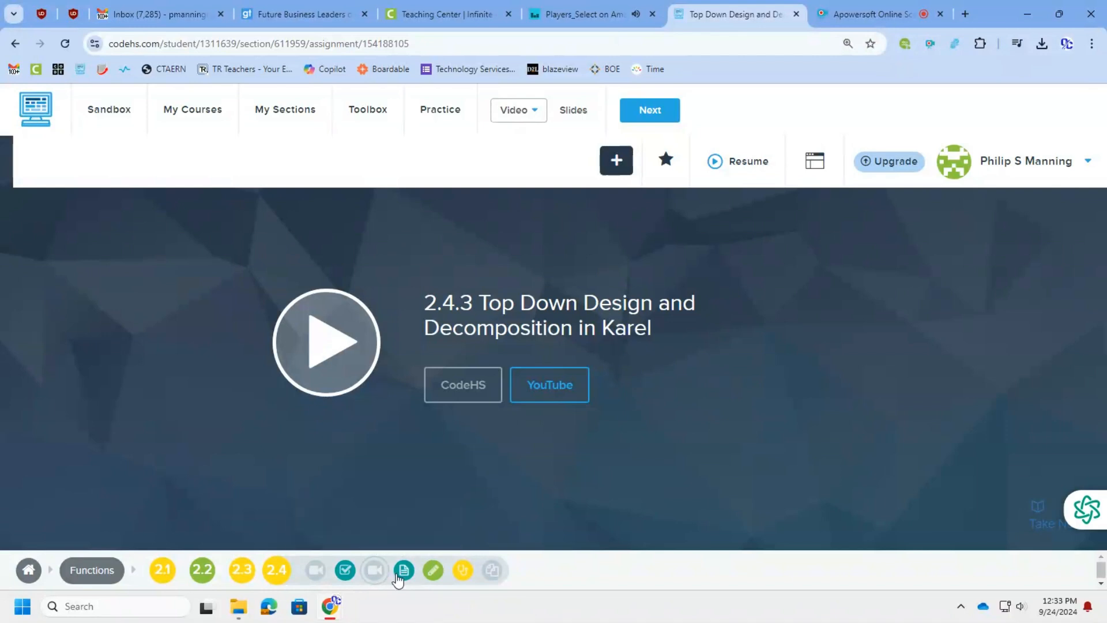
Review Hurdle Karel's runToHurdle and runToFinish functions, then run the program
click(402, 570)
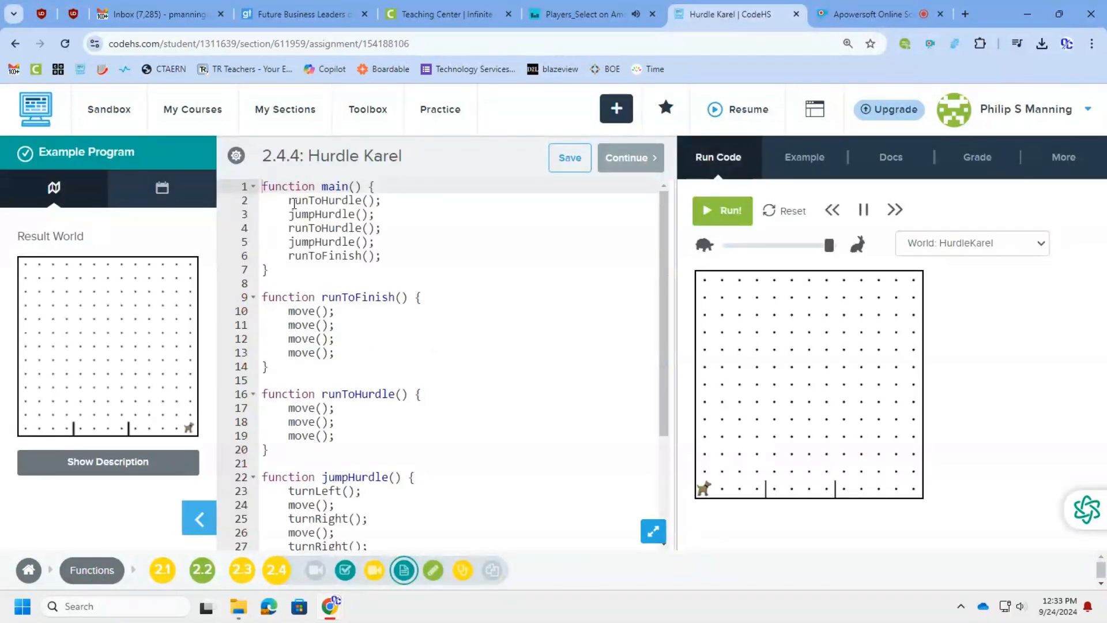
double_click(325, 200)
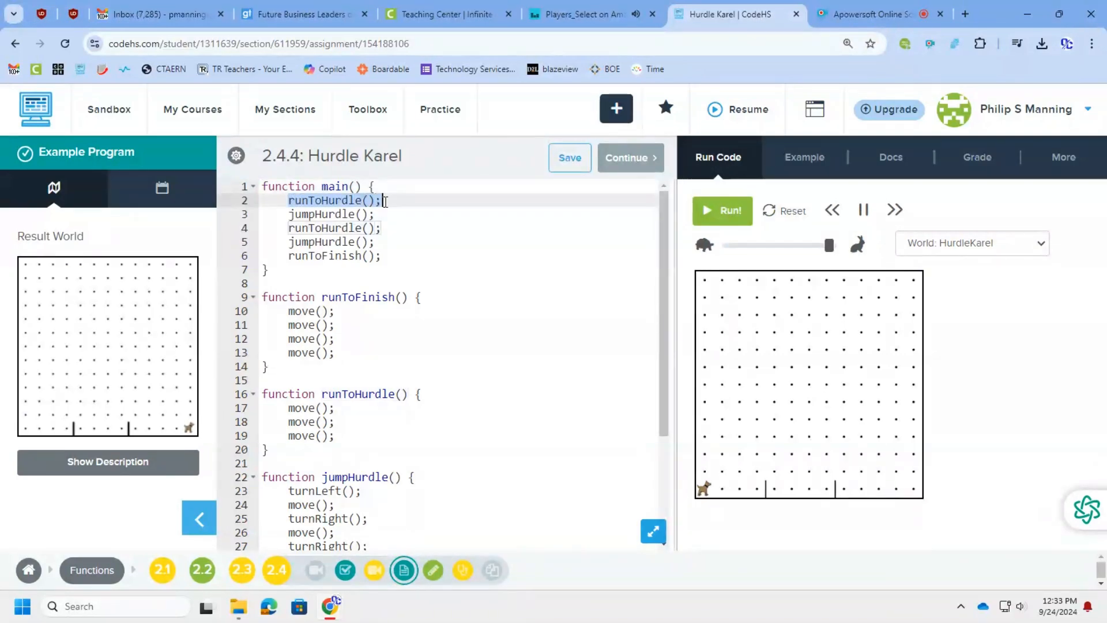
click(331, 214)
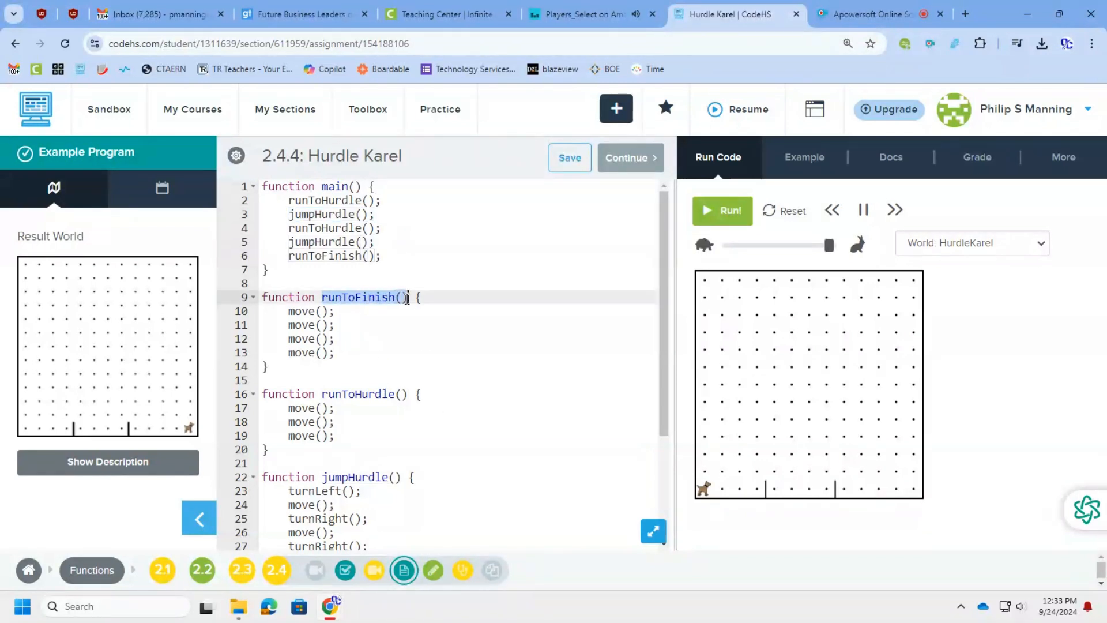
scroll(down, 3)
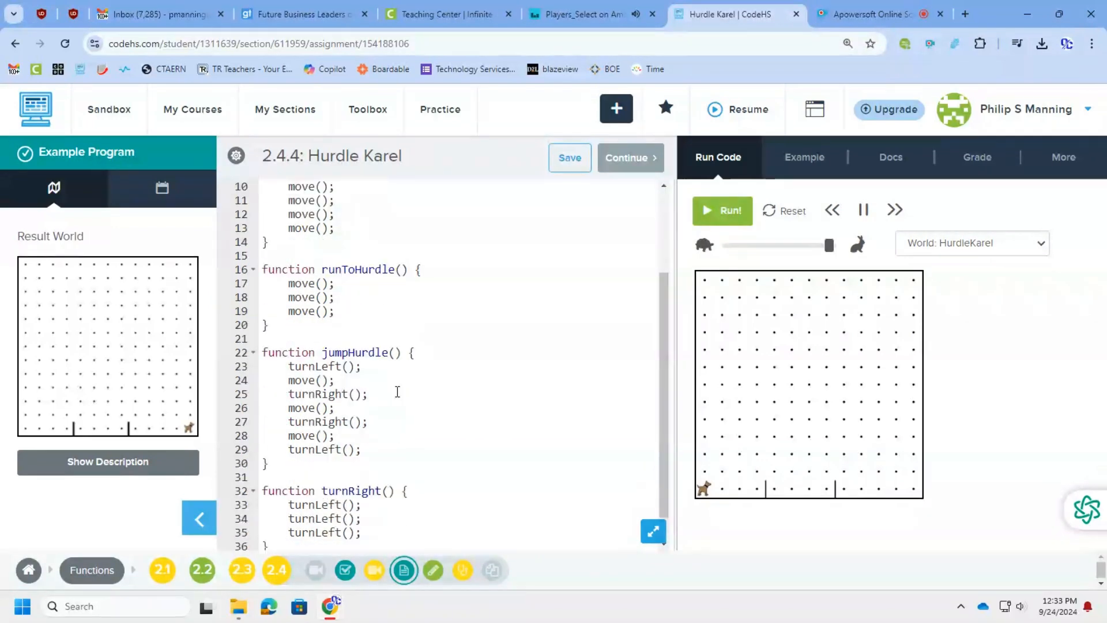
scroll(down, 3)
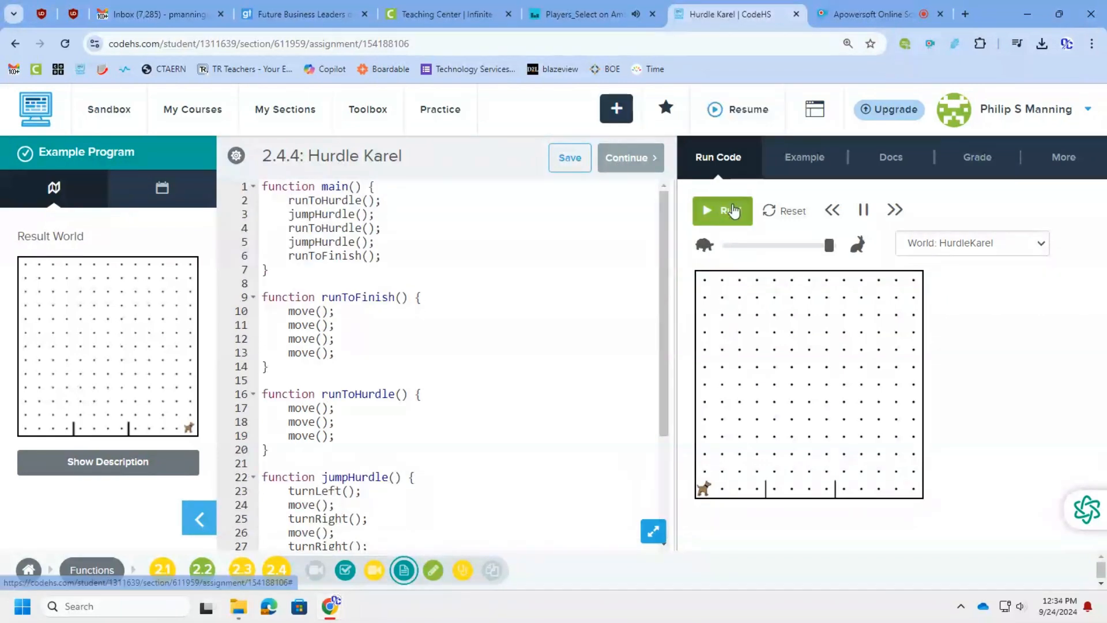
click(722, 210)
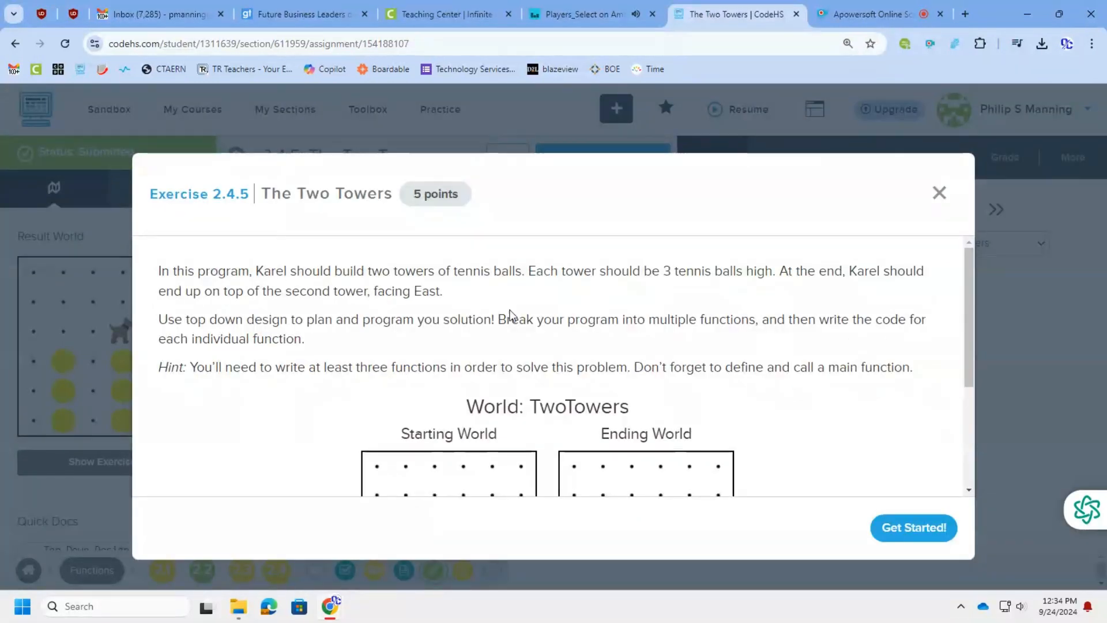
mouse_move(470, 335)
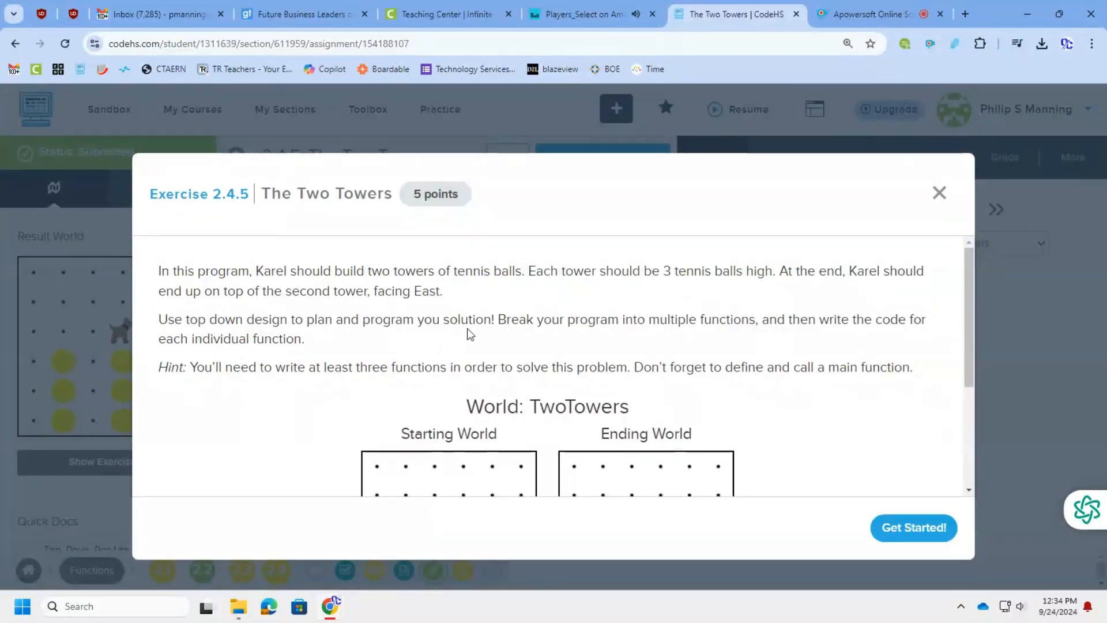
mouse_move(193, 372)
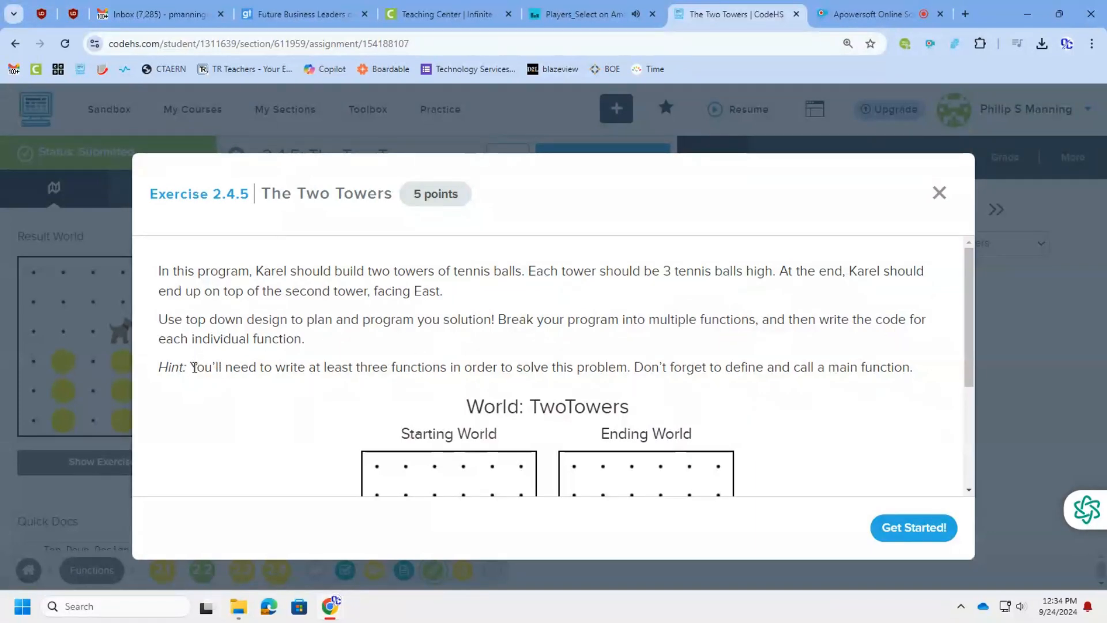
Start Two Towers and walk through turnAround, the buildTower and climbDown calls, and the main(); line
drag(191, 367, 625, 366)
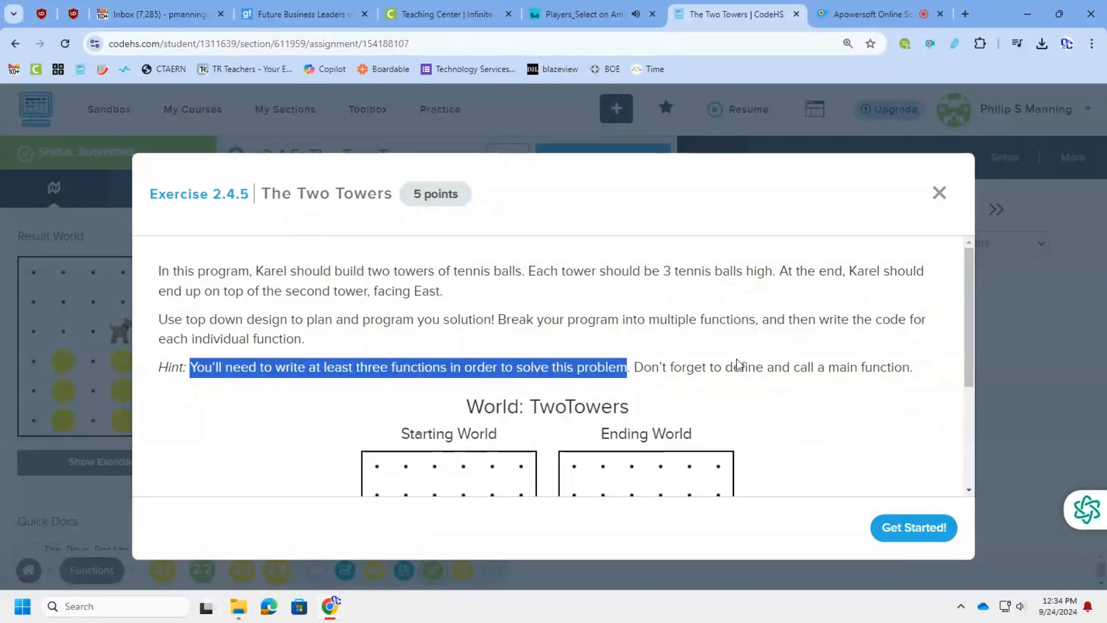
scroll(down, 3)
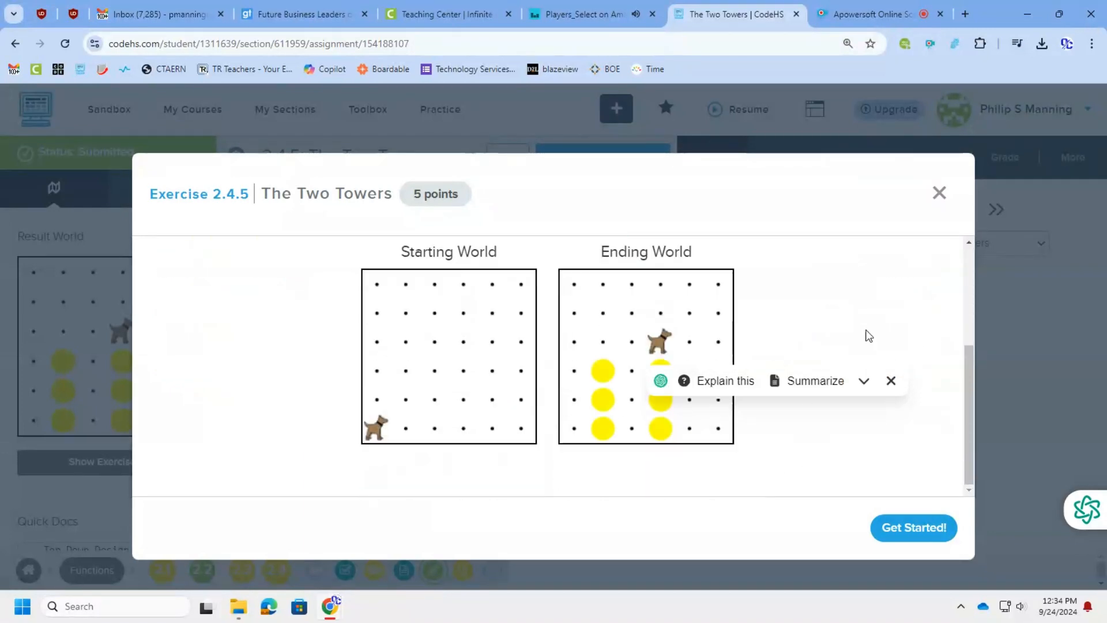
click(939, 193)
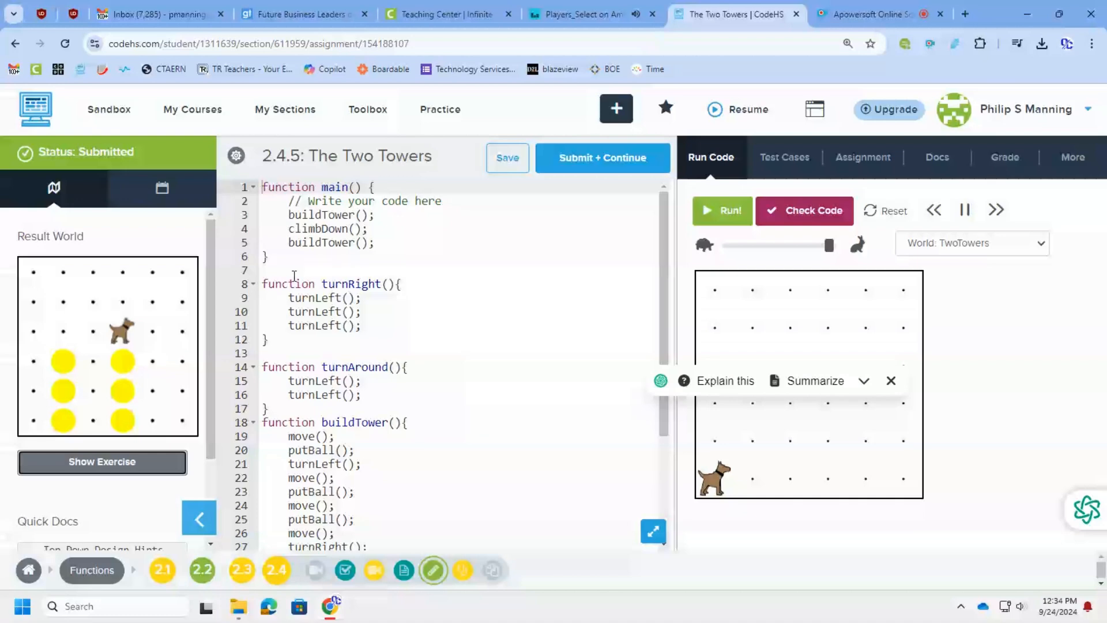
drag(260, 284, 360, 339)
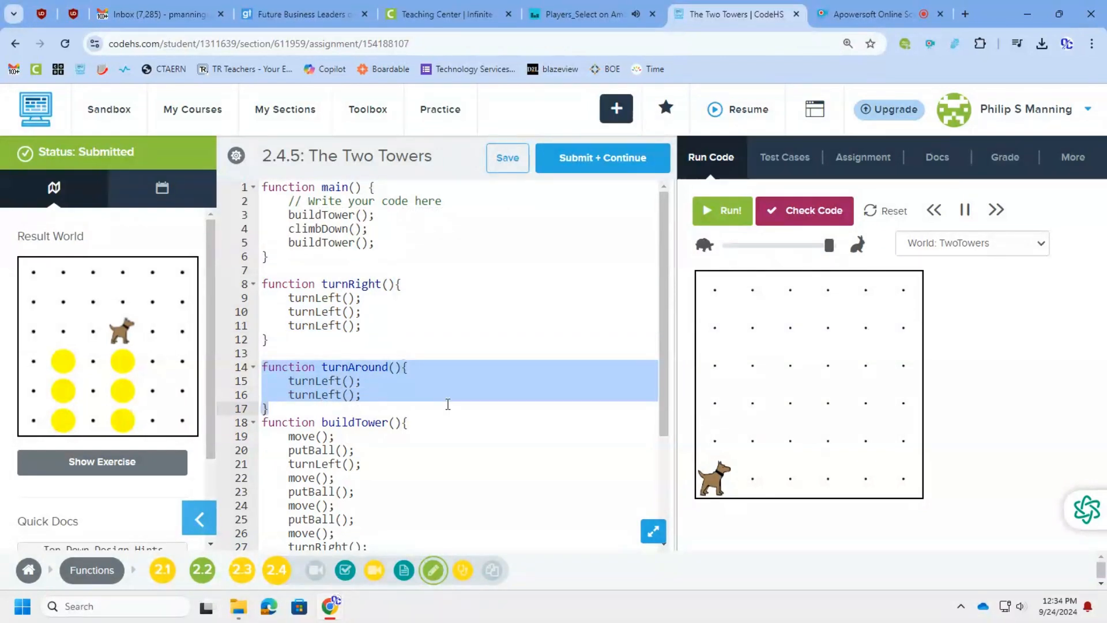
scroll(down, 3)
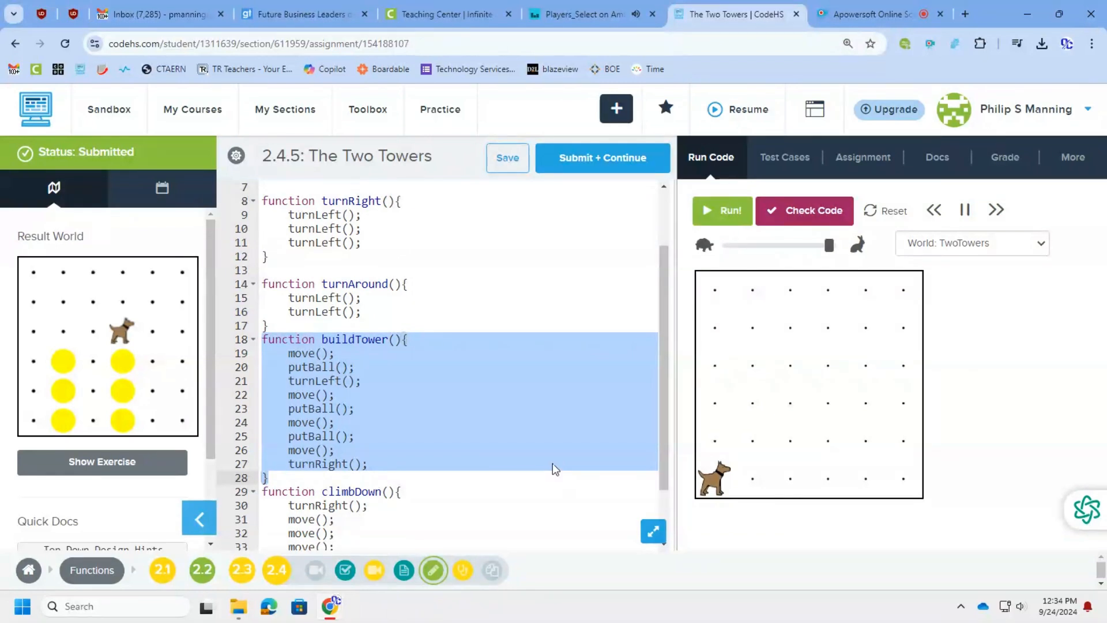
scroll(down, 3)
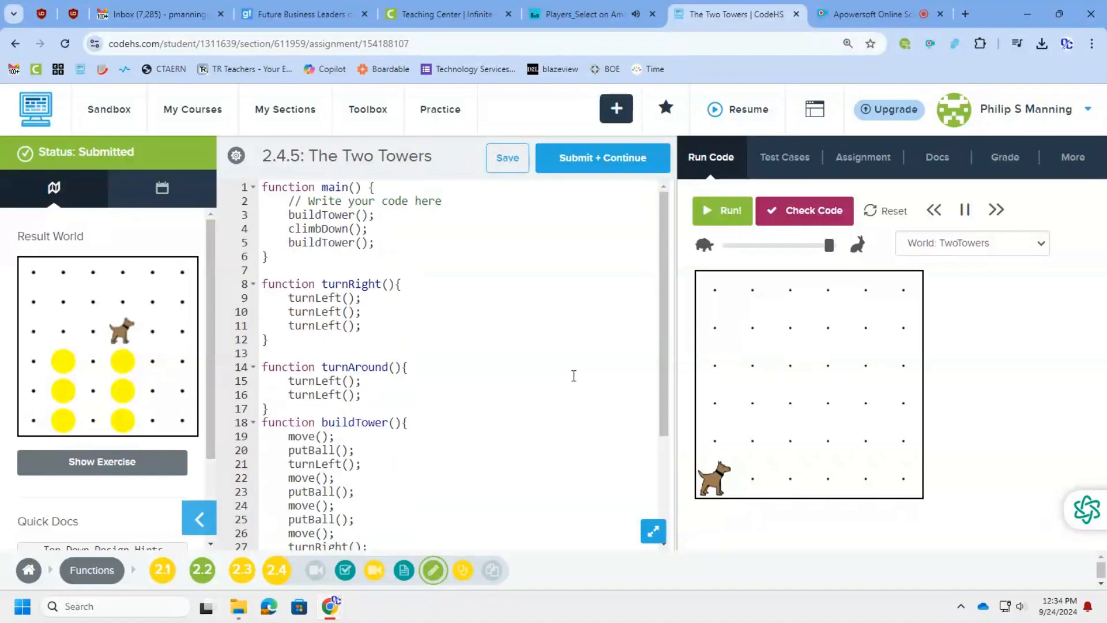
drag(287, 214, 370, 228)
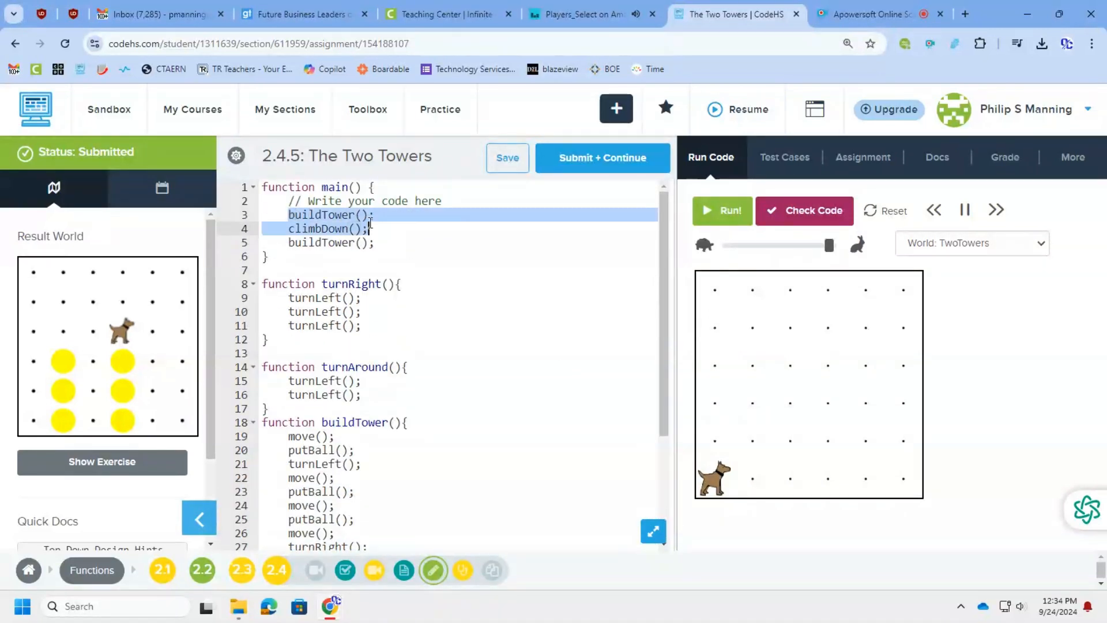
click(332, 242)
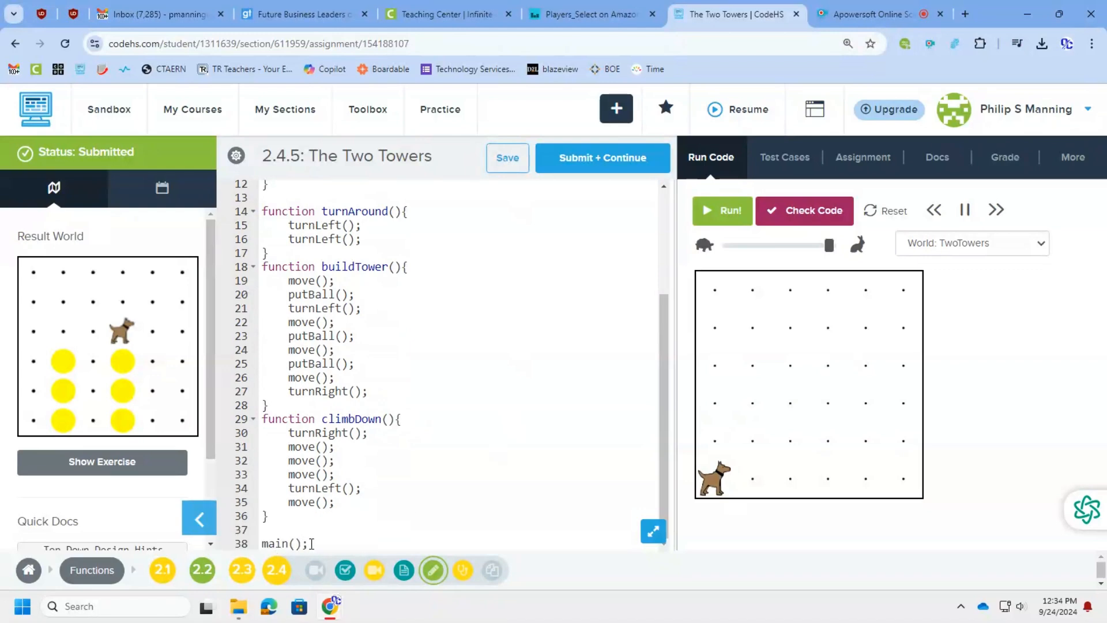
triple_click(285, 543)
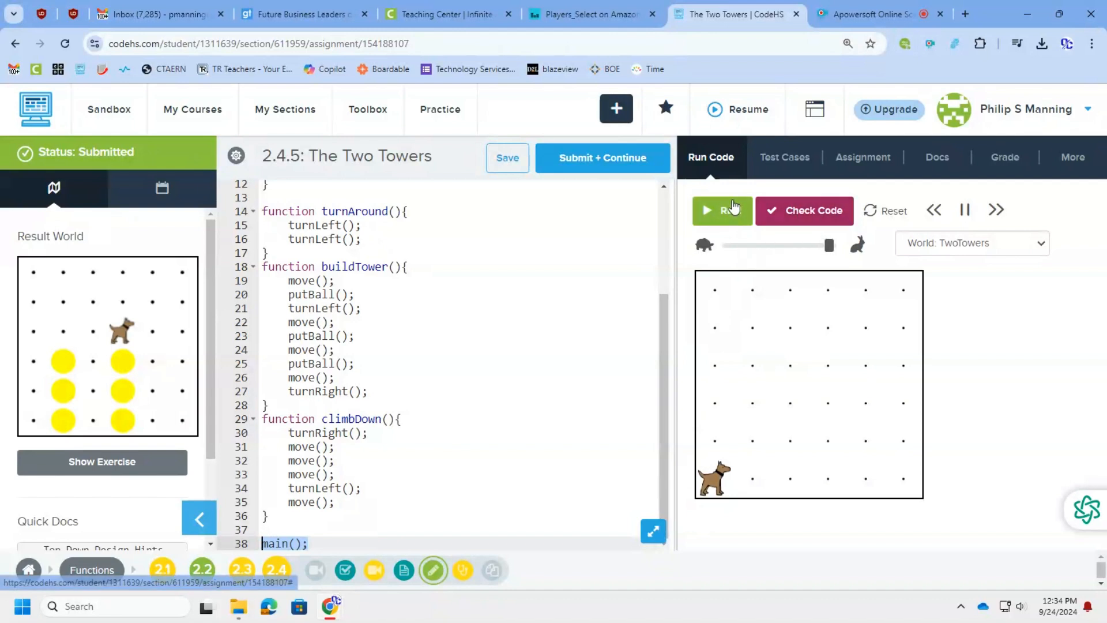
Run and grade Two Towers, passing every check, then submit and continue to Make a 'Z'
click(721, 209)
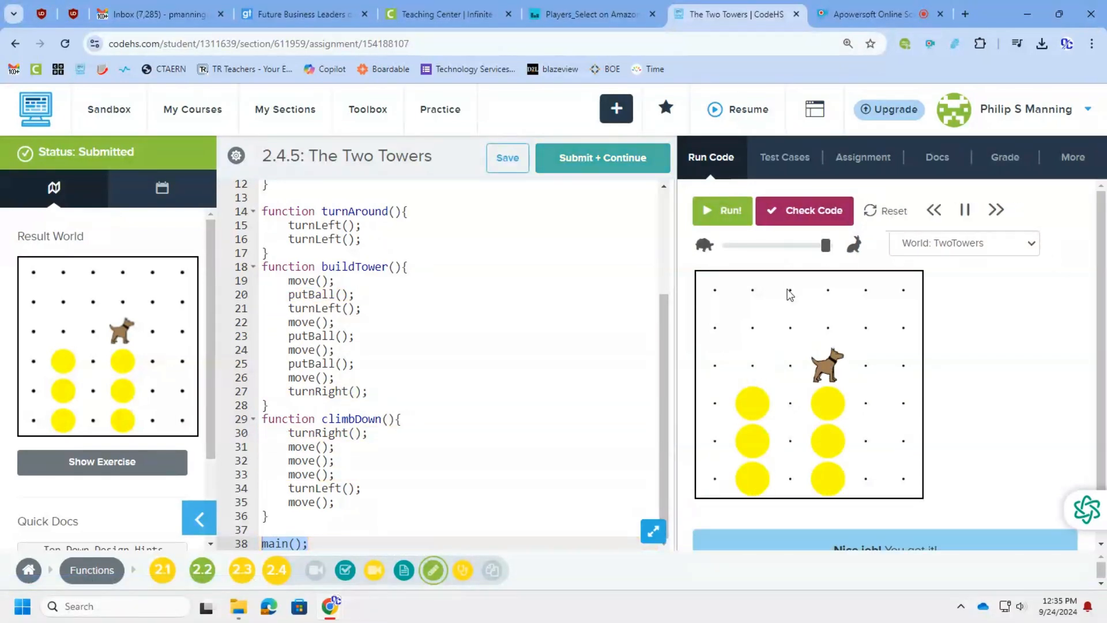
click(804, 210)
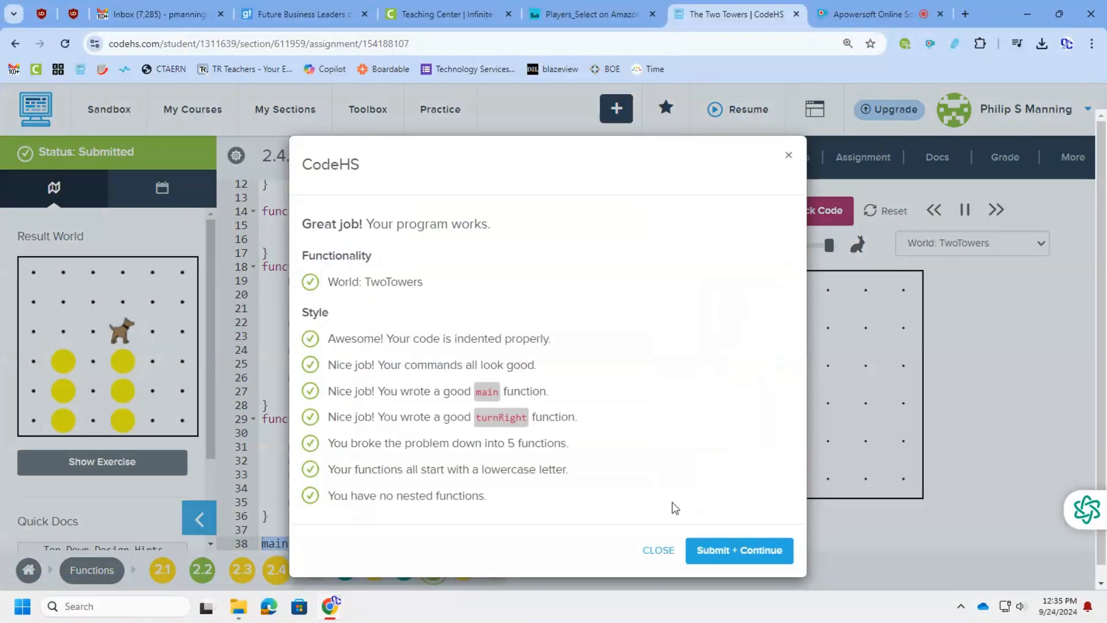
click(738, 550)
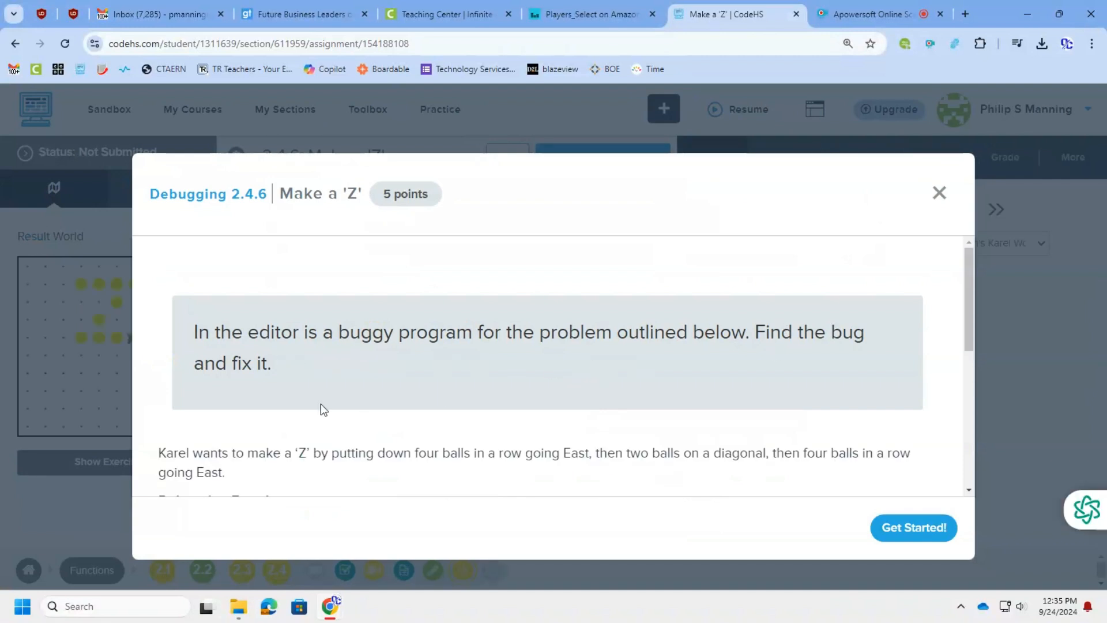
Define function turnRight with turnLeft calls in Make a 'Z', reset the world and run it
scroll(down, 3)
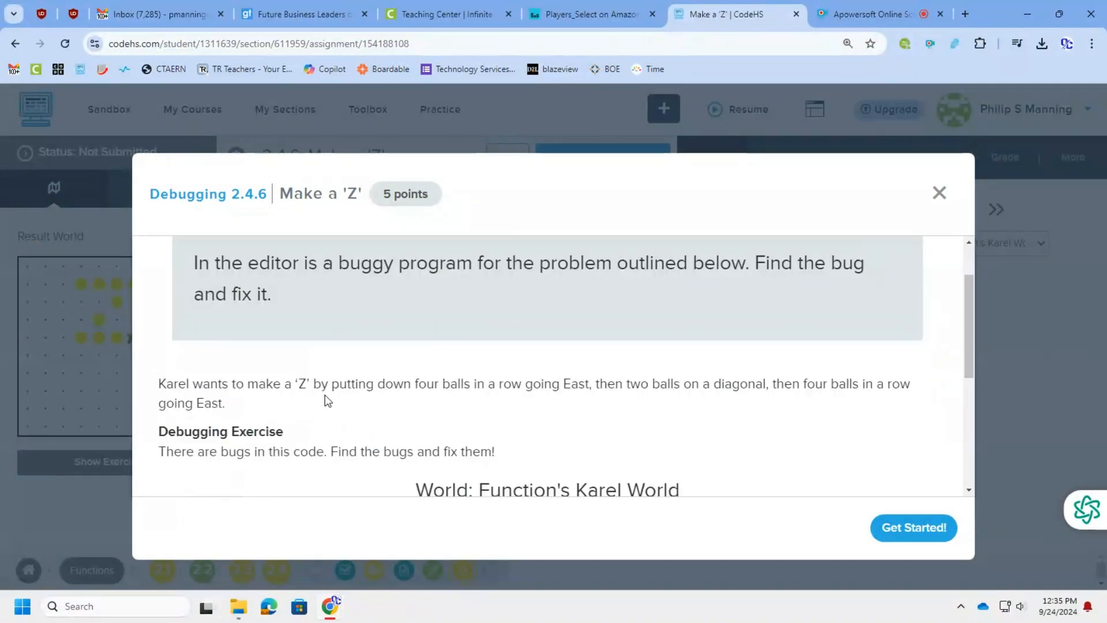
click(914, 527)
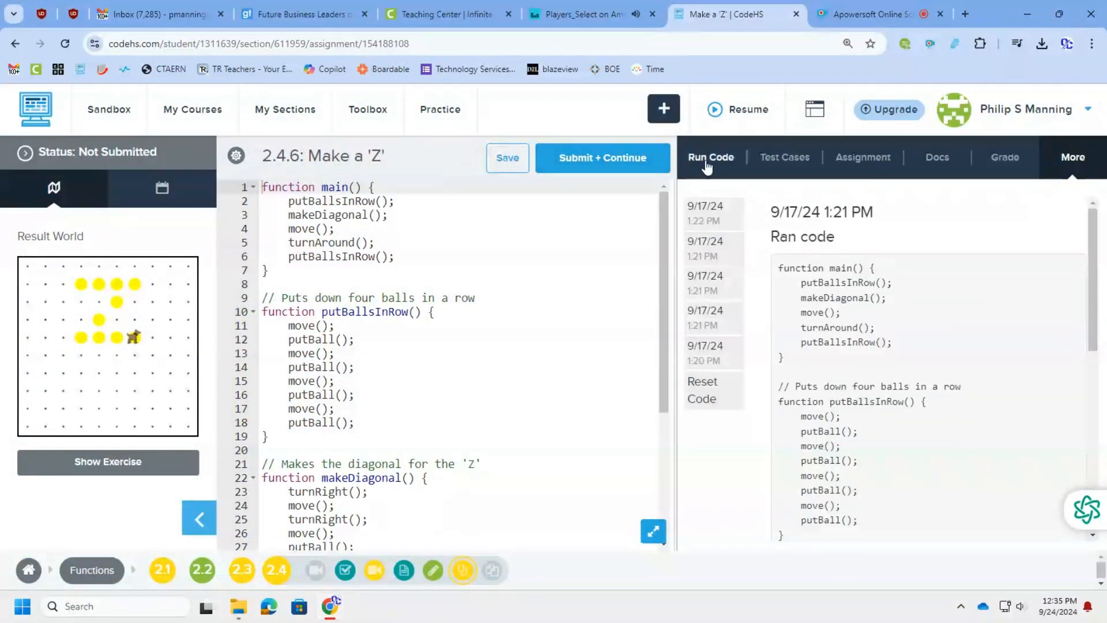
click(710, 157)
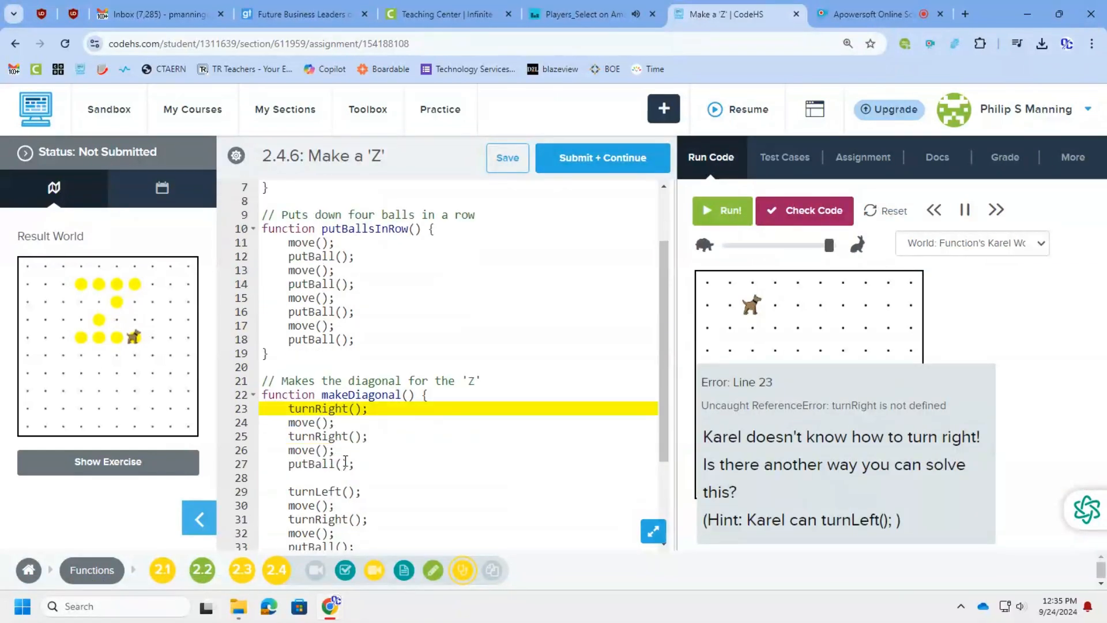
scroll(down, 3)
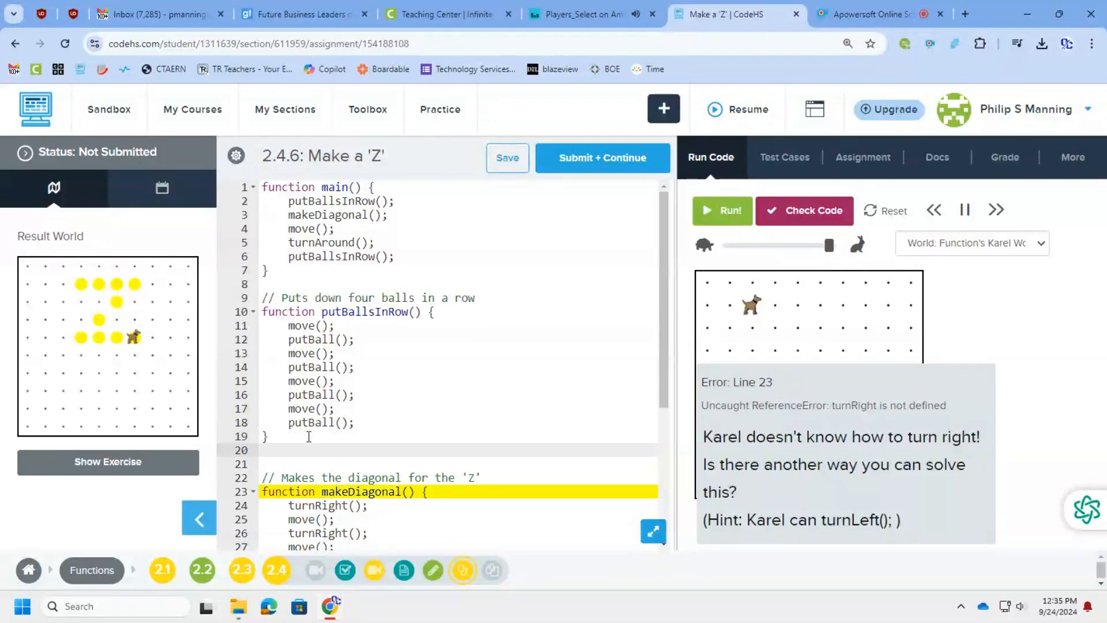
text(function turnRight)
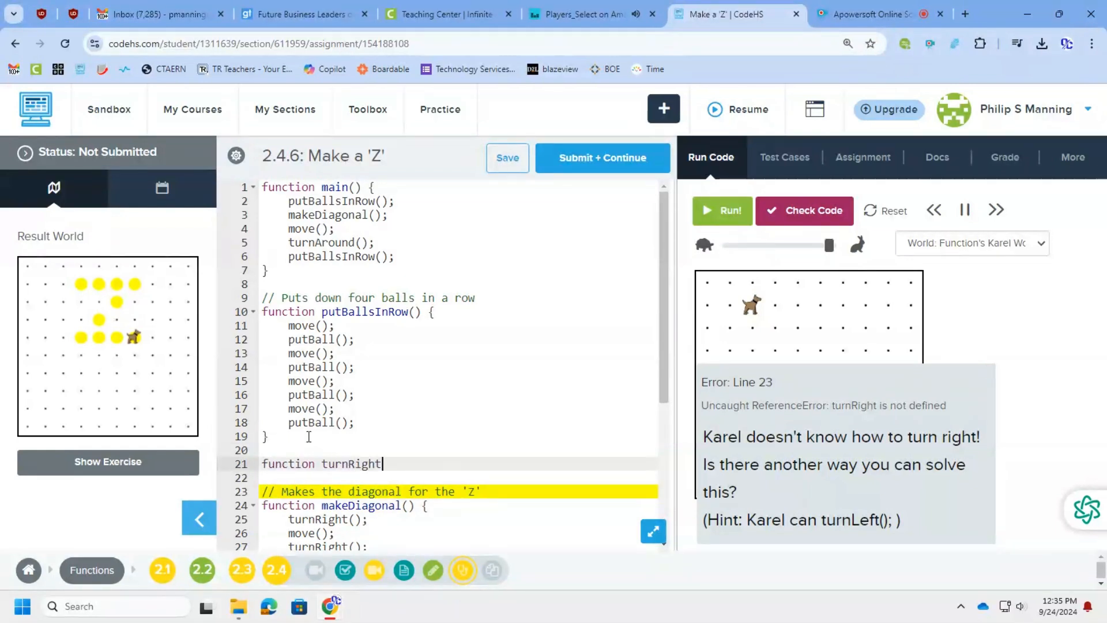
text((){)
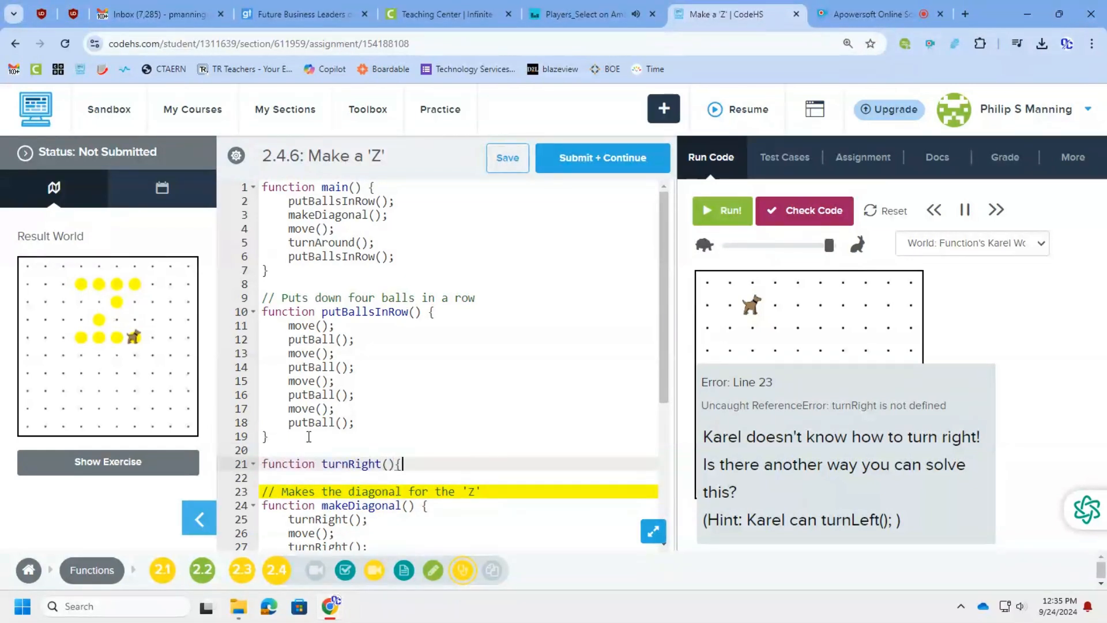
text(turnLeft()
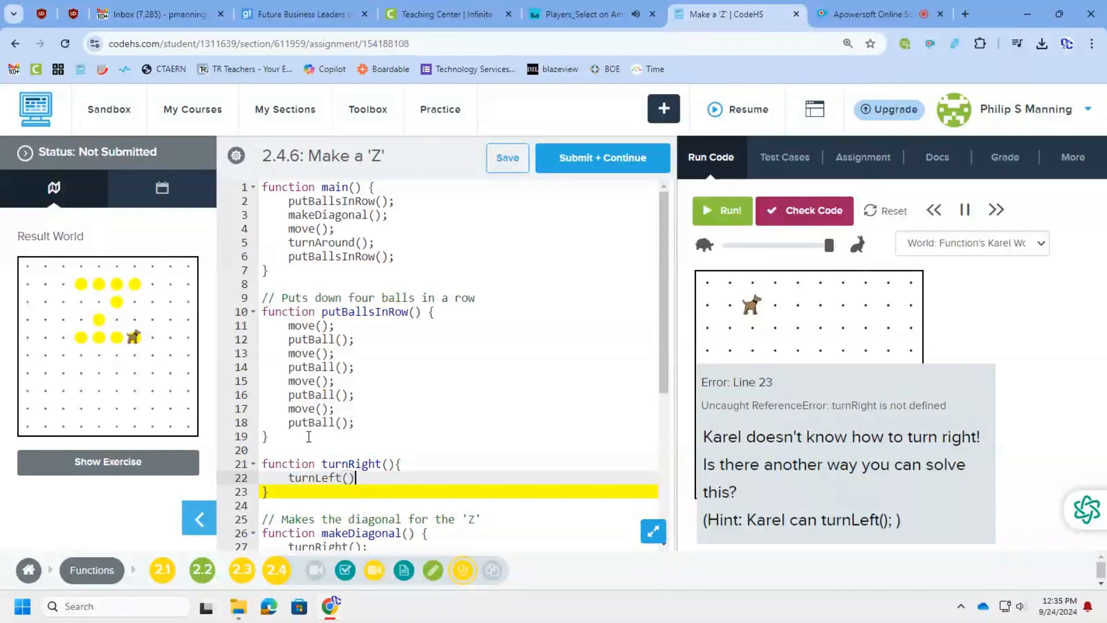
text(turnLeft)
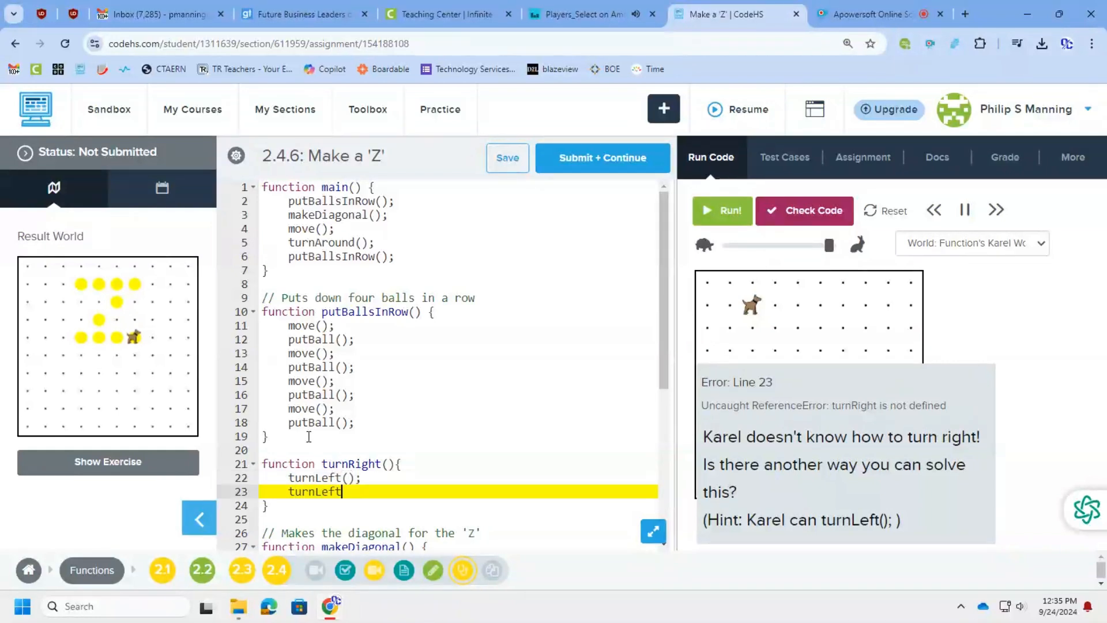
text(();)
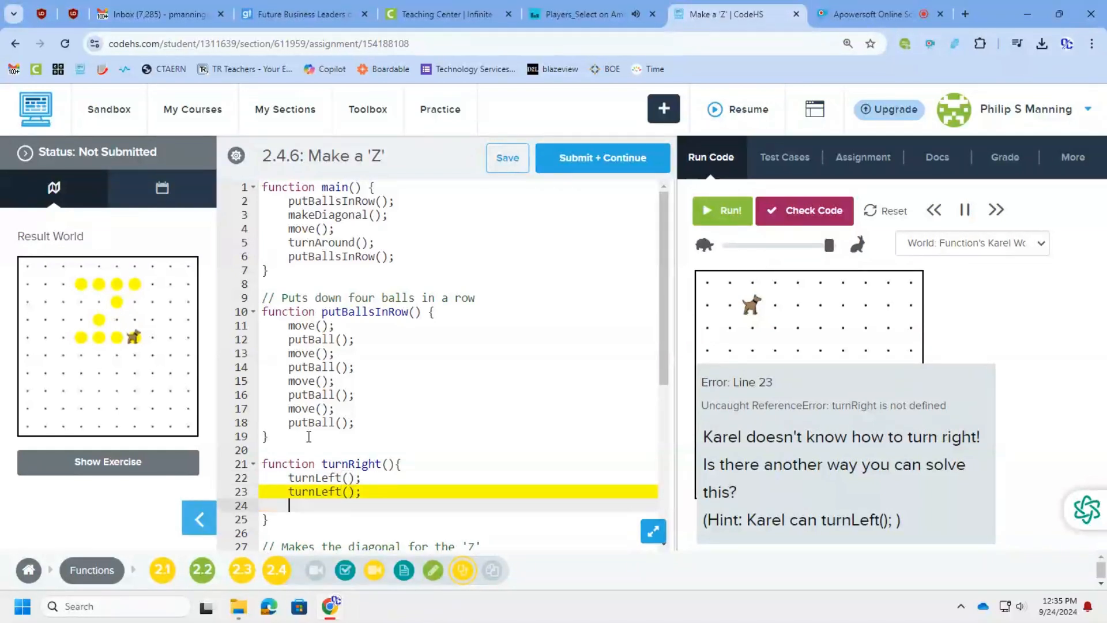
text(turnLeft();)
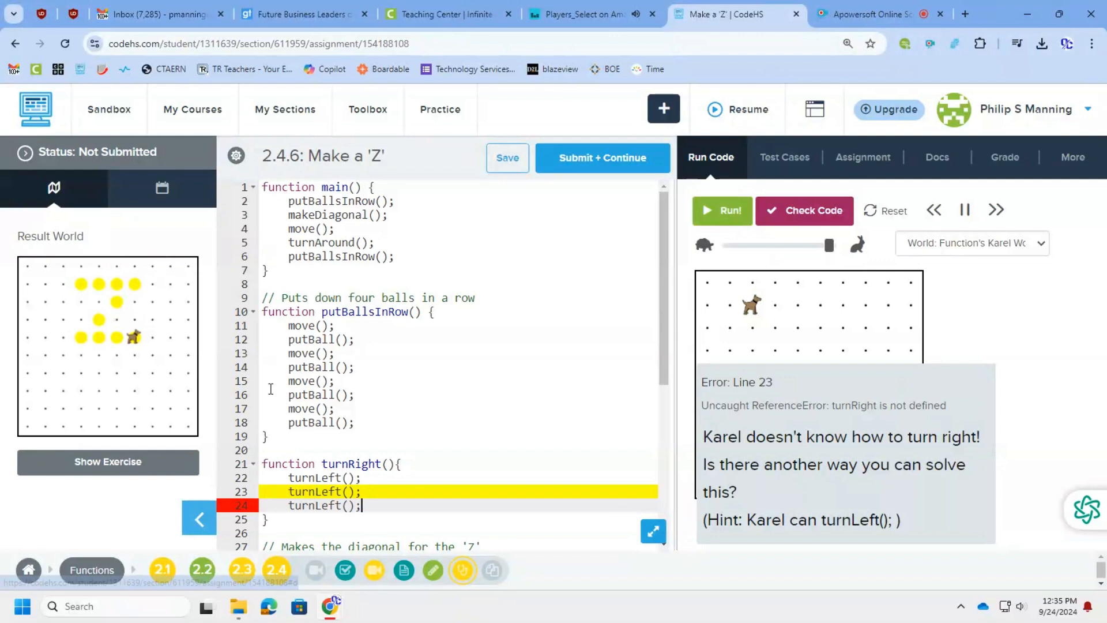
click(884, 210)
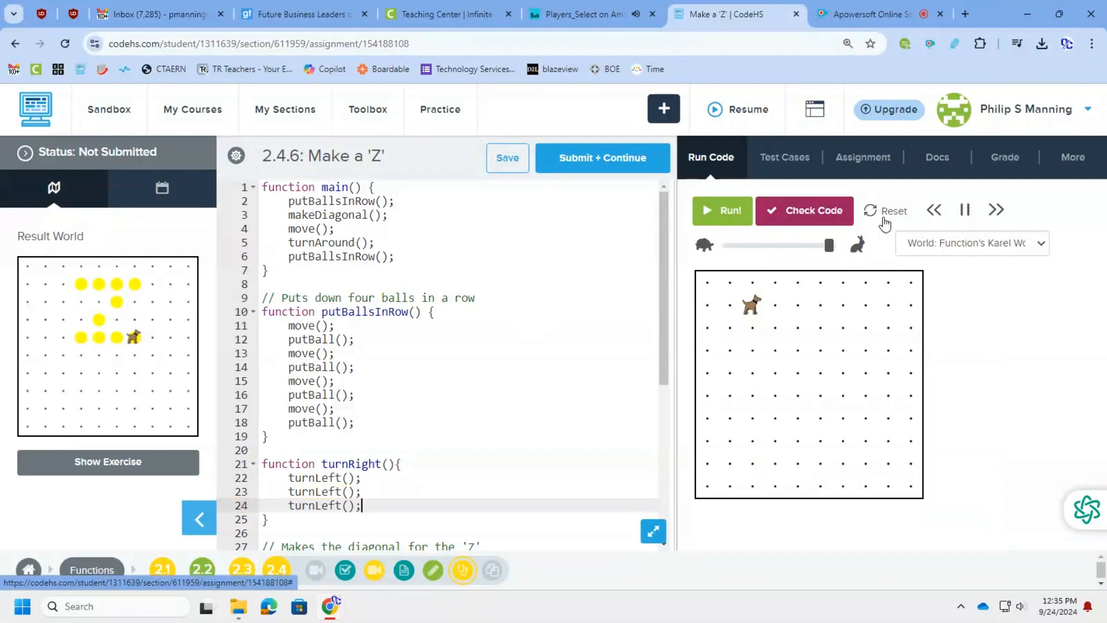
click(722, 210)
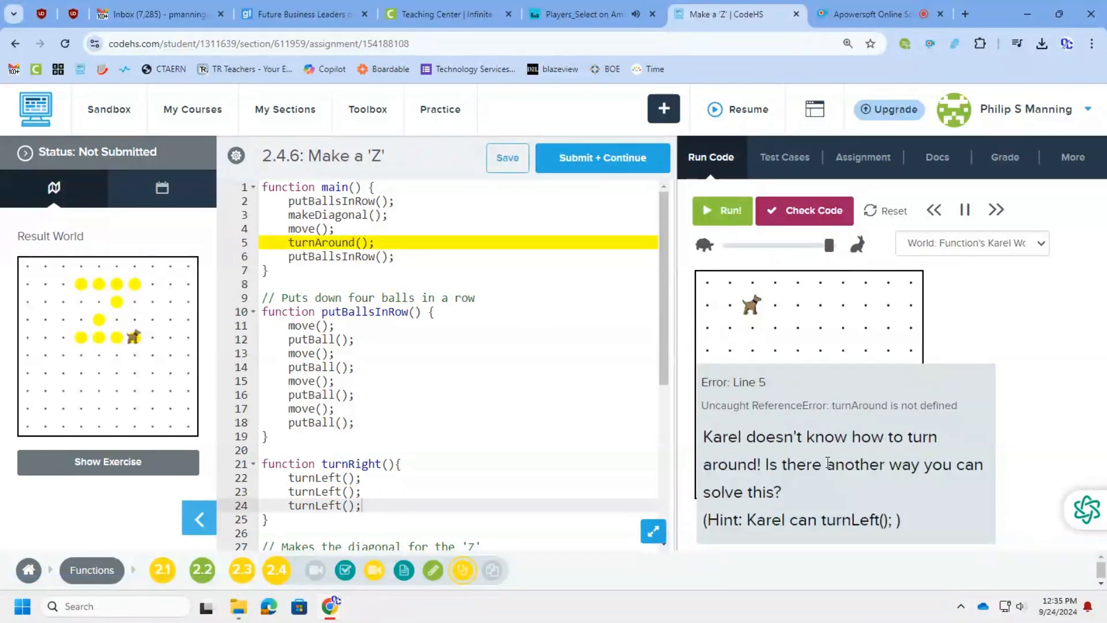
Define function turnAround with two turnLeft(); calls and run the fixed program to draw the Z
click(269, 520)
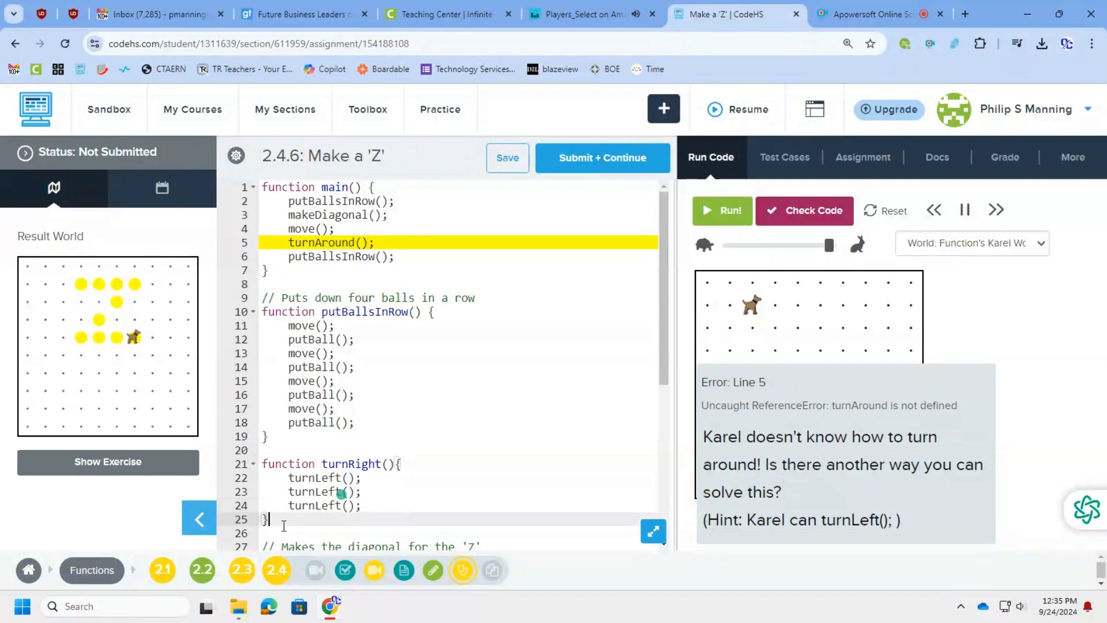
text(funct)
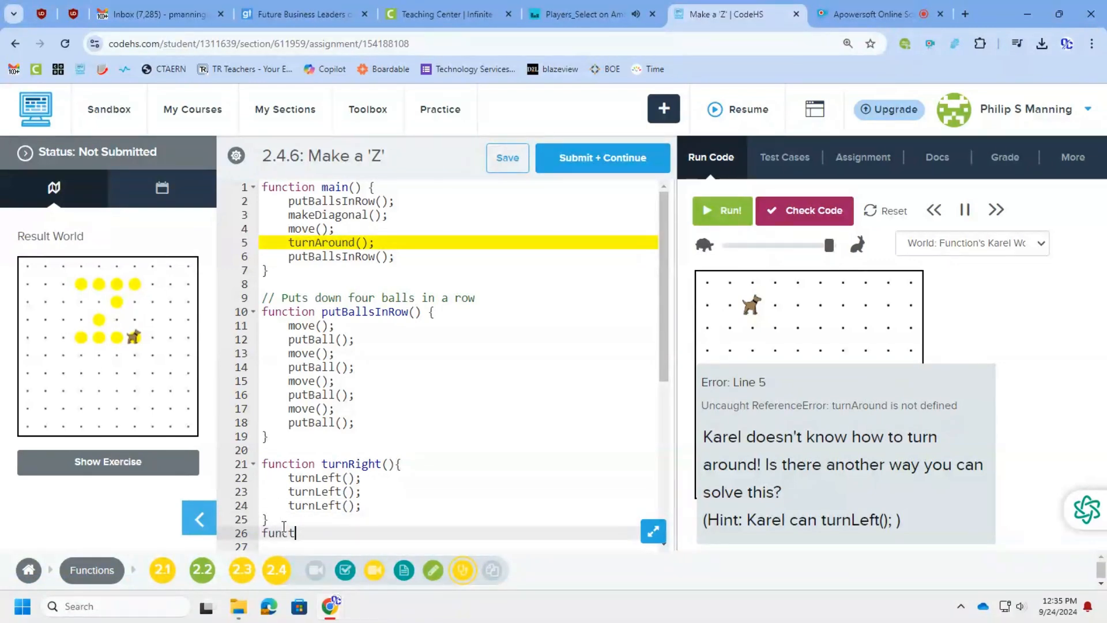
text(ion turnAround)
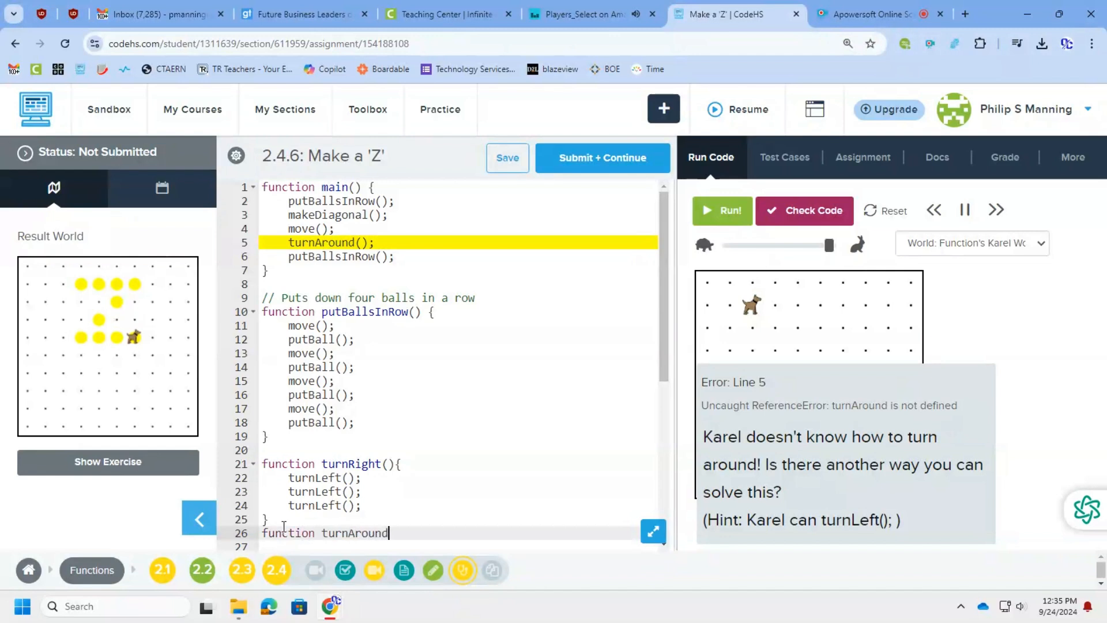
text((){)
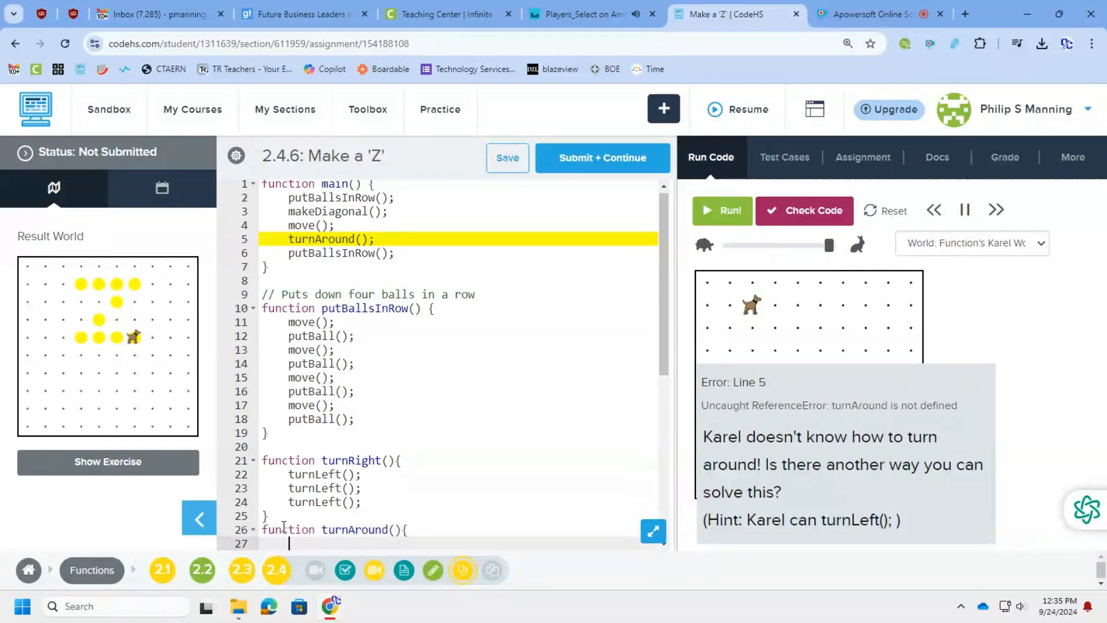
text(t)
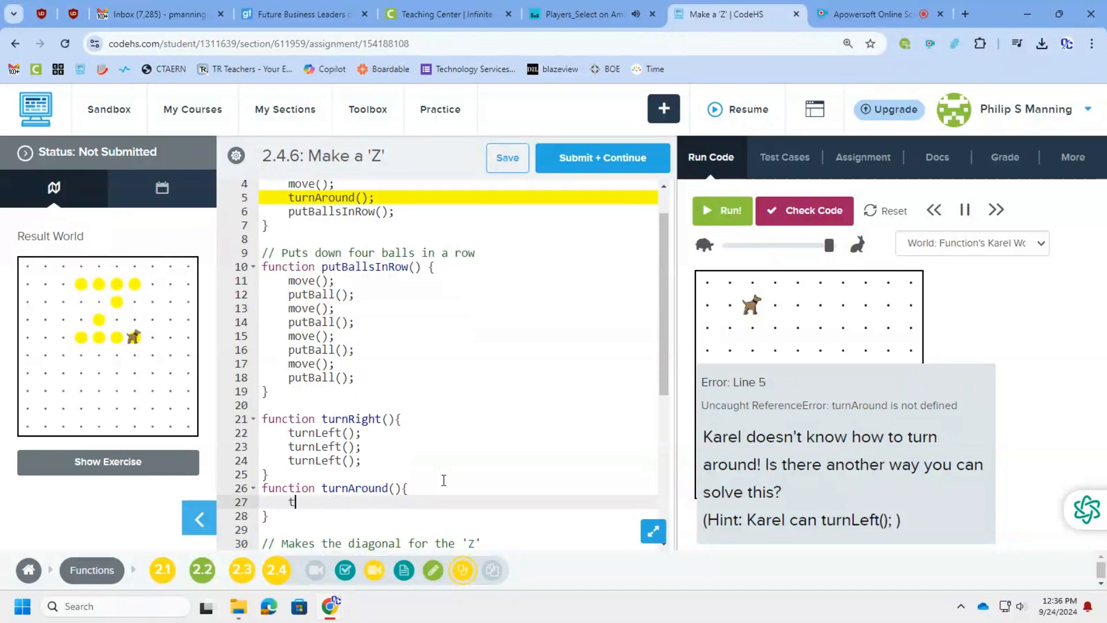
text(urnLeft();)
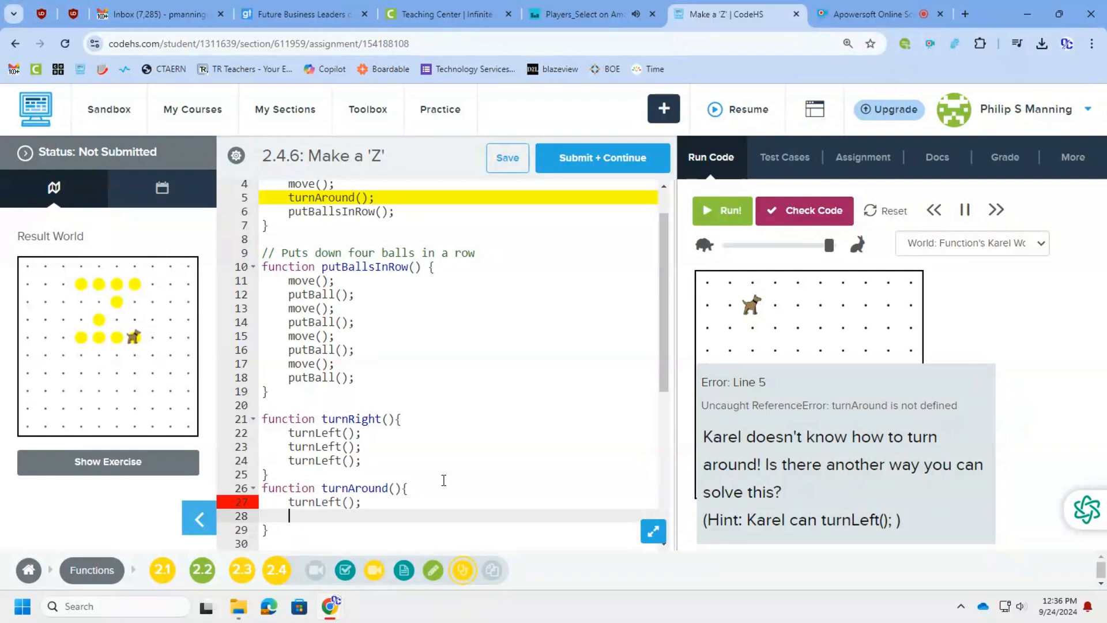
text(turnLeft();)
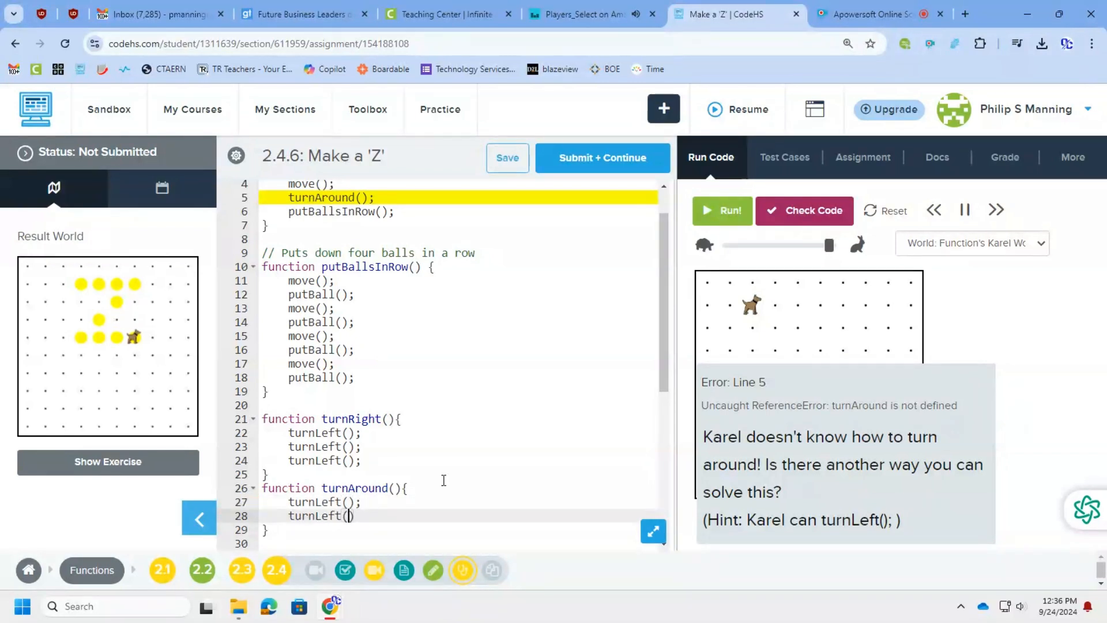
text(;)
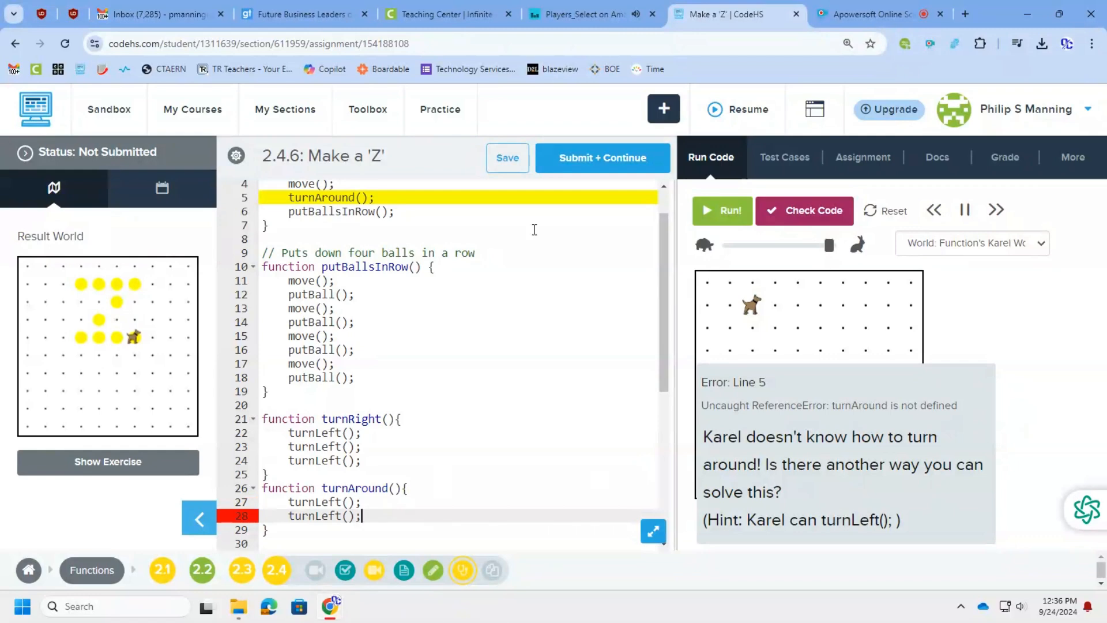
click(722, 209)
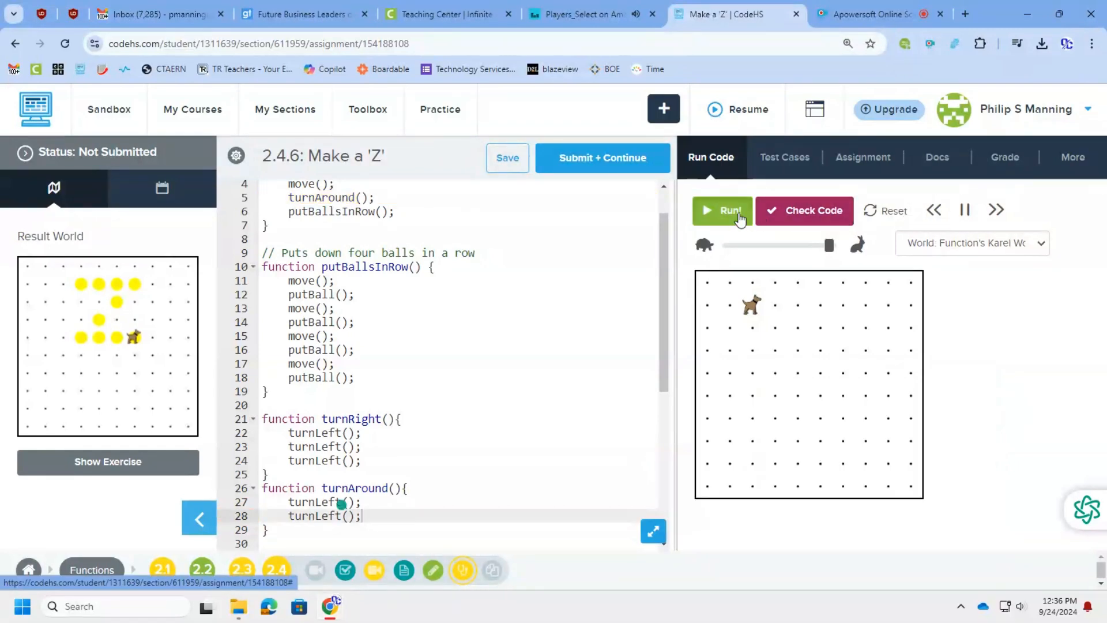
click(722, 210)
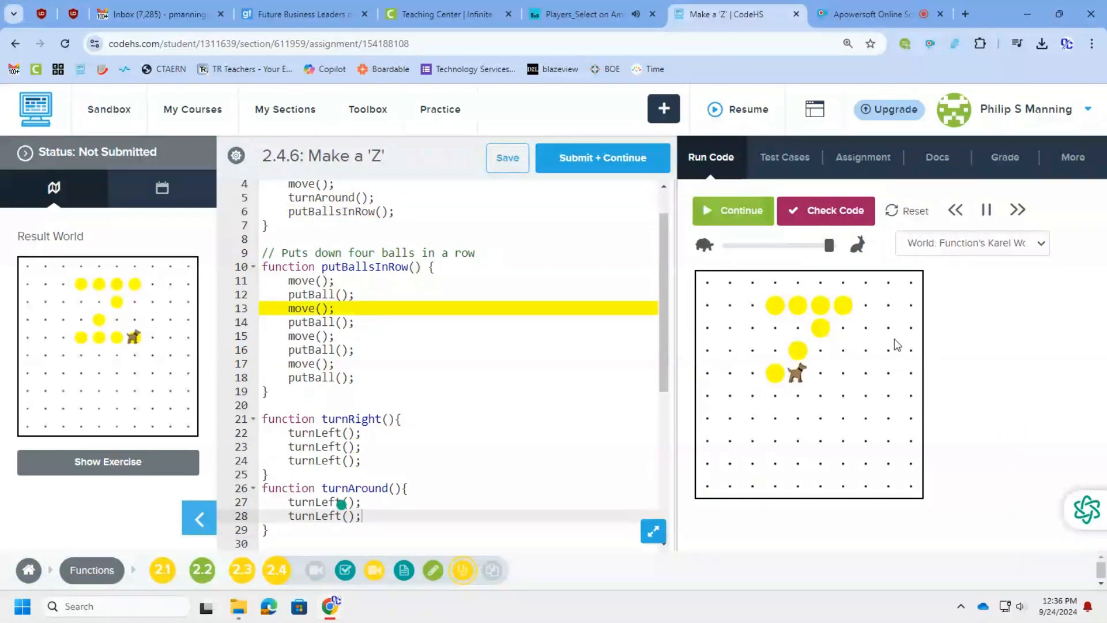
click(825, 210)
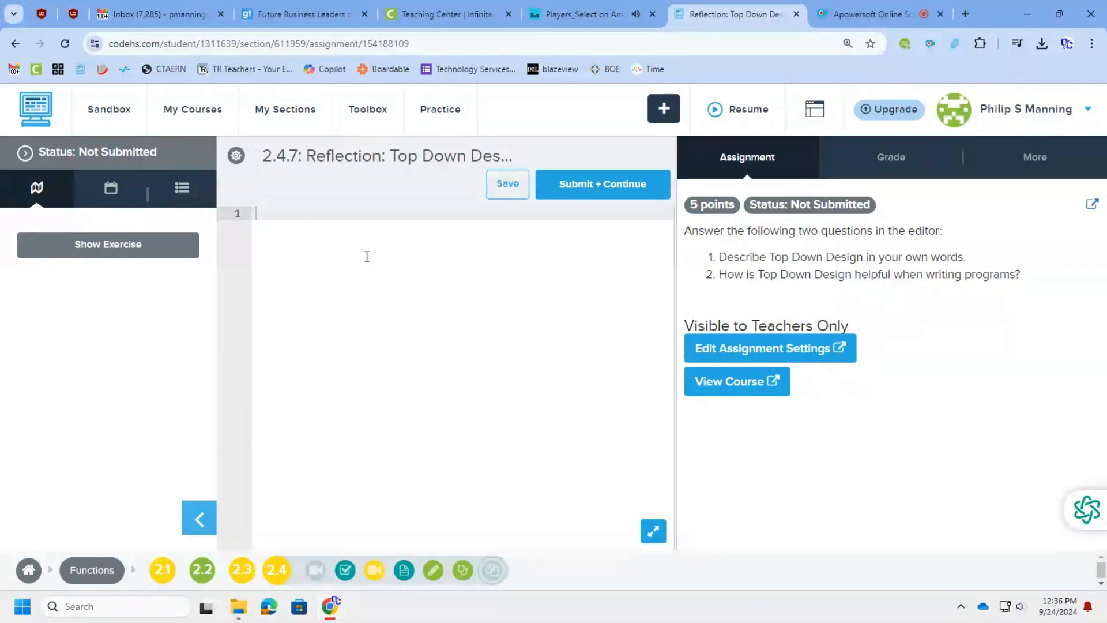
Begin the reflection: 'Top down design is taking a big problem and breaking it down into several'
text(T)
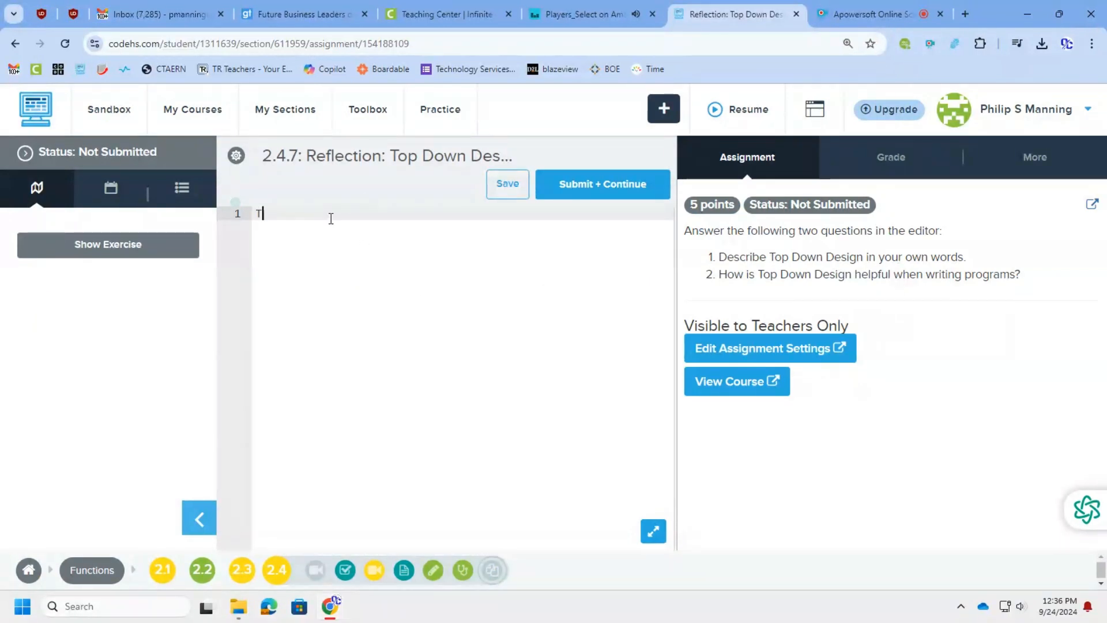
text(Top down design is taking a bi)
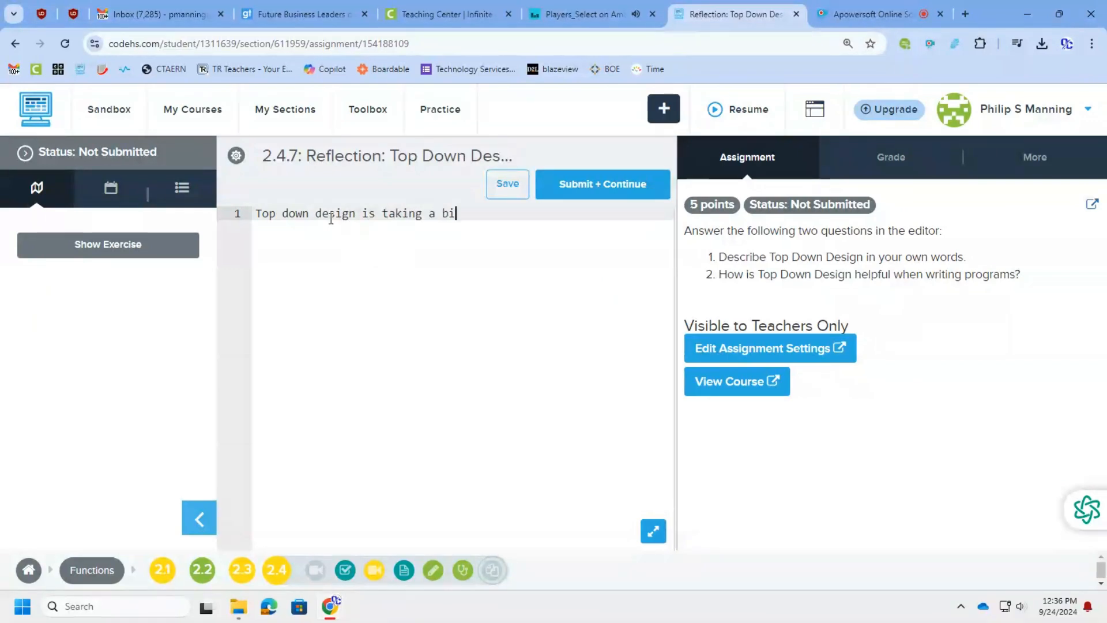
text(g problem and br)
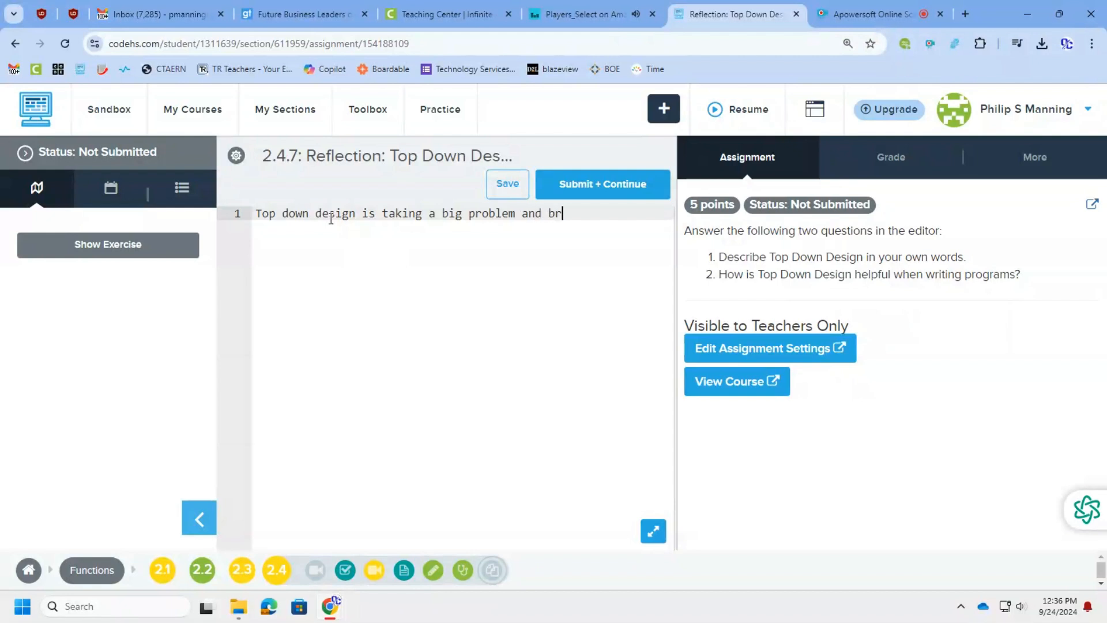
text(eaking it down)
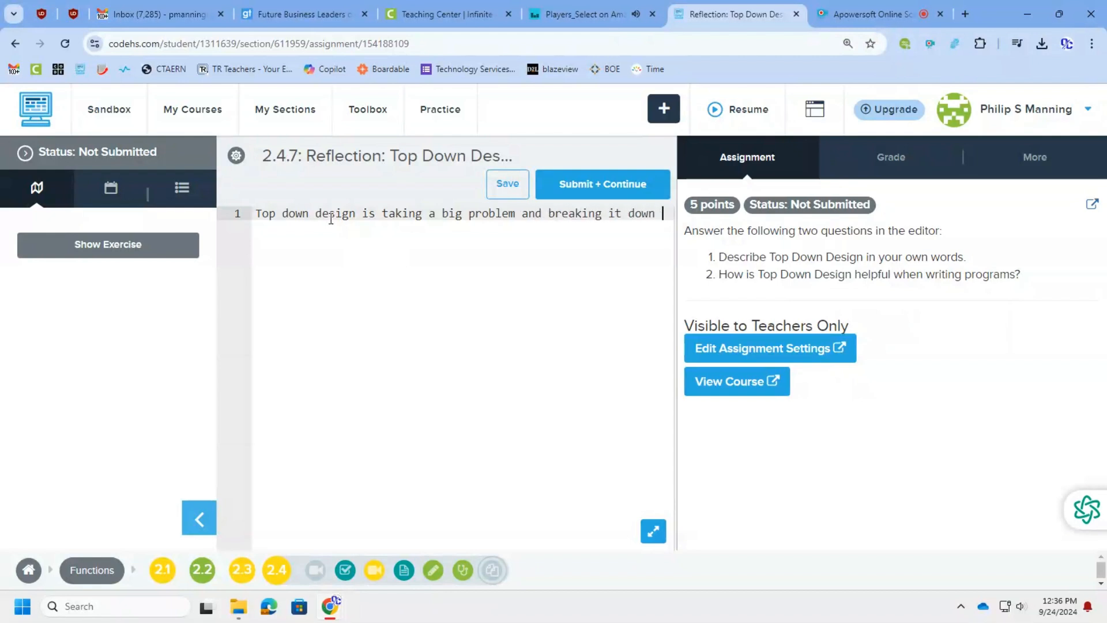
text(into several)
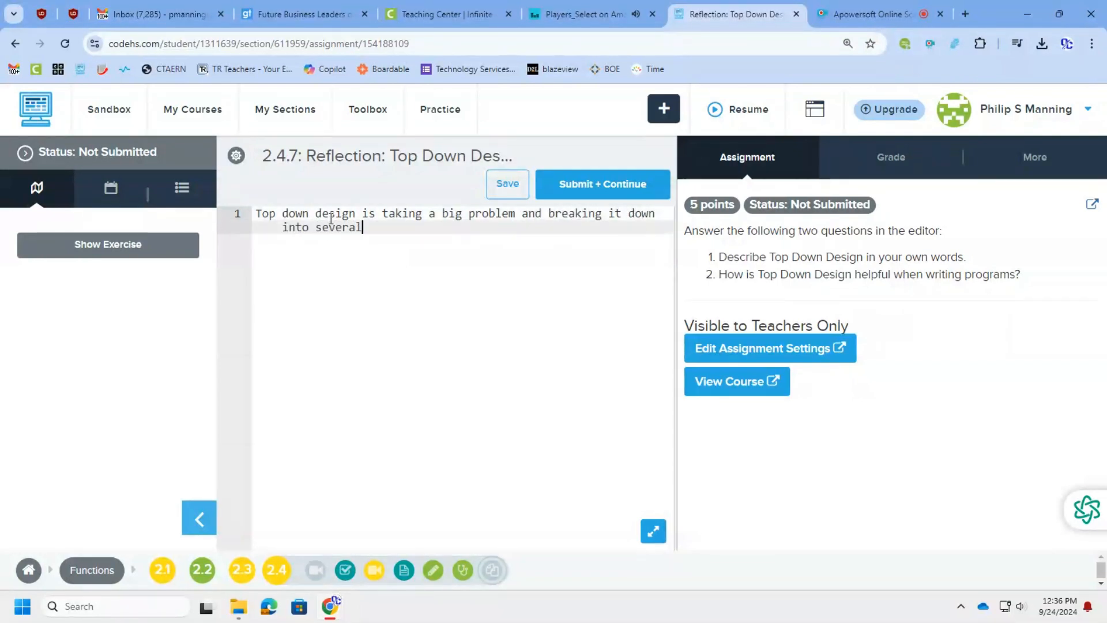